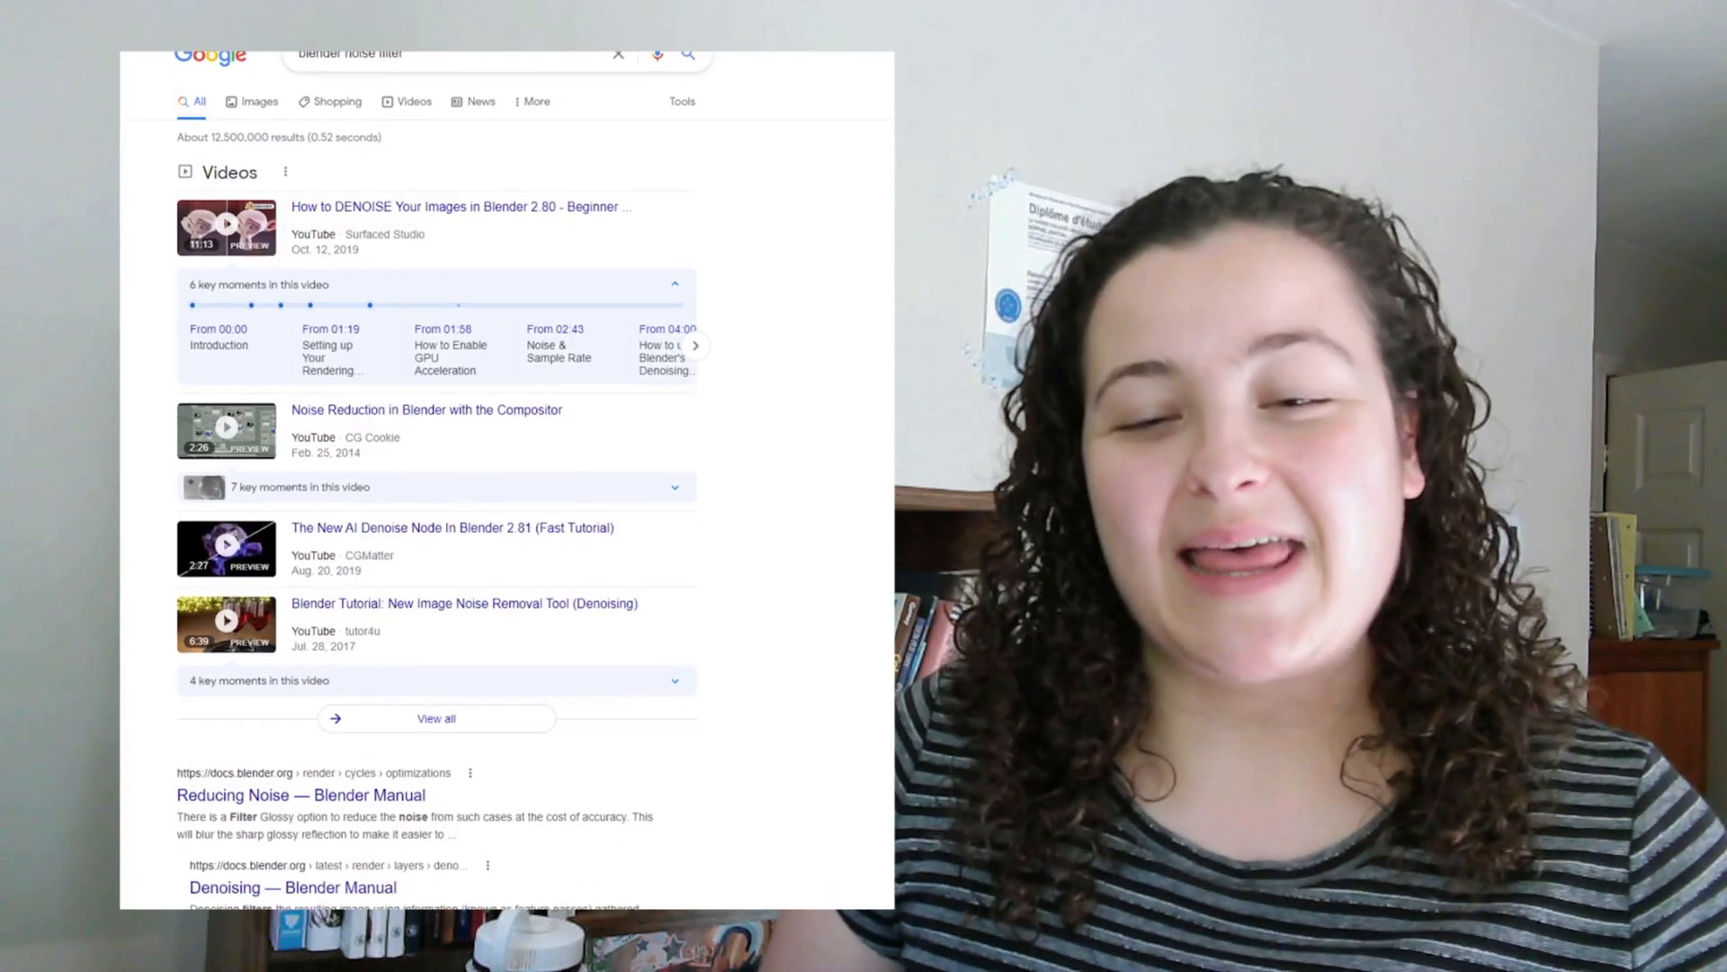
Create a new white Krita document.
scroll(down, 3)
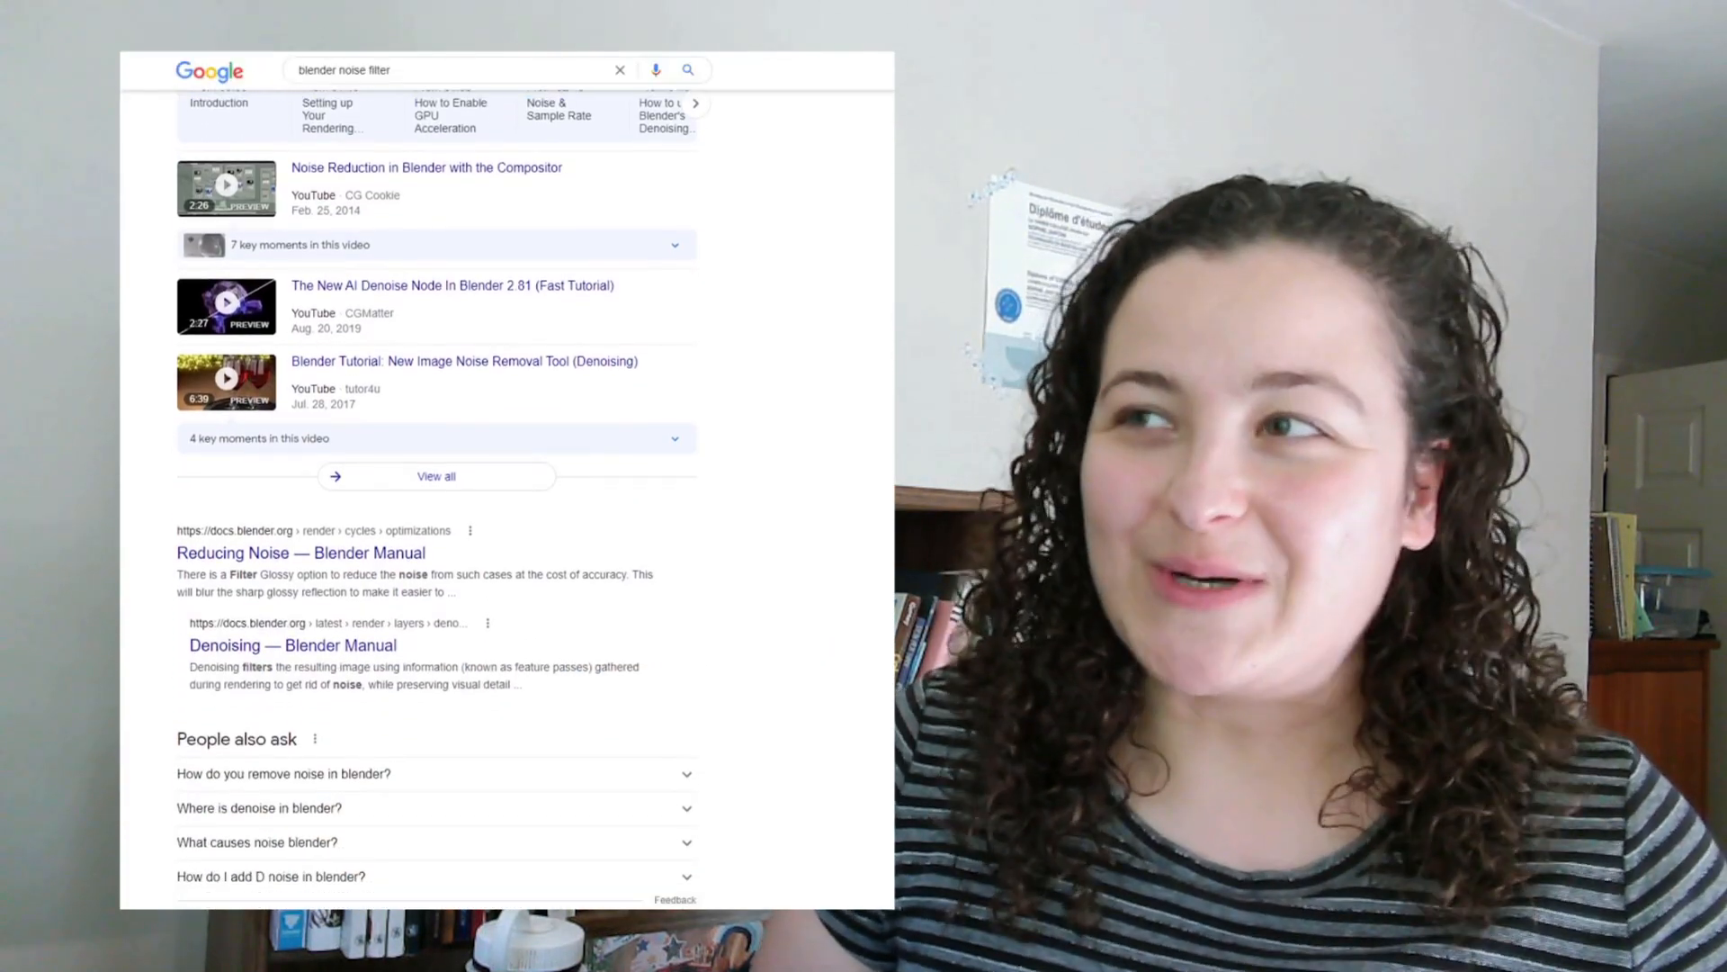
scroll(down, 3)
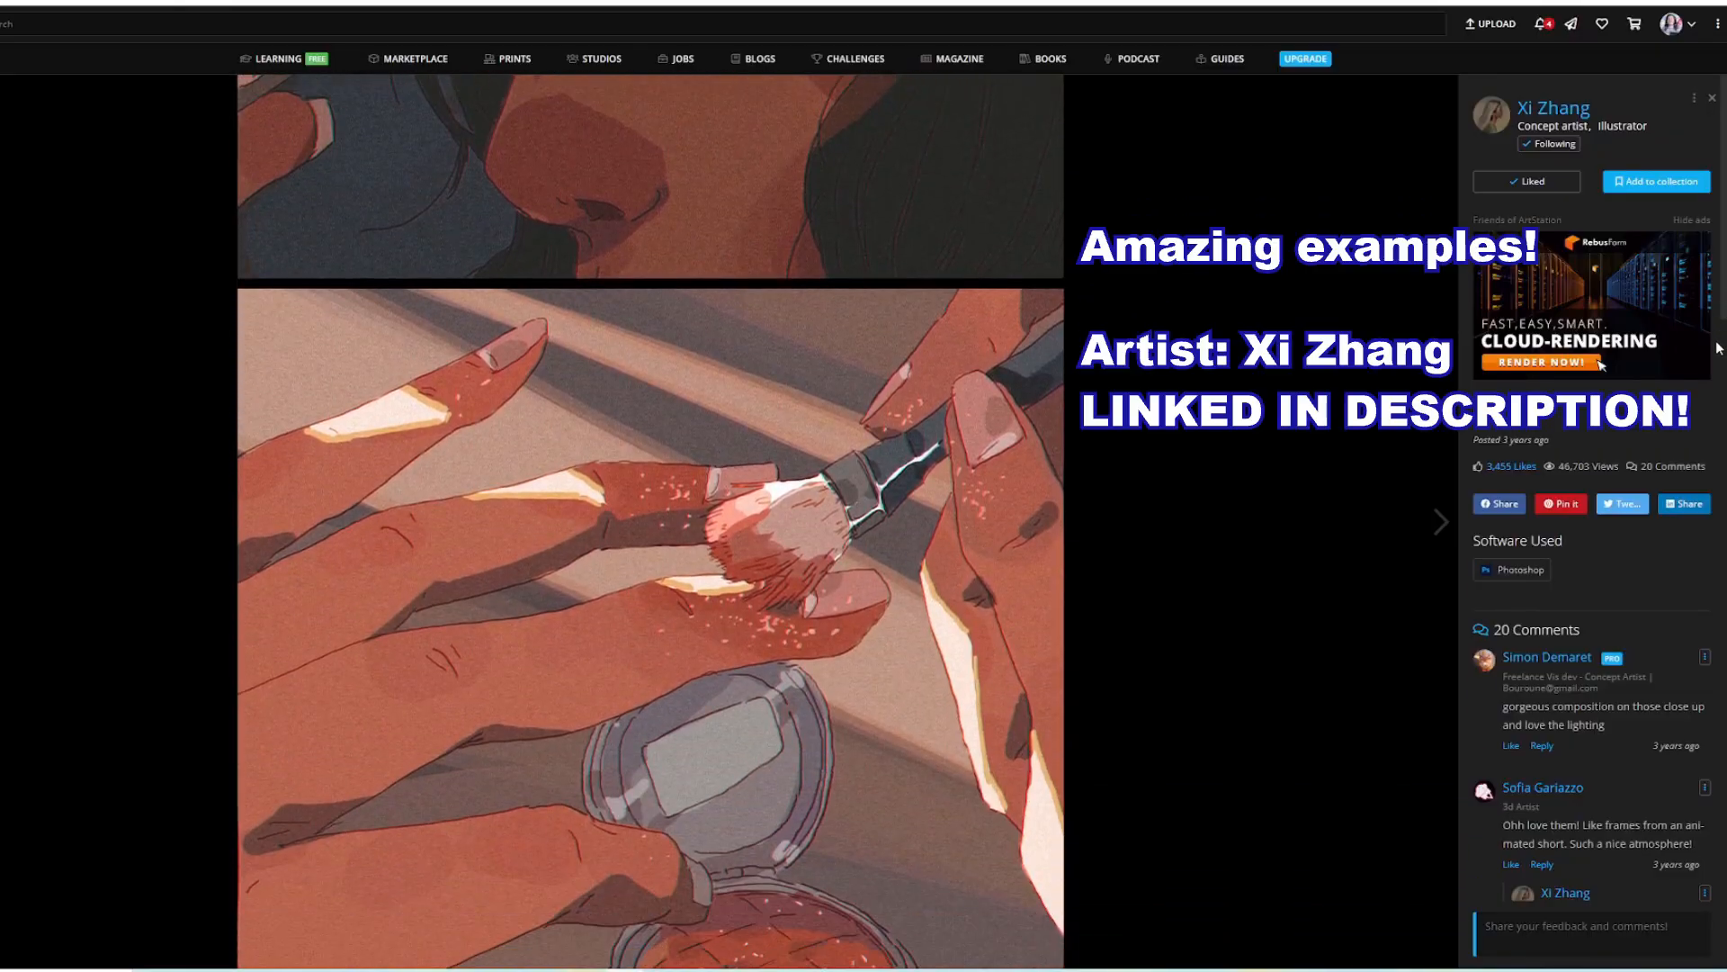
scroll(down, 3)
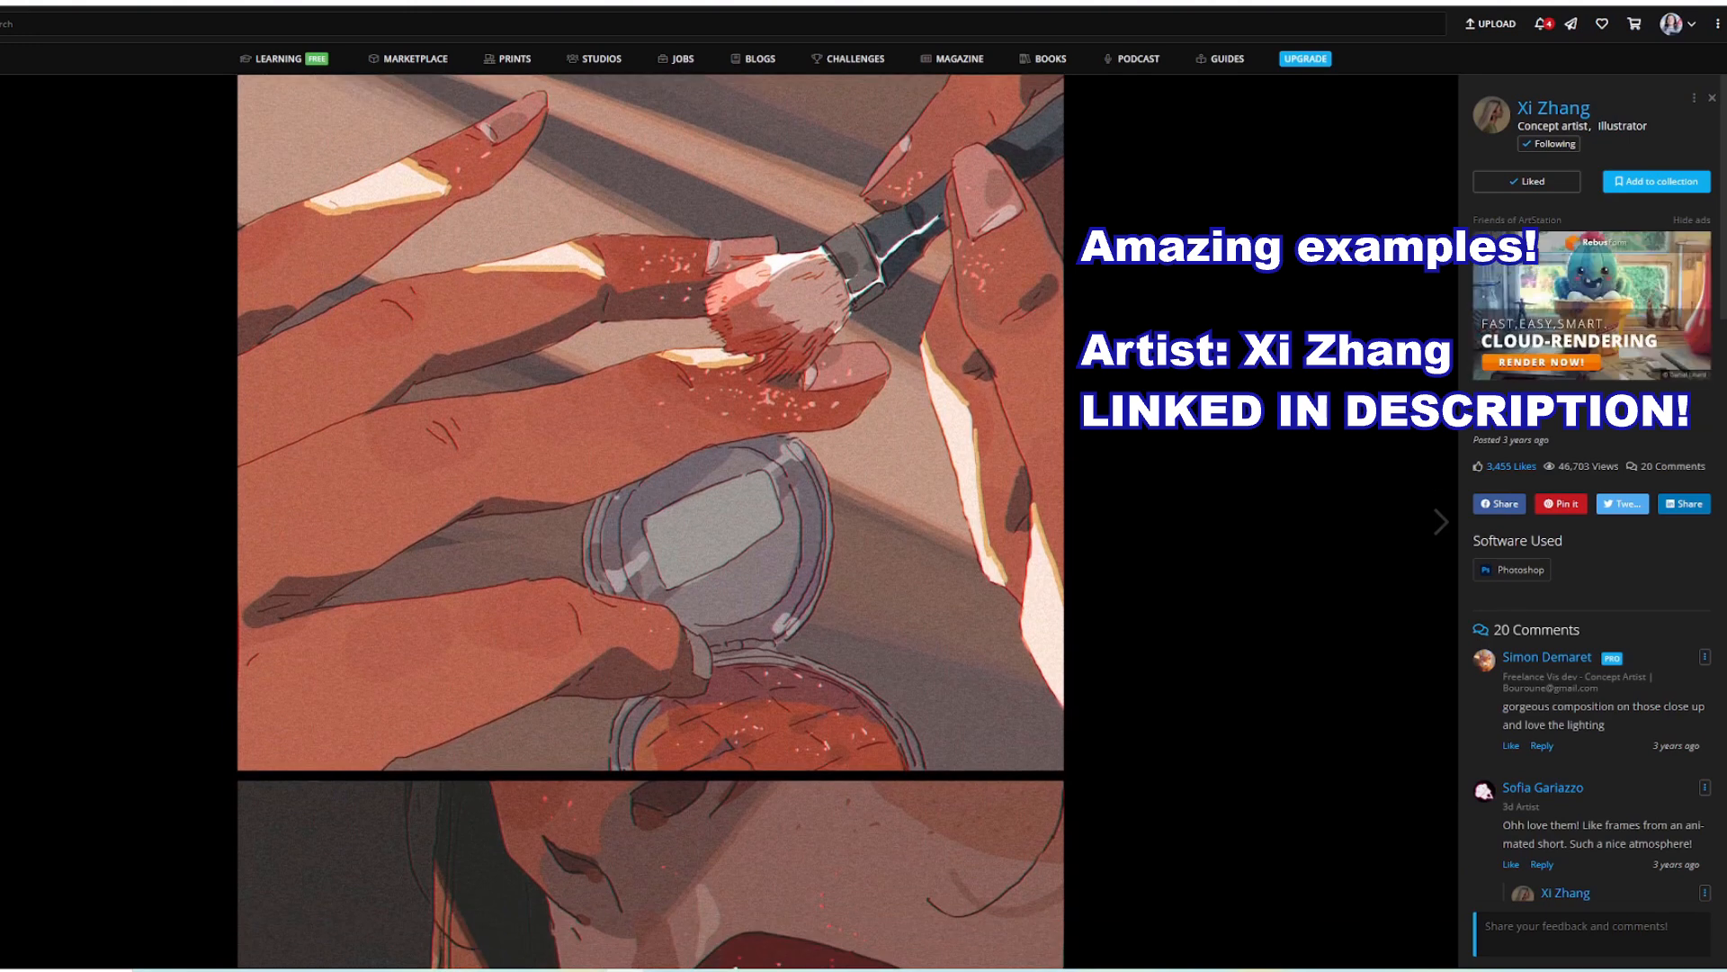
scroll(down, 3)
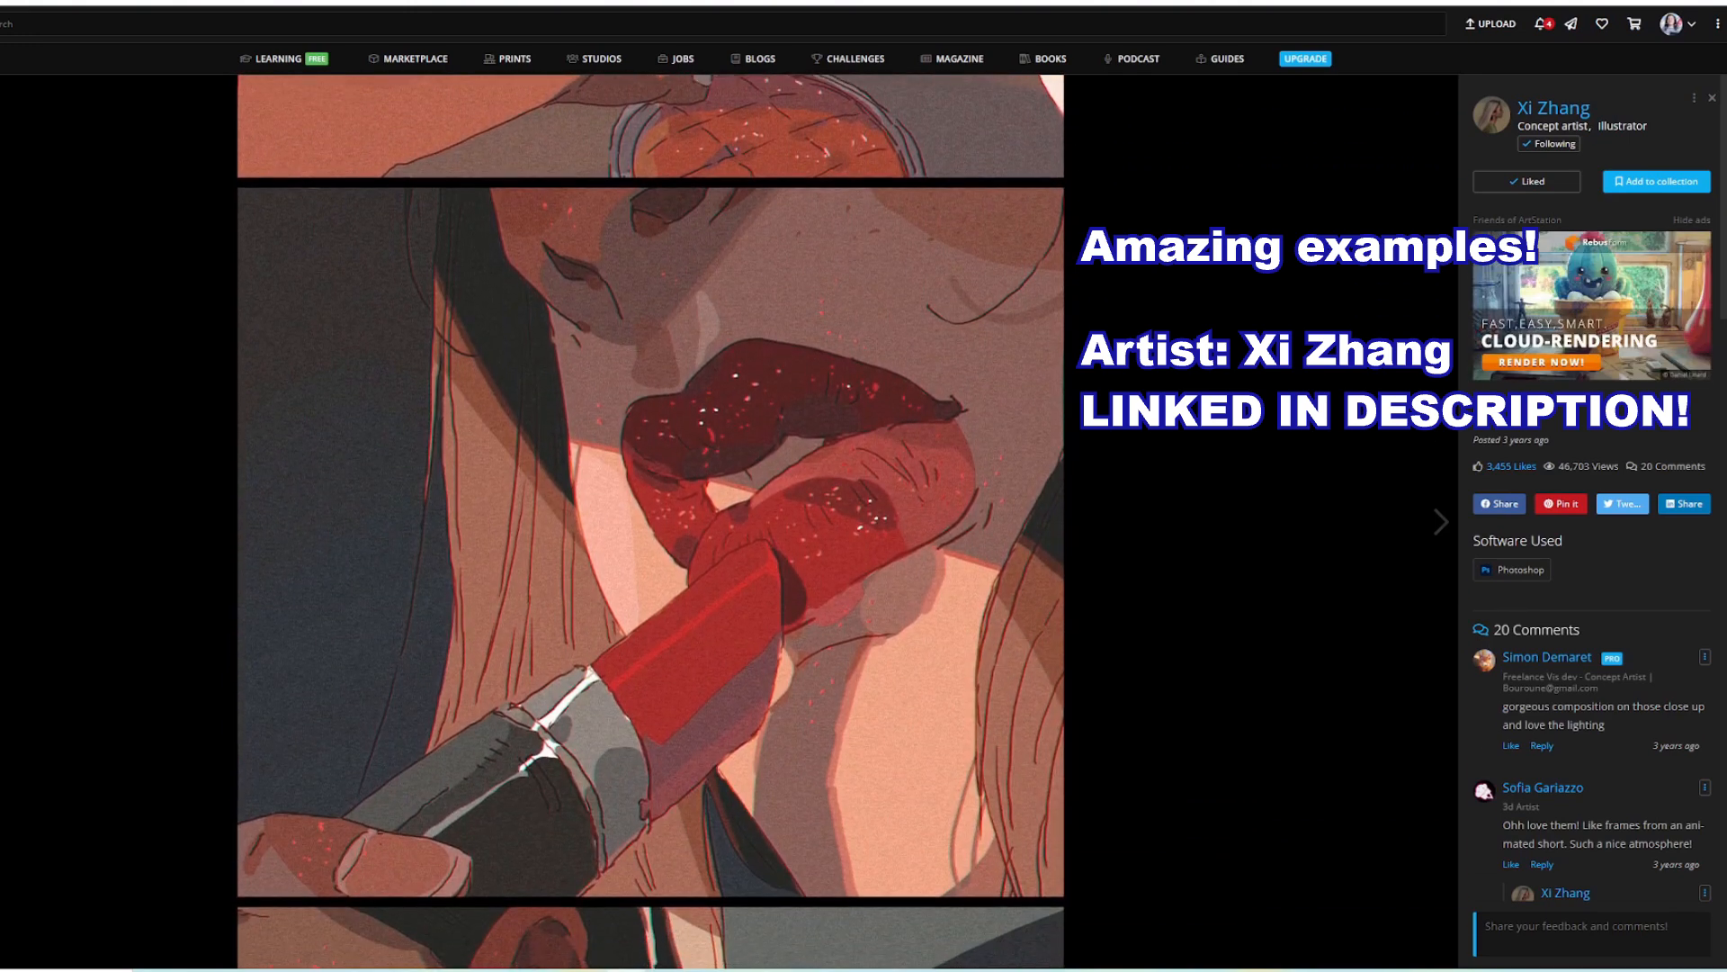
scroll(down, 3)
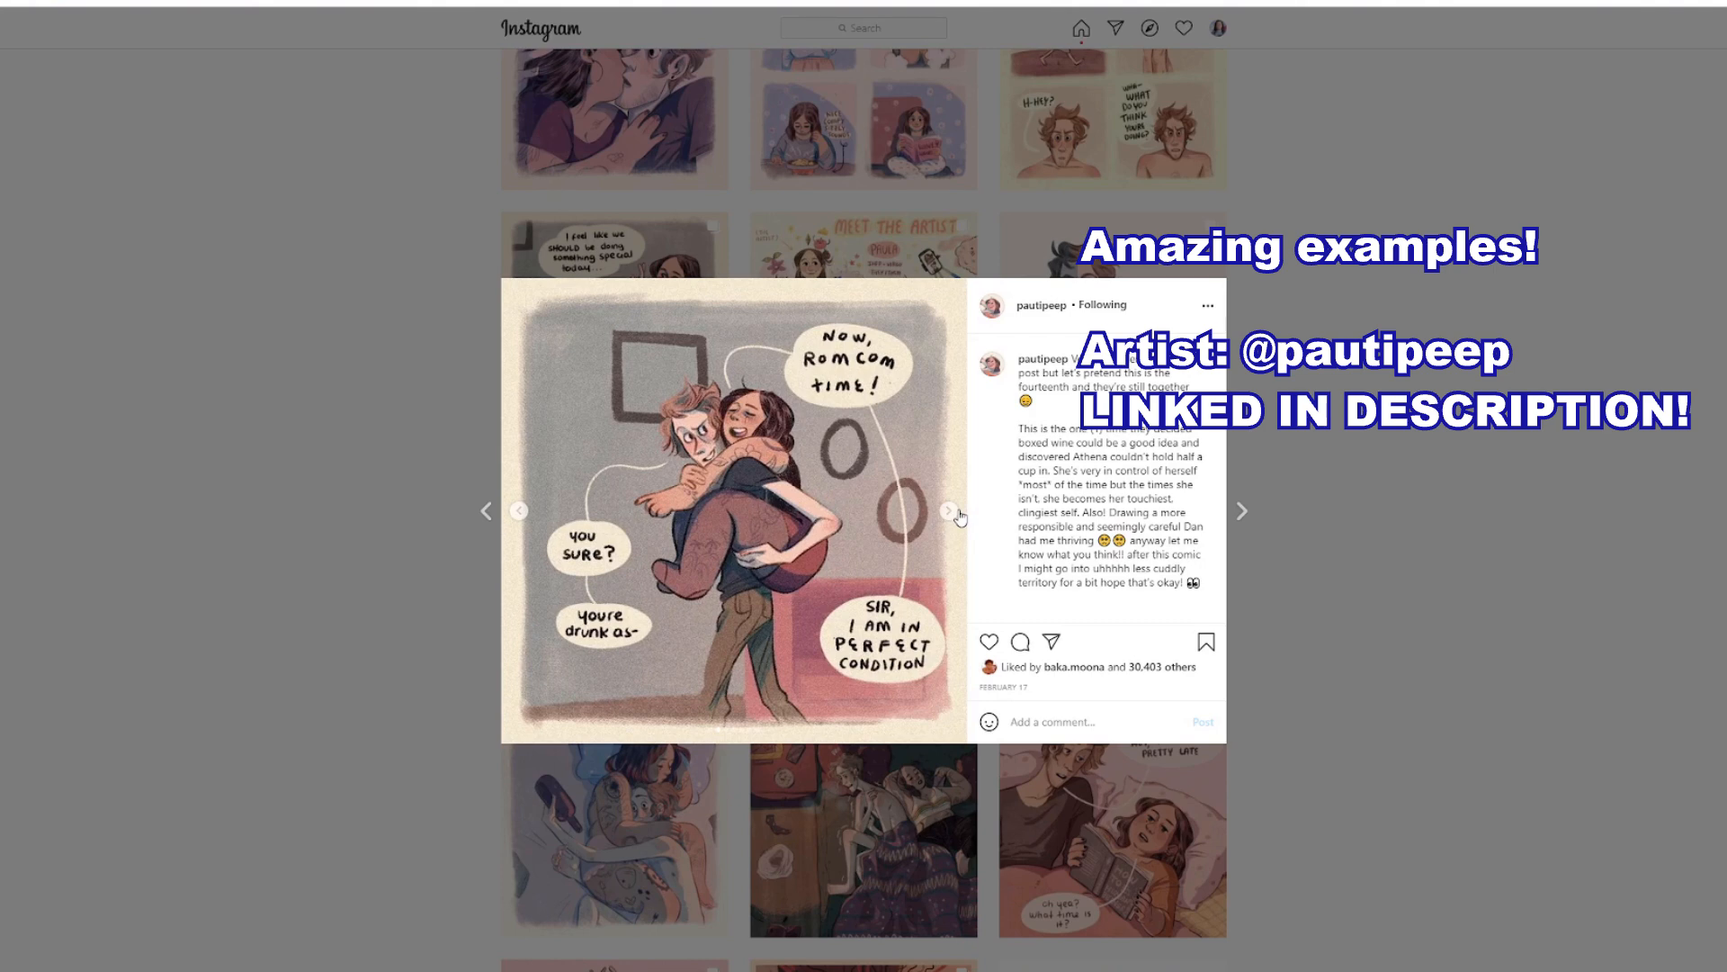
click(950, 510)
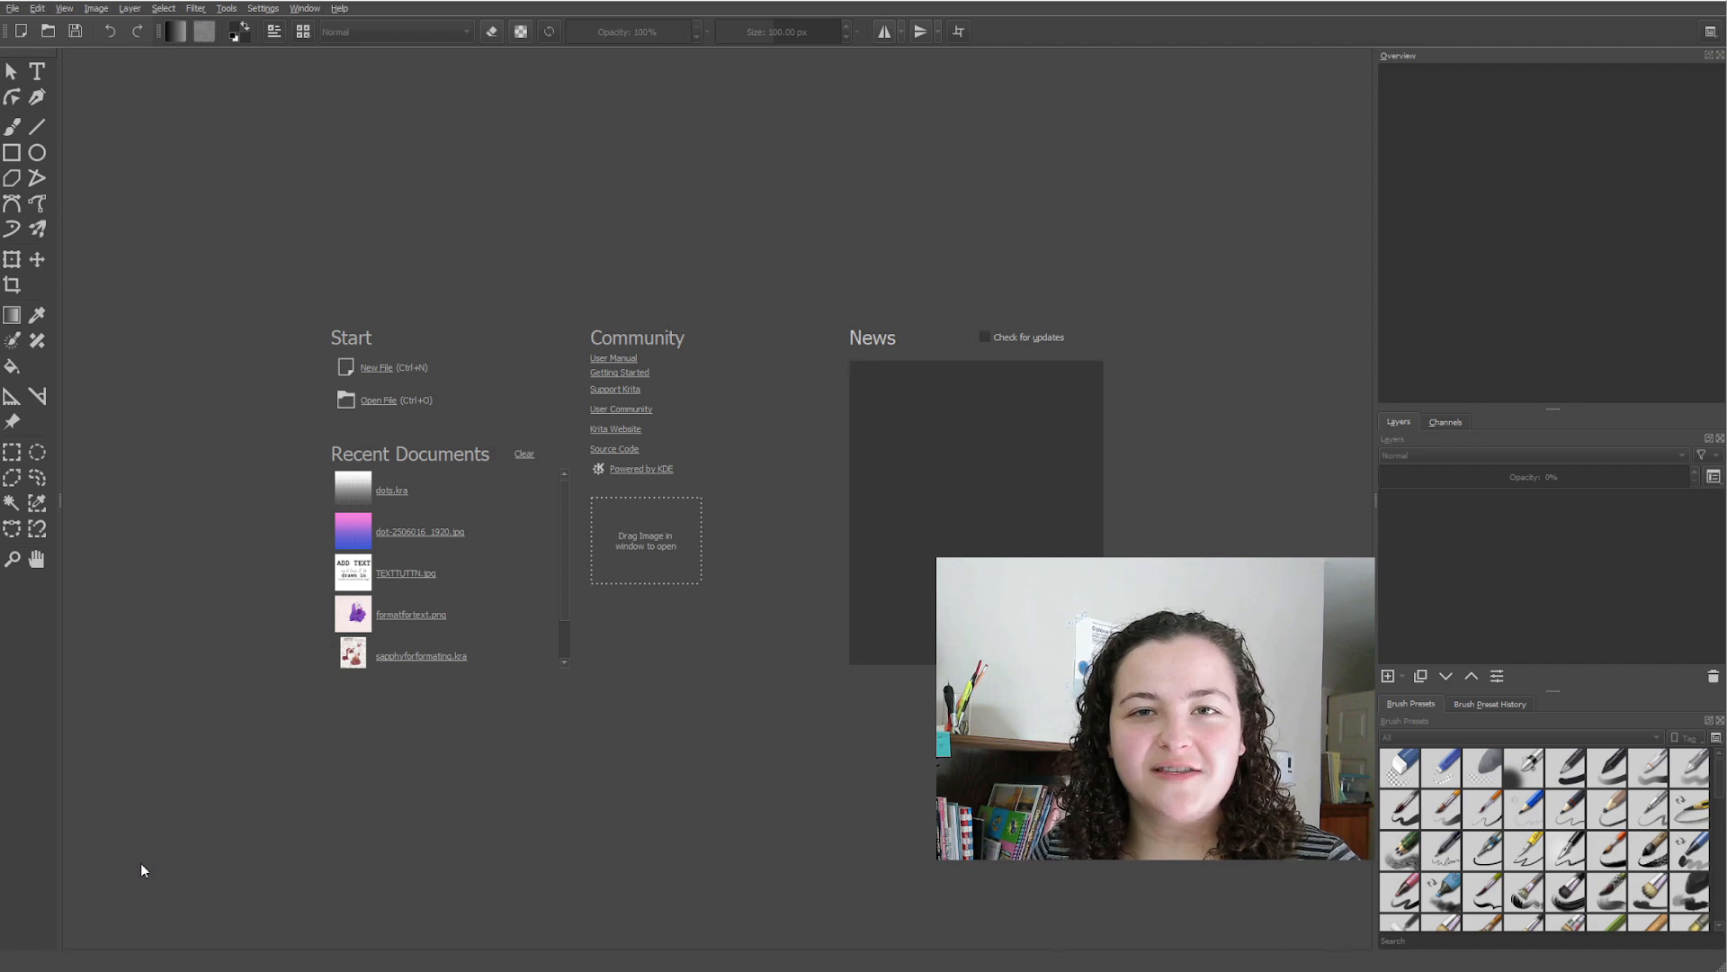
mouse_move(376, 372)
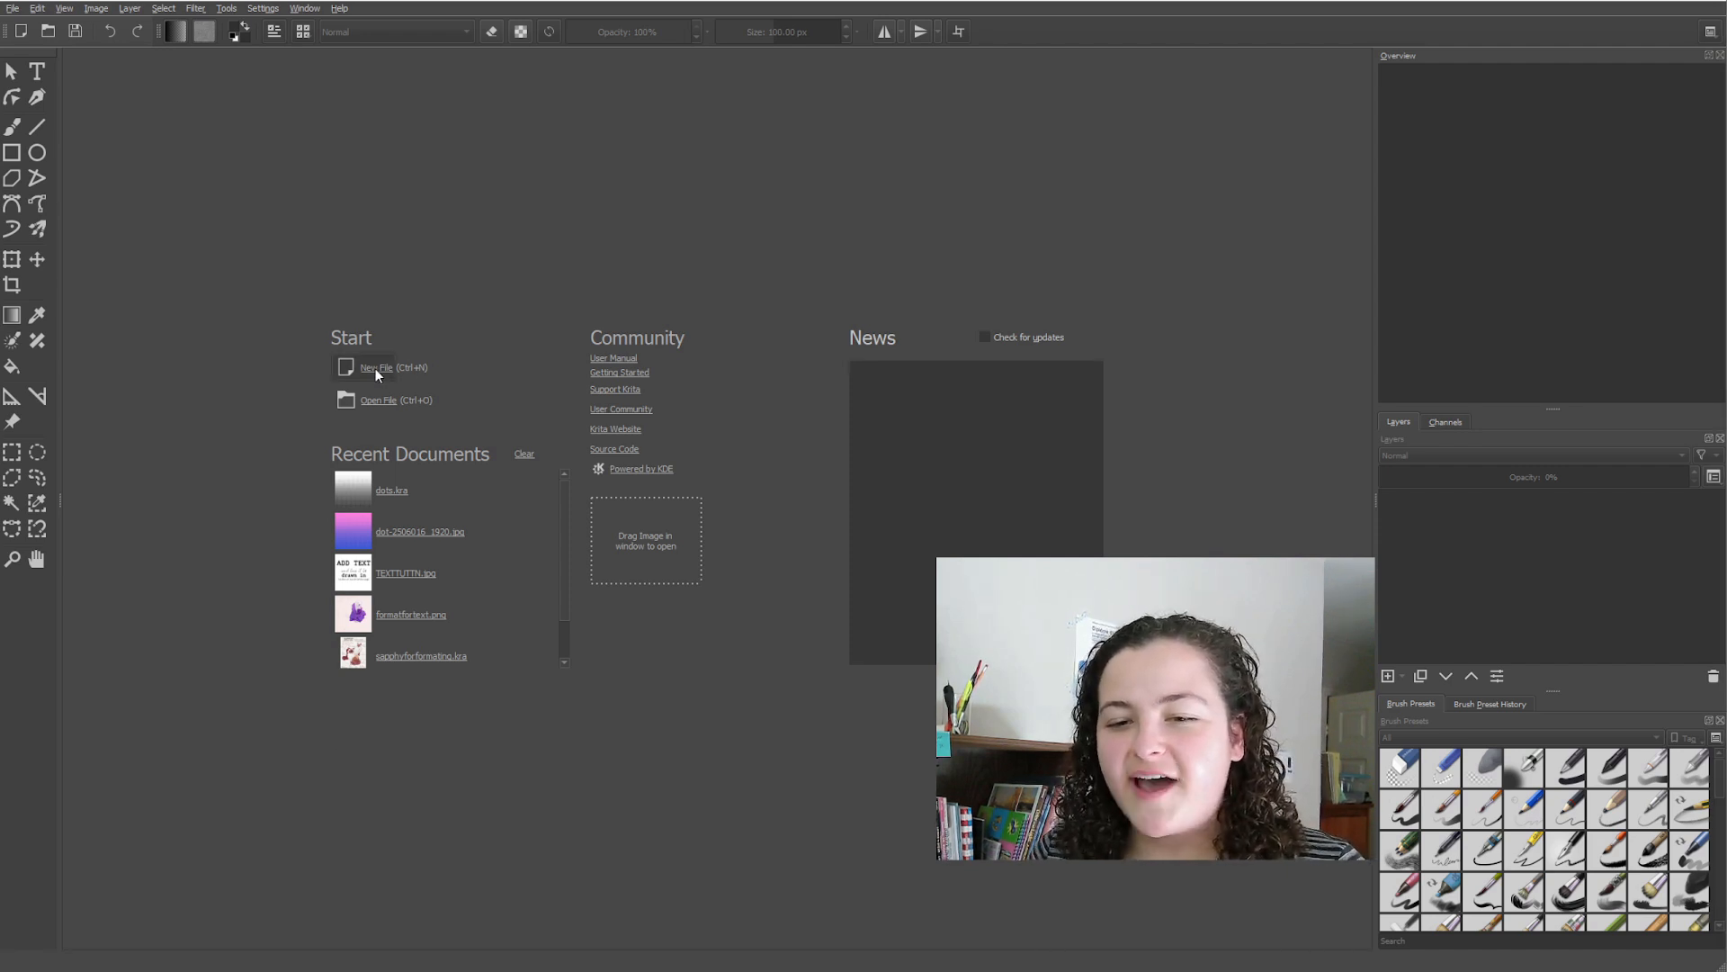
click(376, 367)
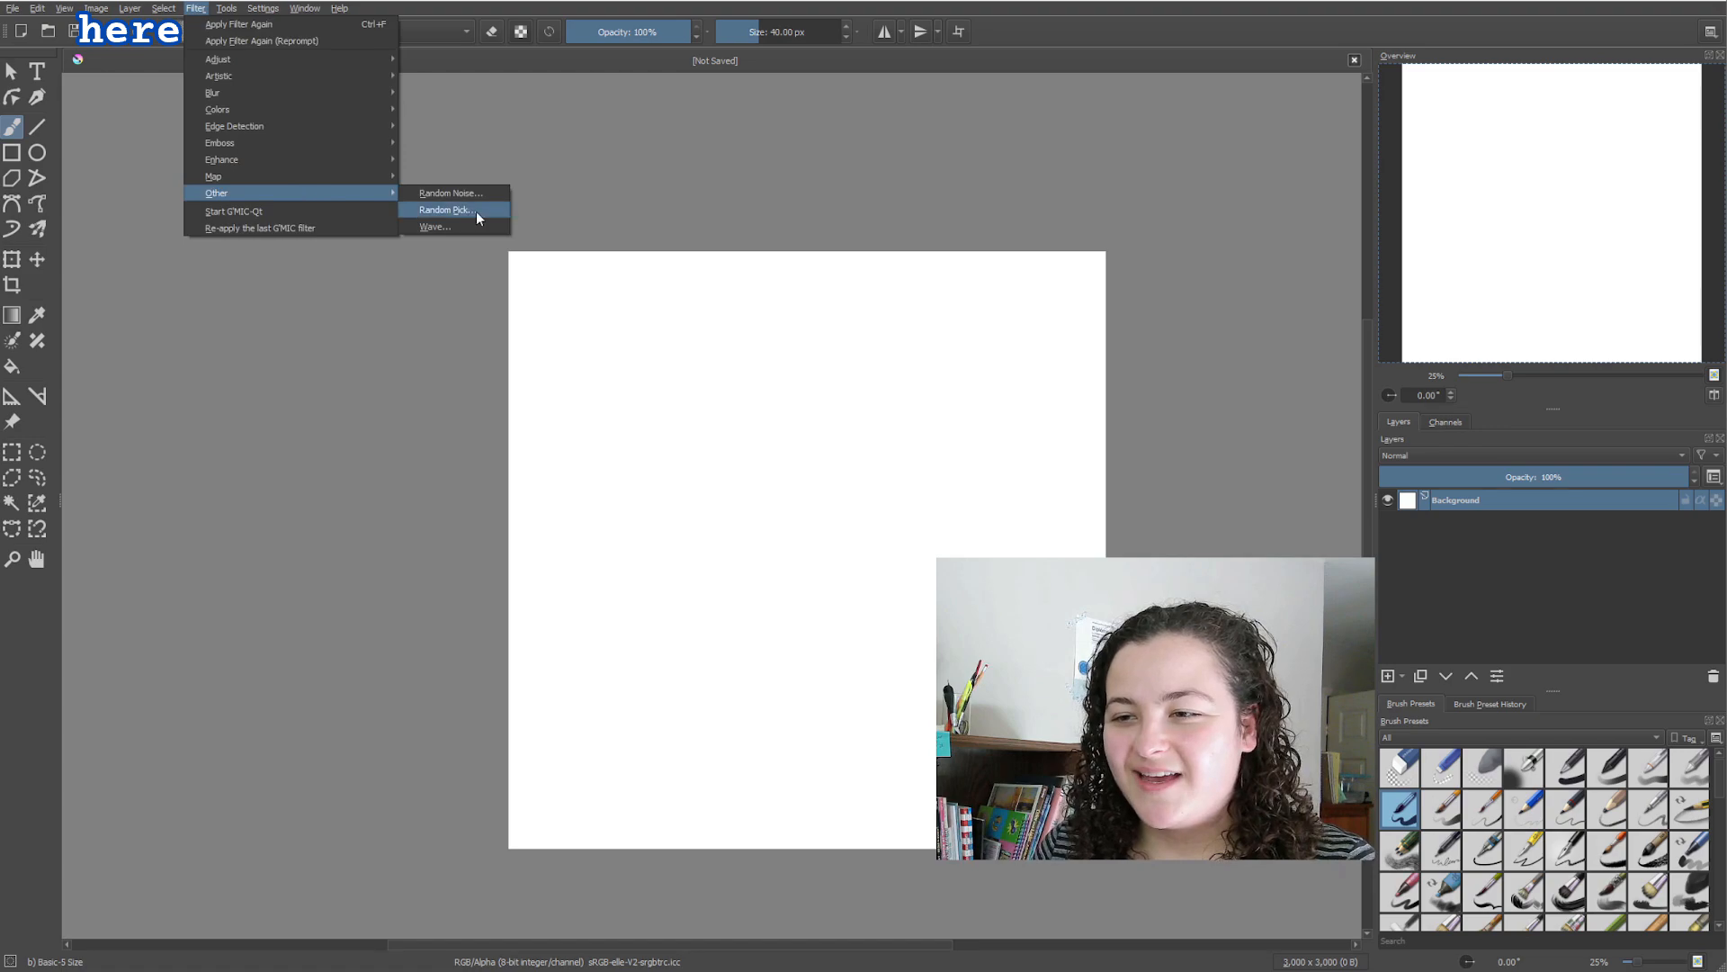
Apply the Random Noise filter with default settings across the whole canvas.
click(450, 193)
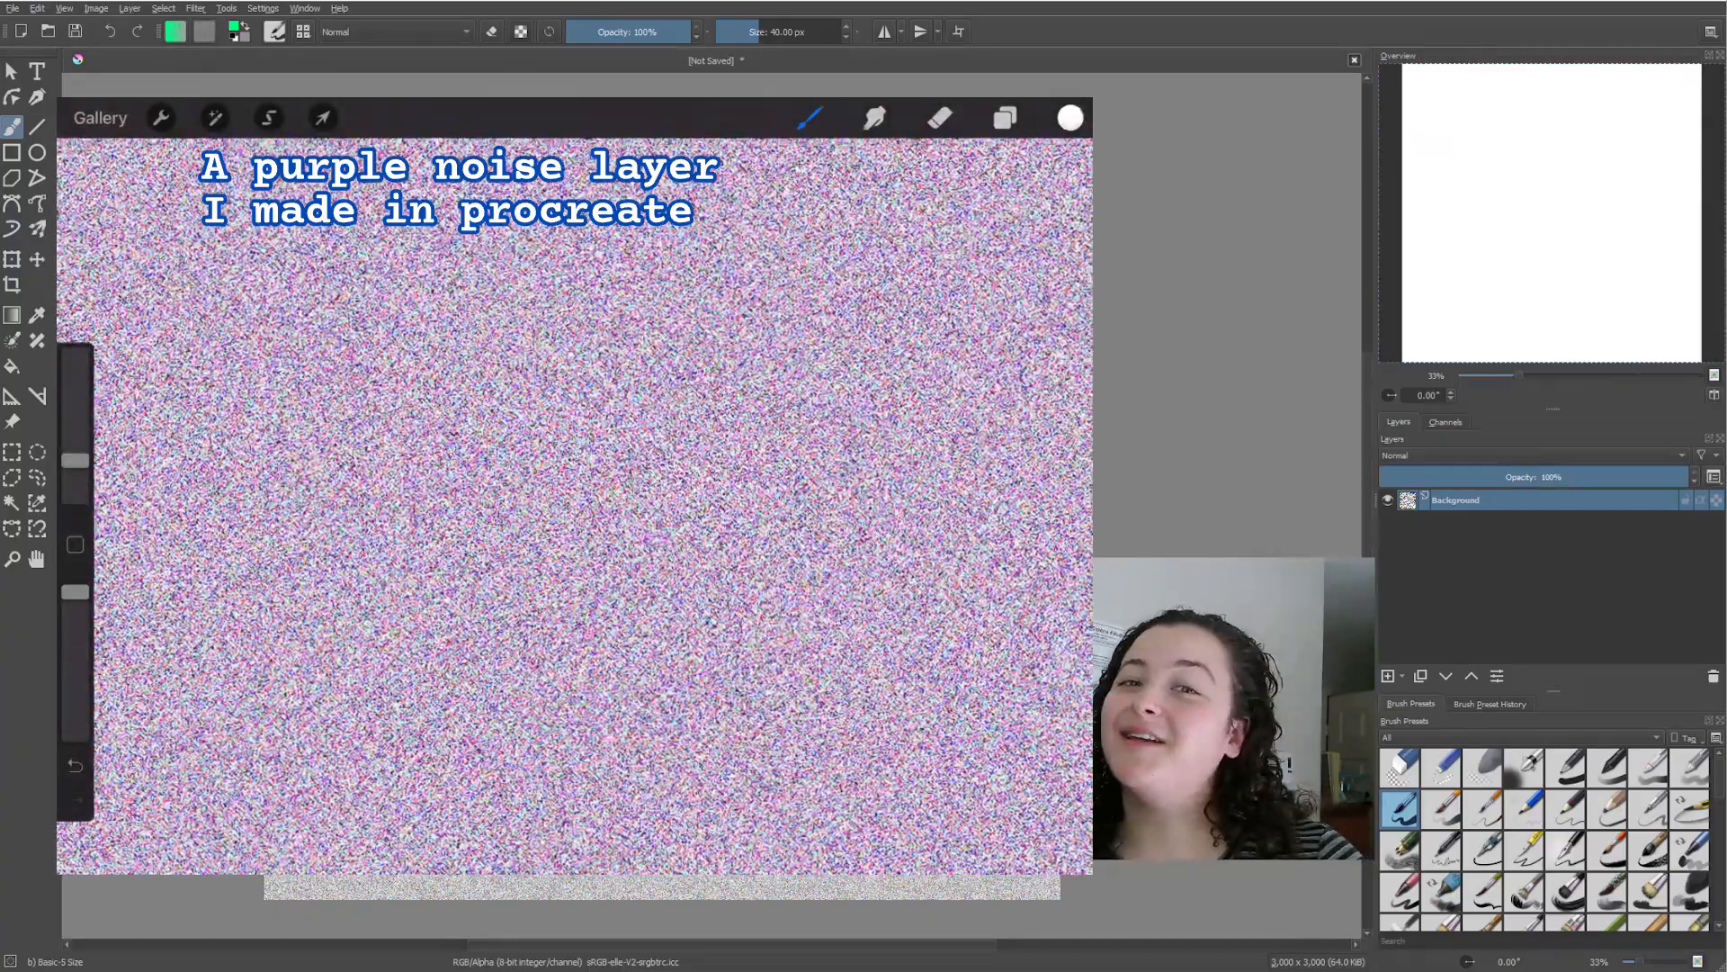
click(194, 7)
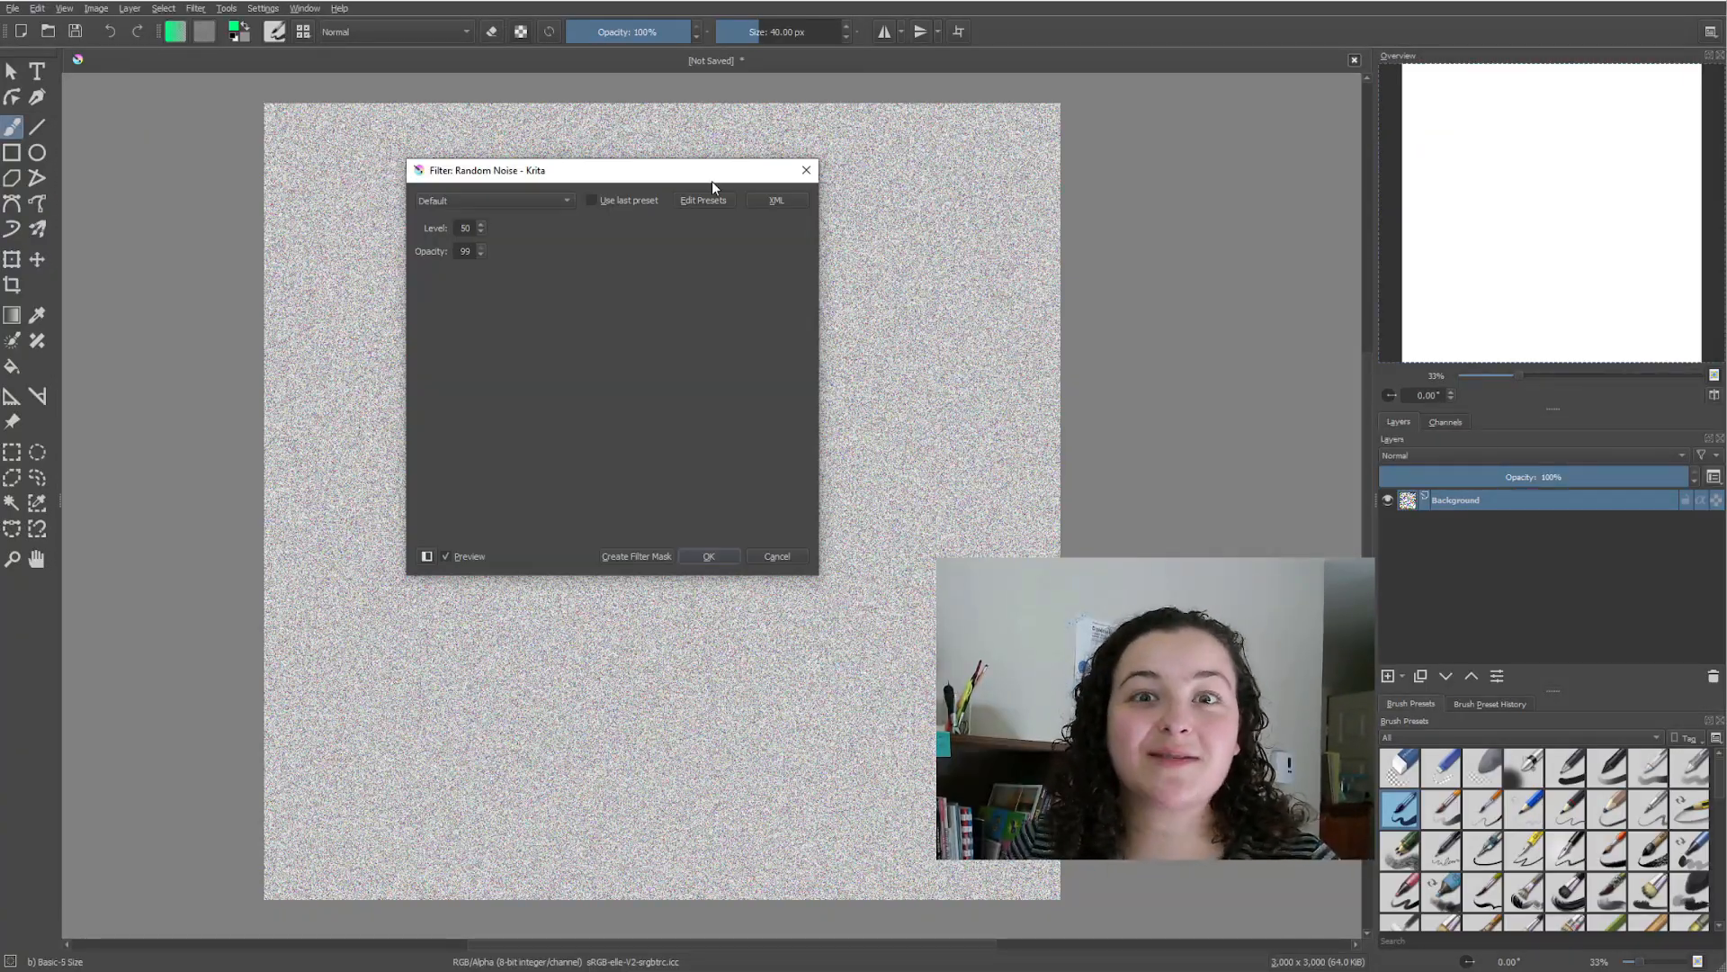
click(709, 556)
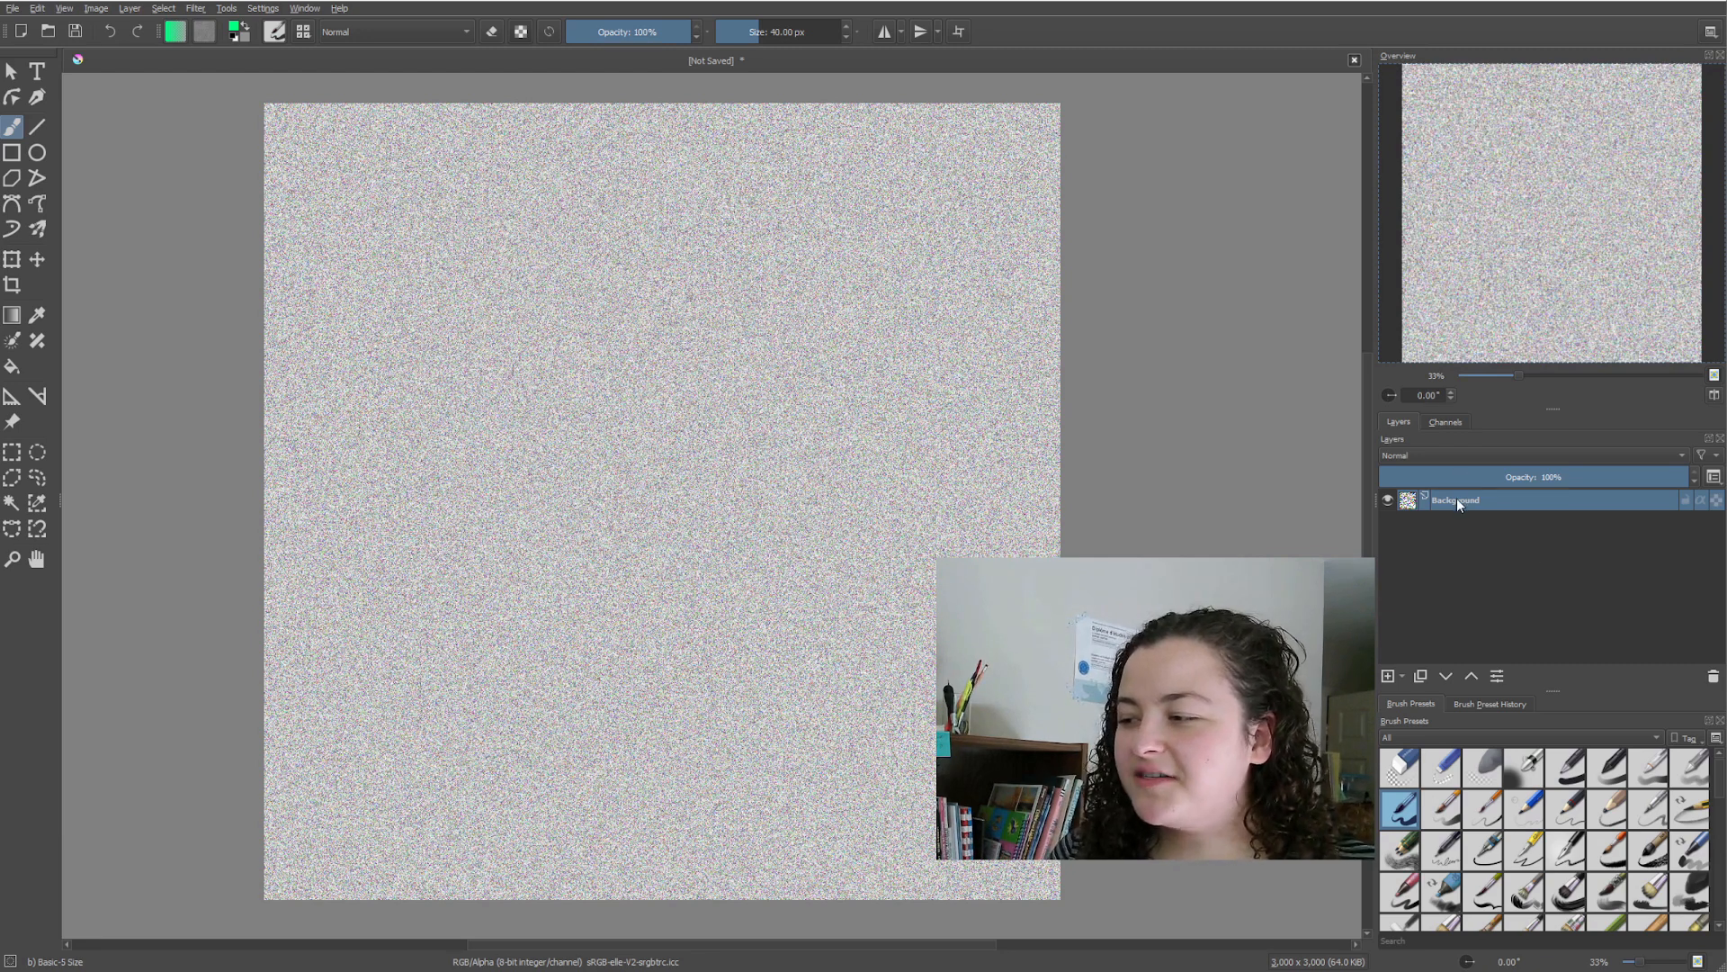
Duplicate the noise layer and convert the original into a transparency mask on the copy.
right_click(1454, 498)
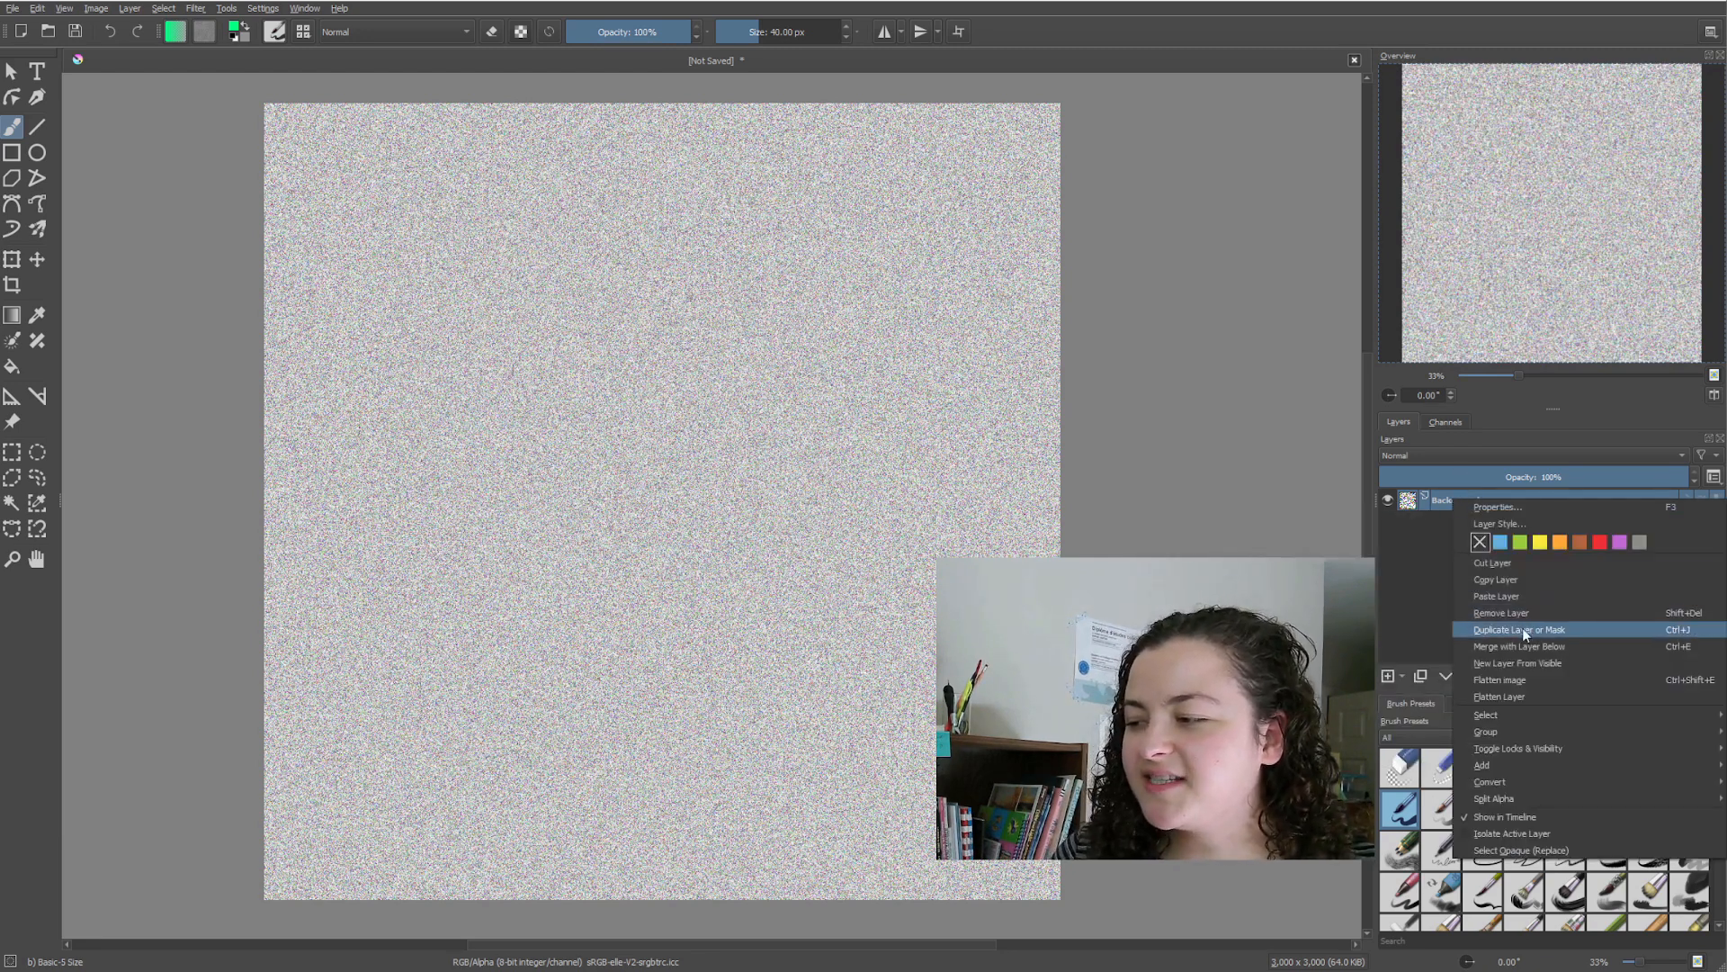
click(1518, 630)
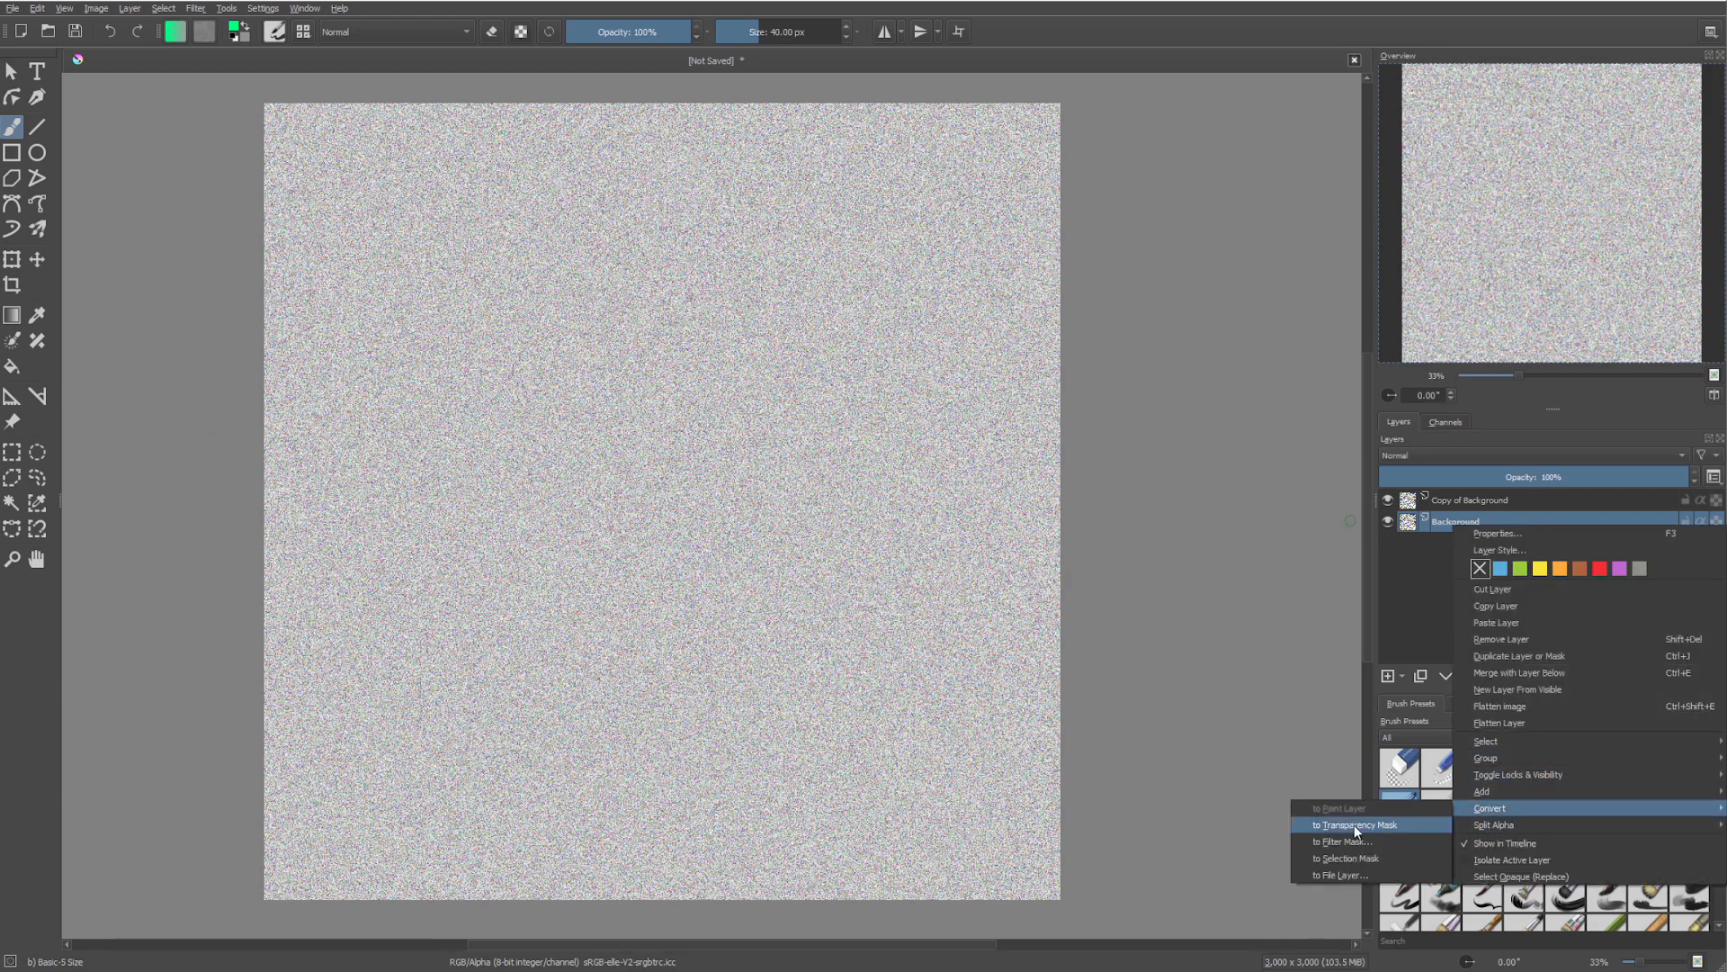
click(1353, 824)
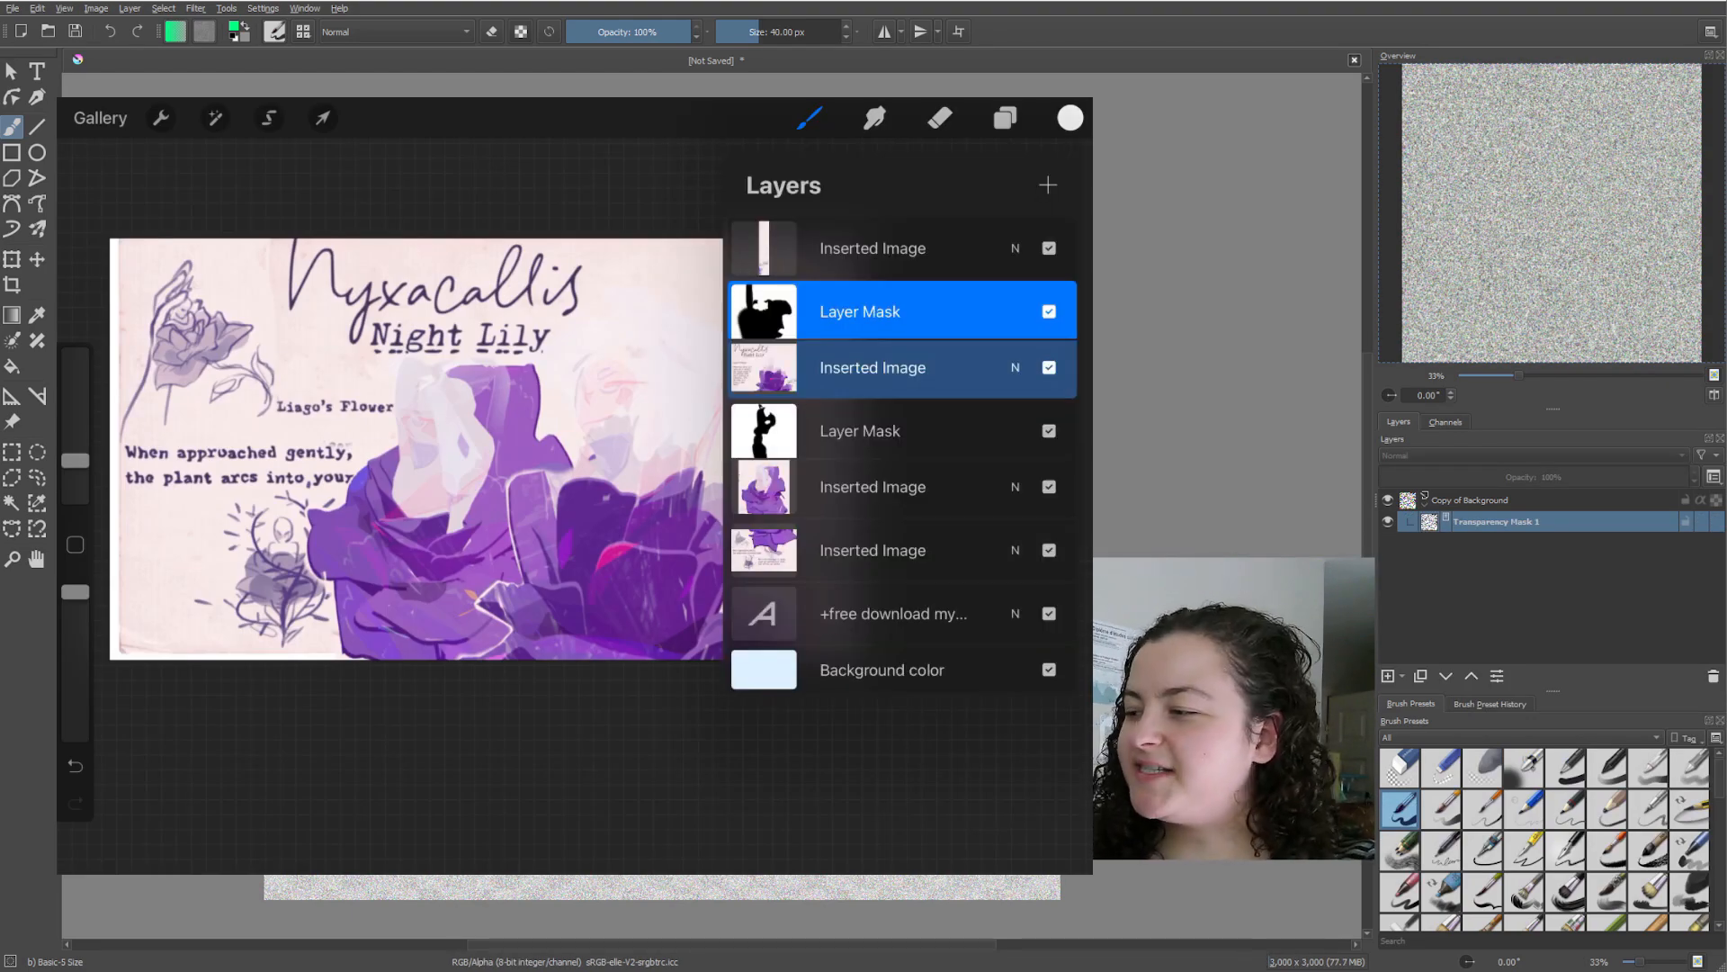
Toggle the layer mask for comparison, then move and rotate the thumbnail image to an angle.
click(1047, 309)
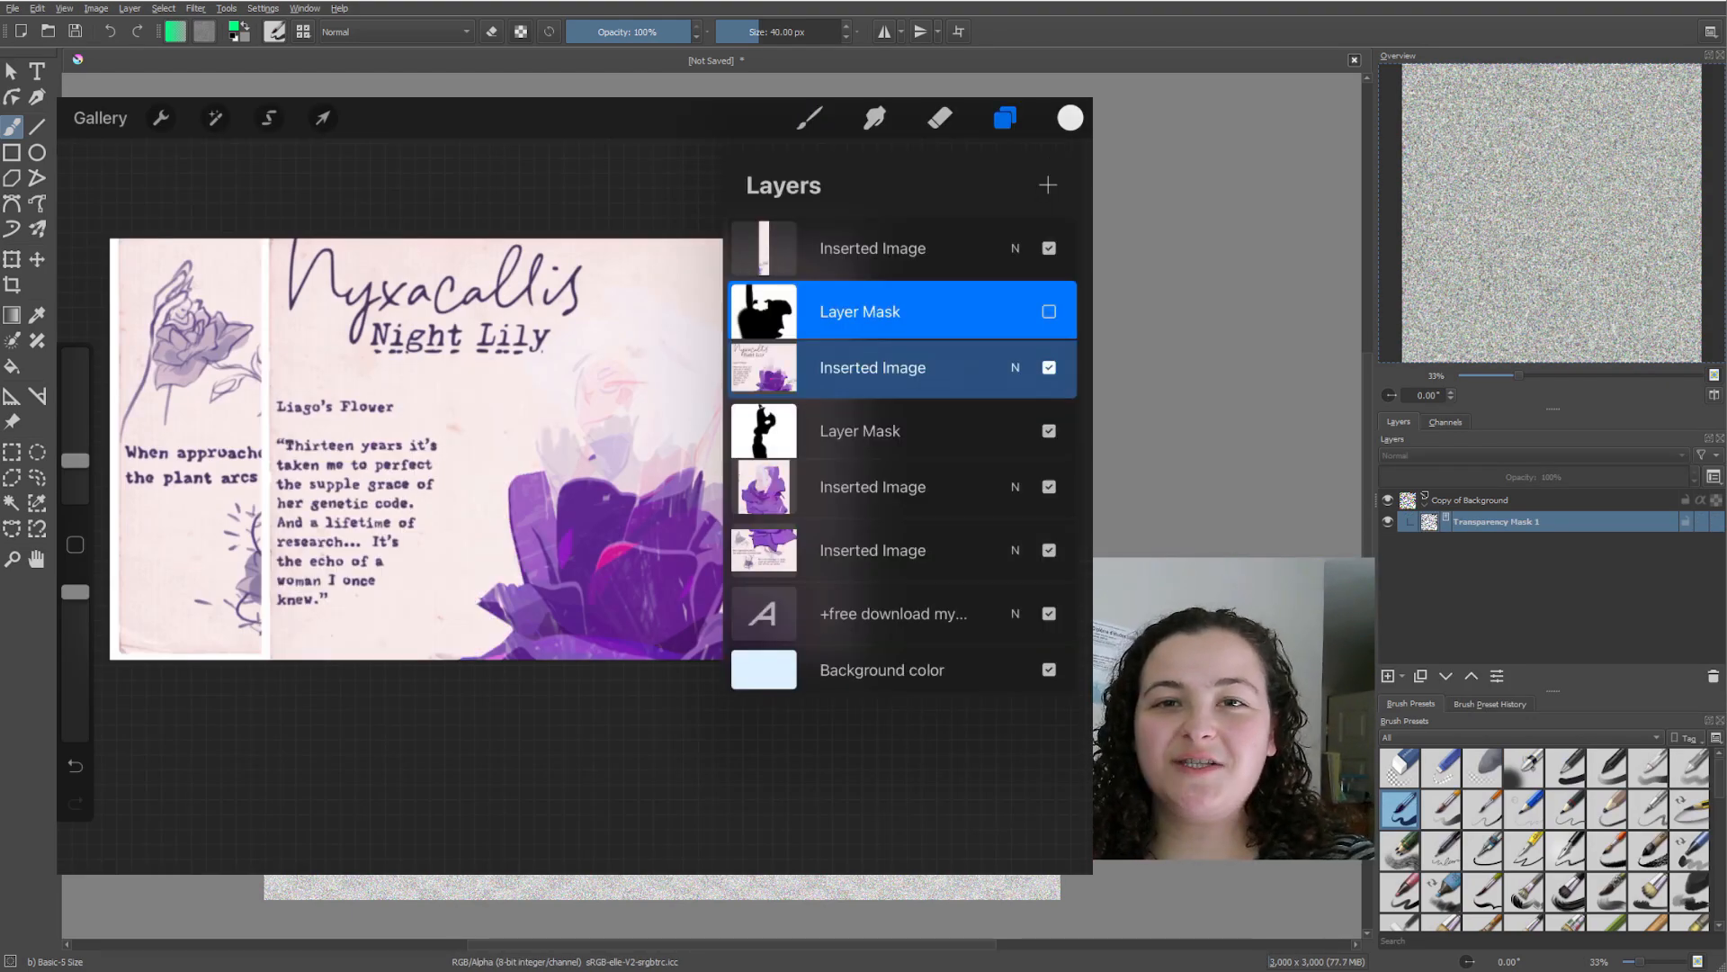
click(1048, 311)
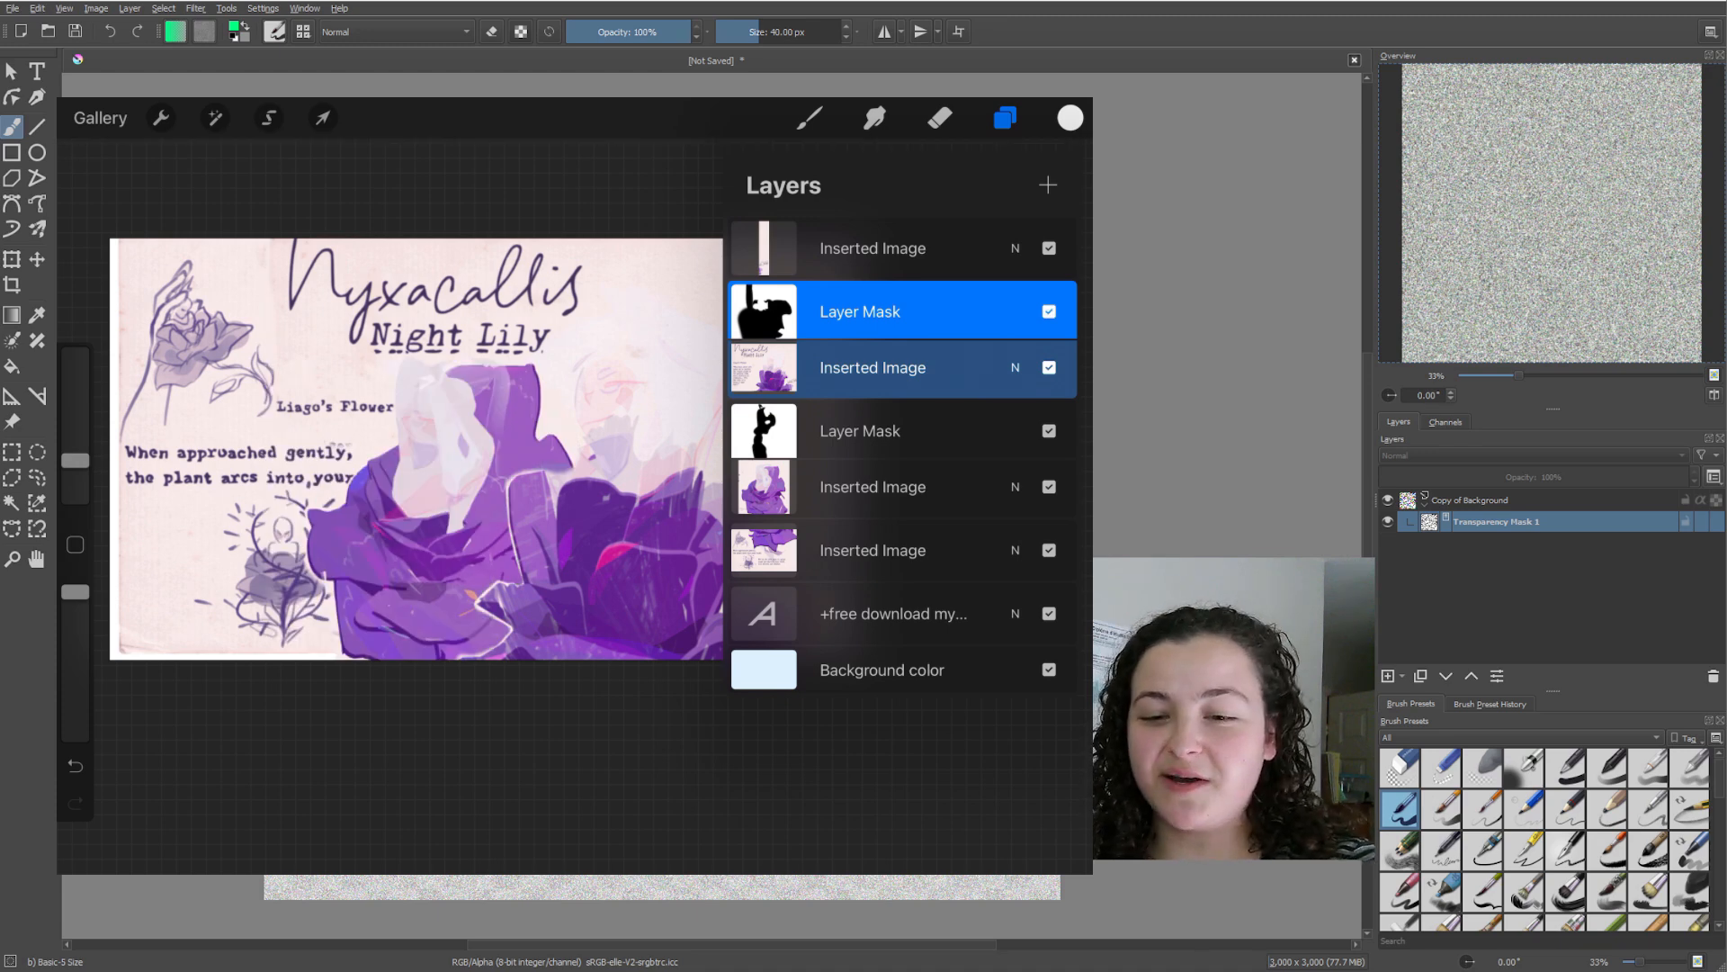
click(1047, 430)
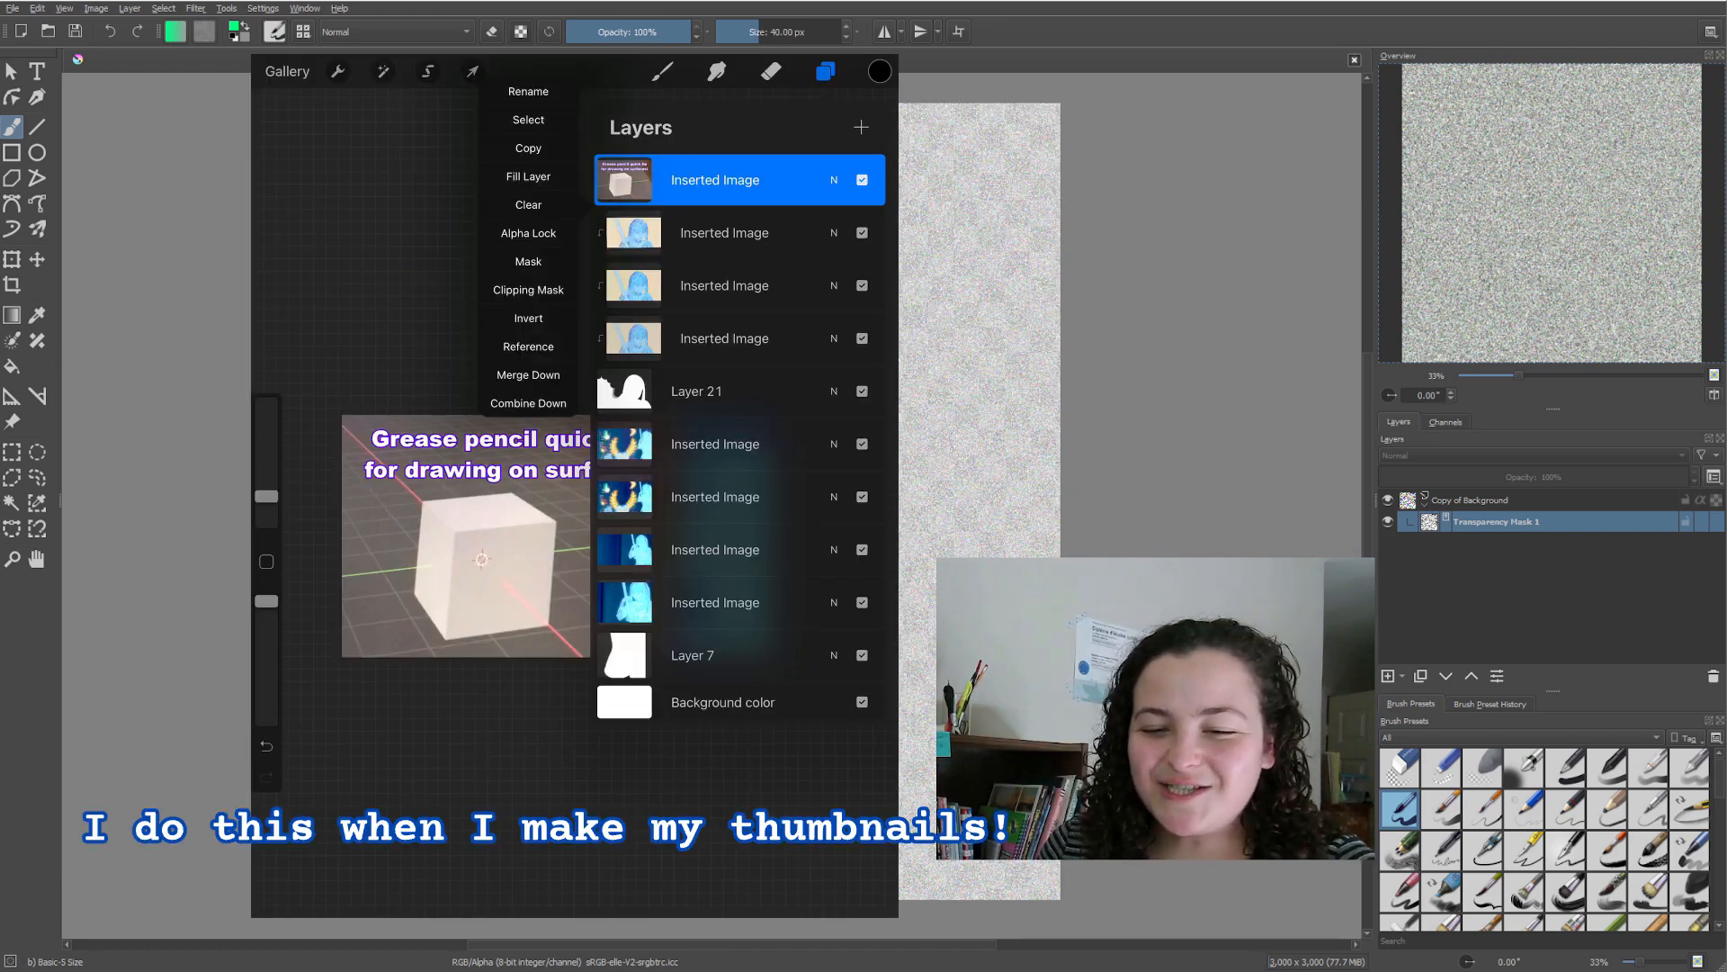
click(527, 261)
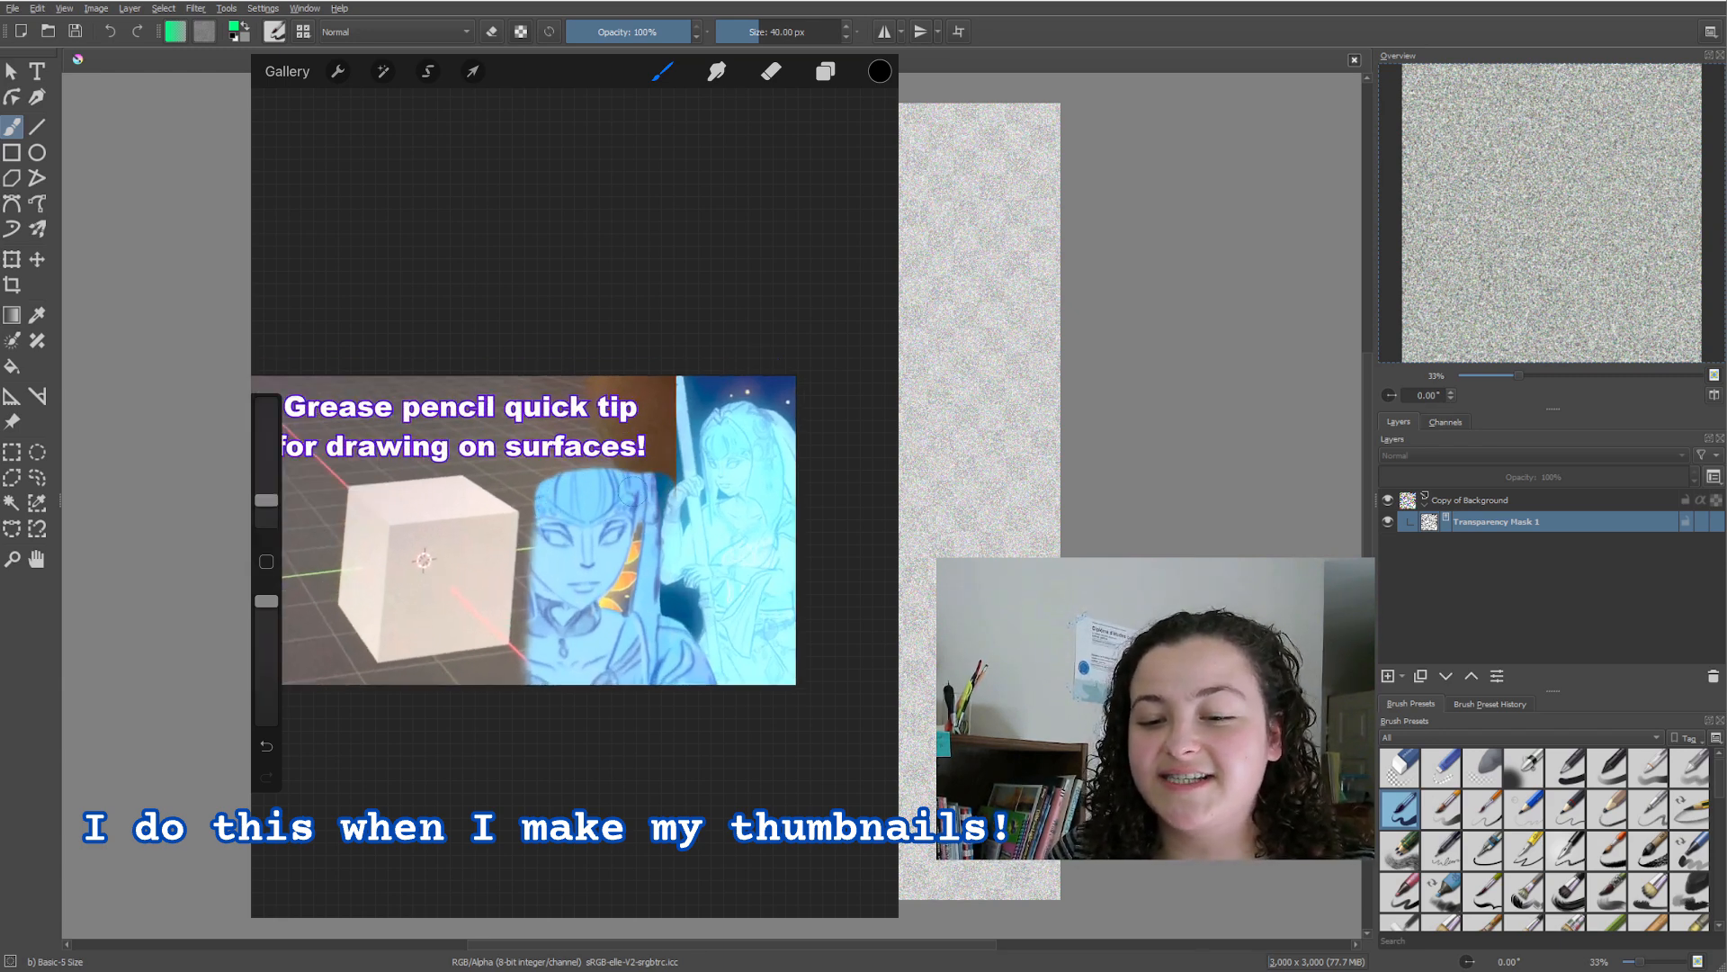
click(878, 72)
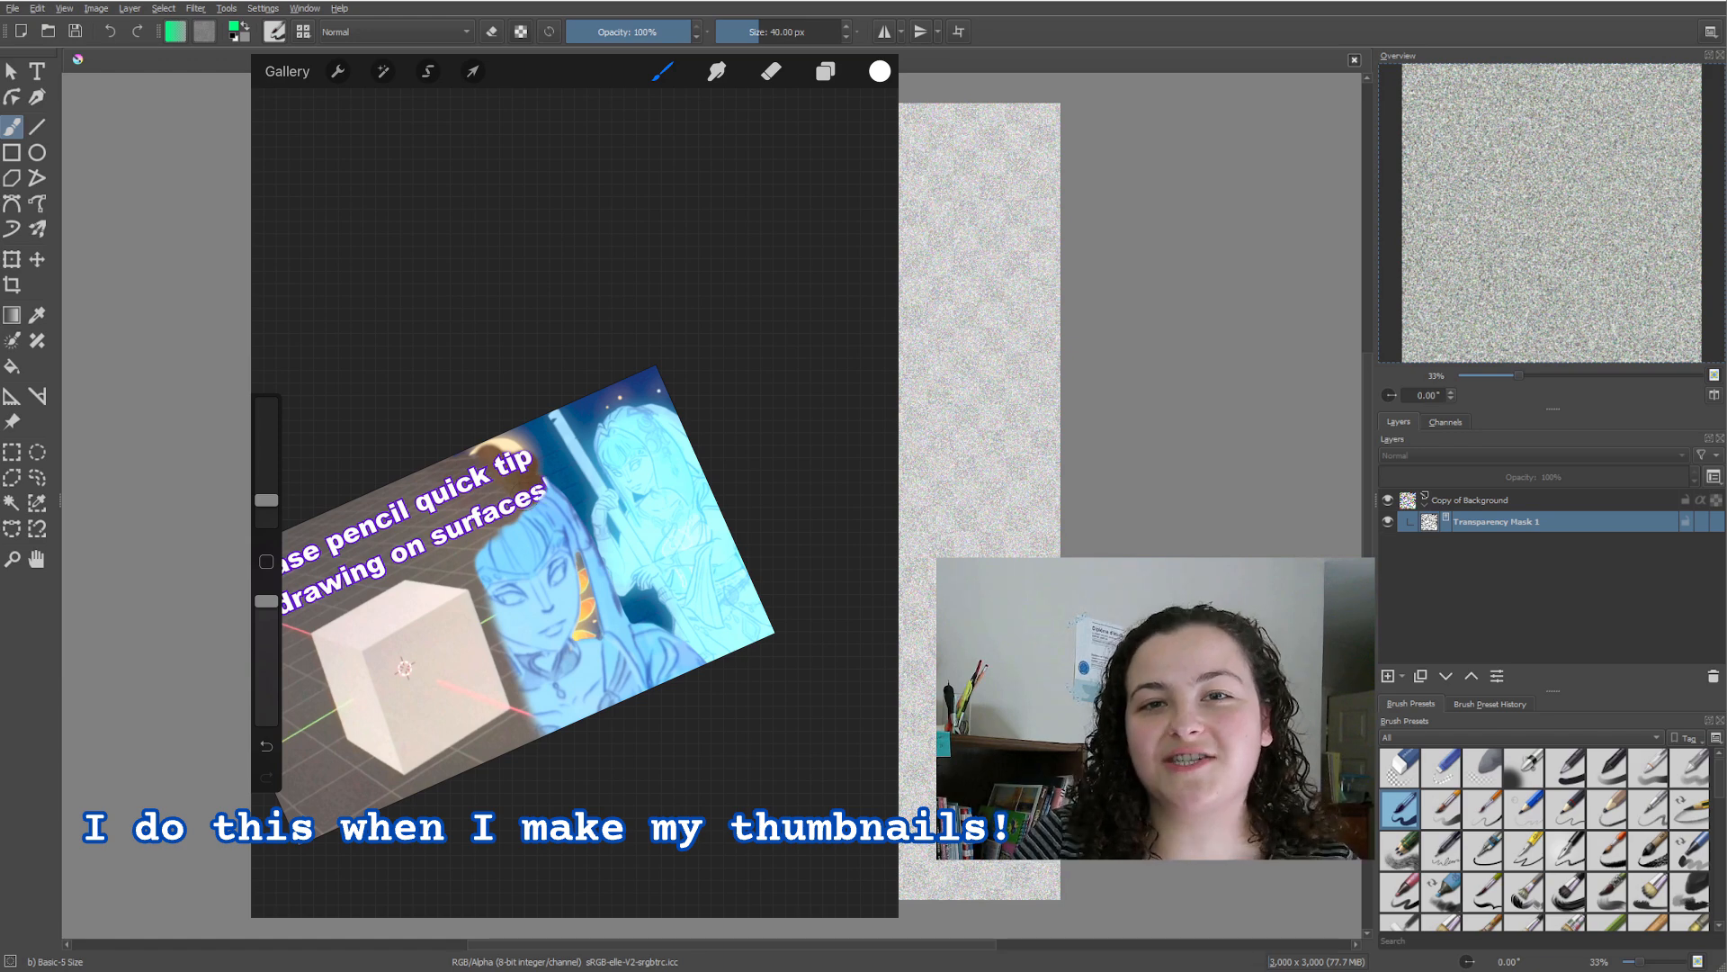
click(1353, 59)
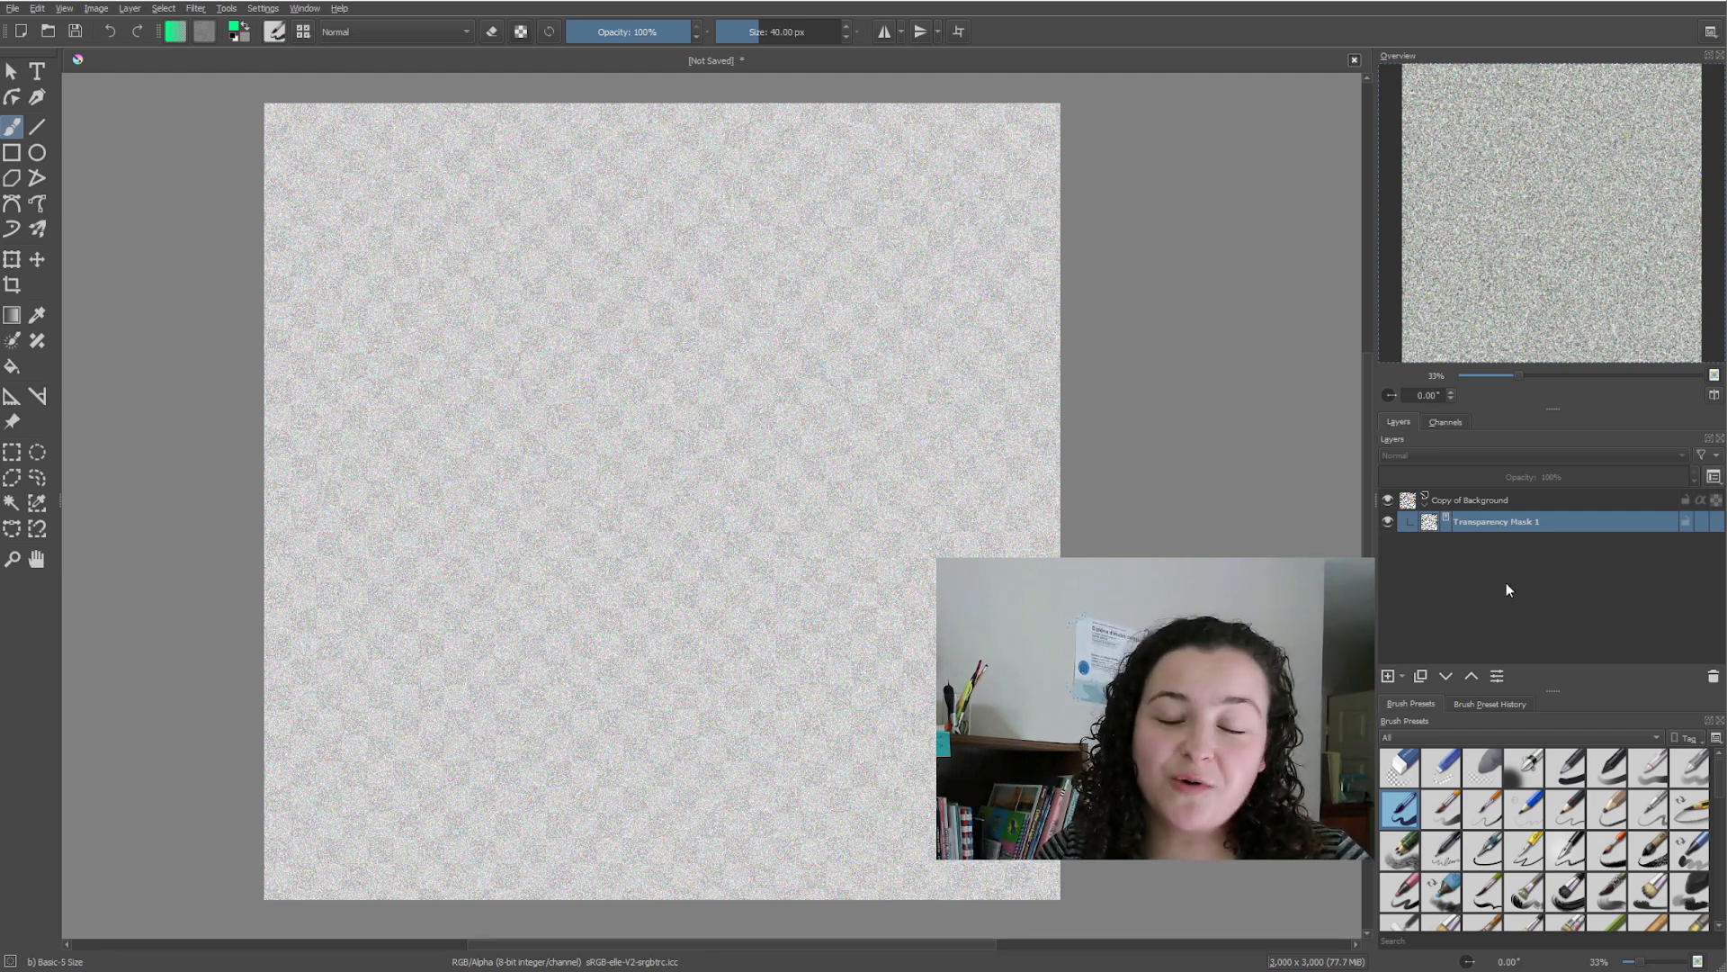
Invert Transparency Mask 1 with the Adjust > Invert filter.
click(195, 7)
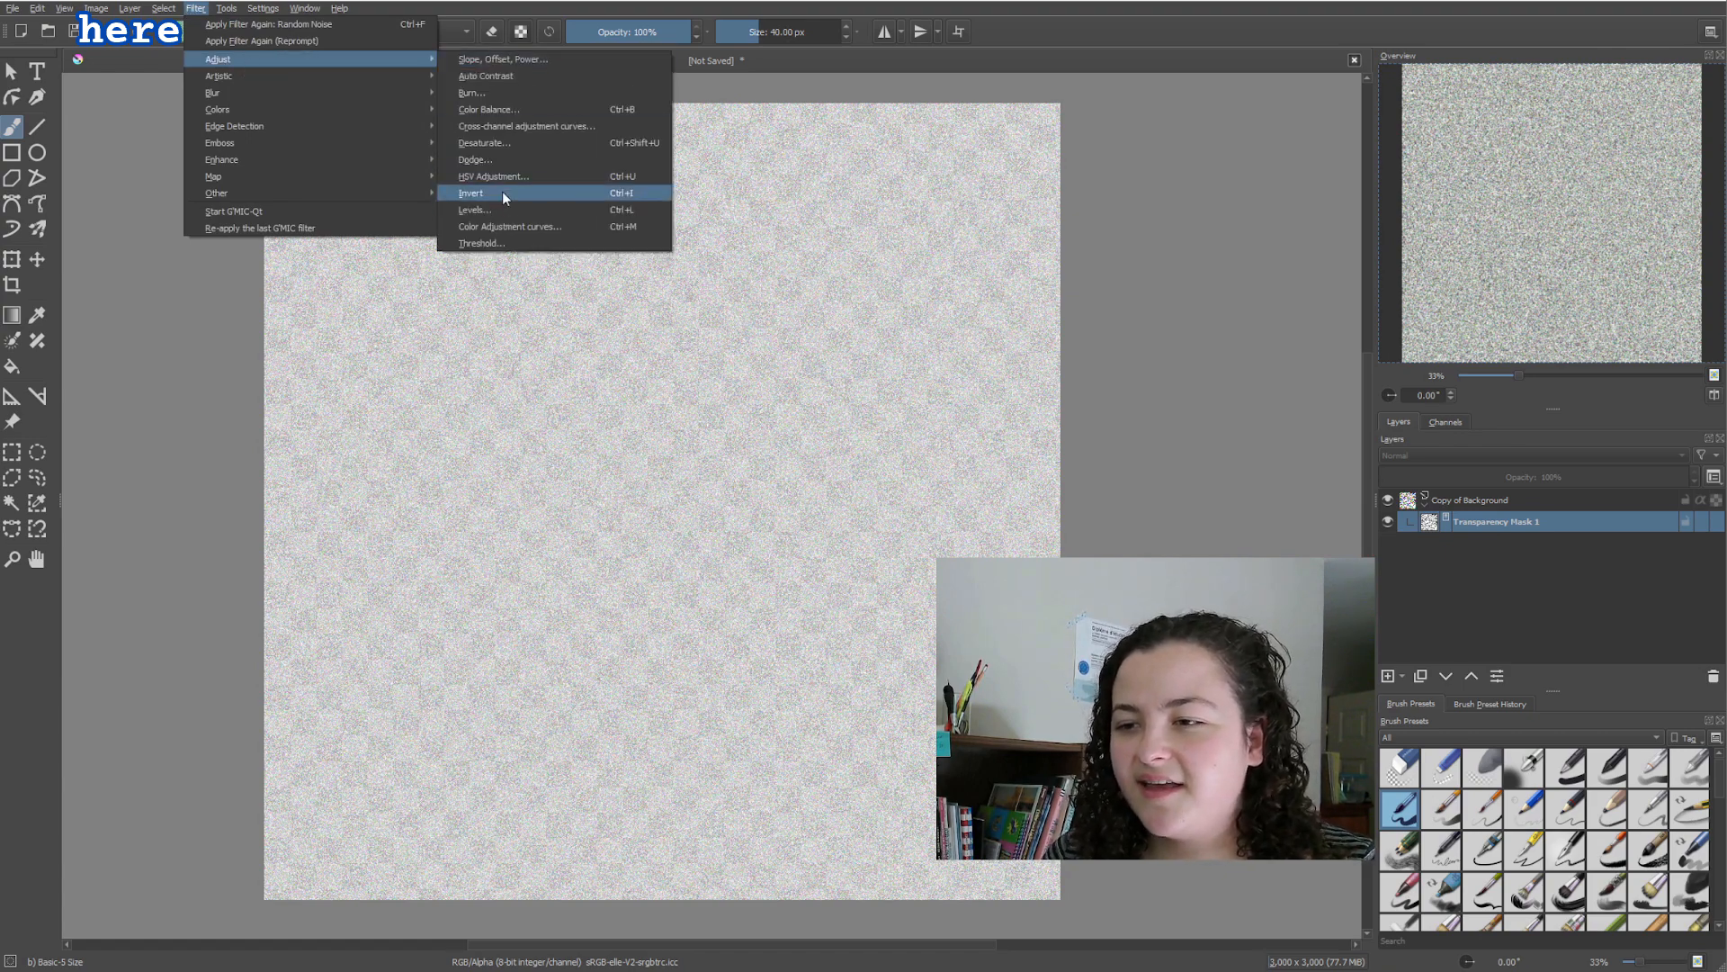
click(471, 193)
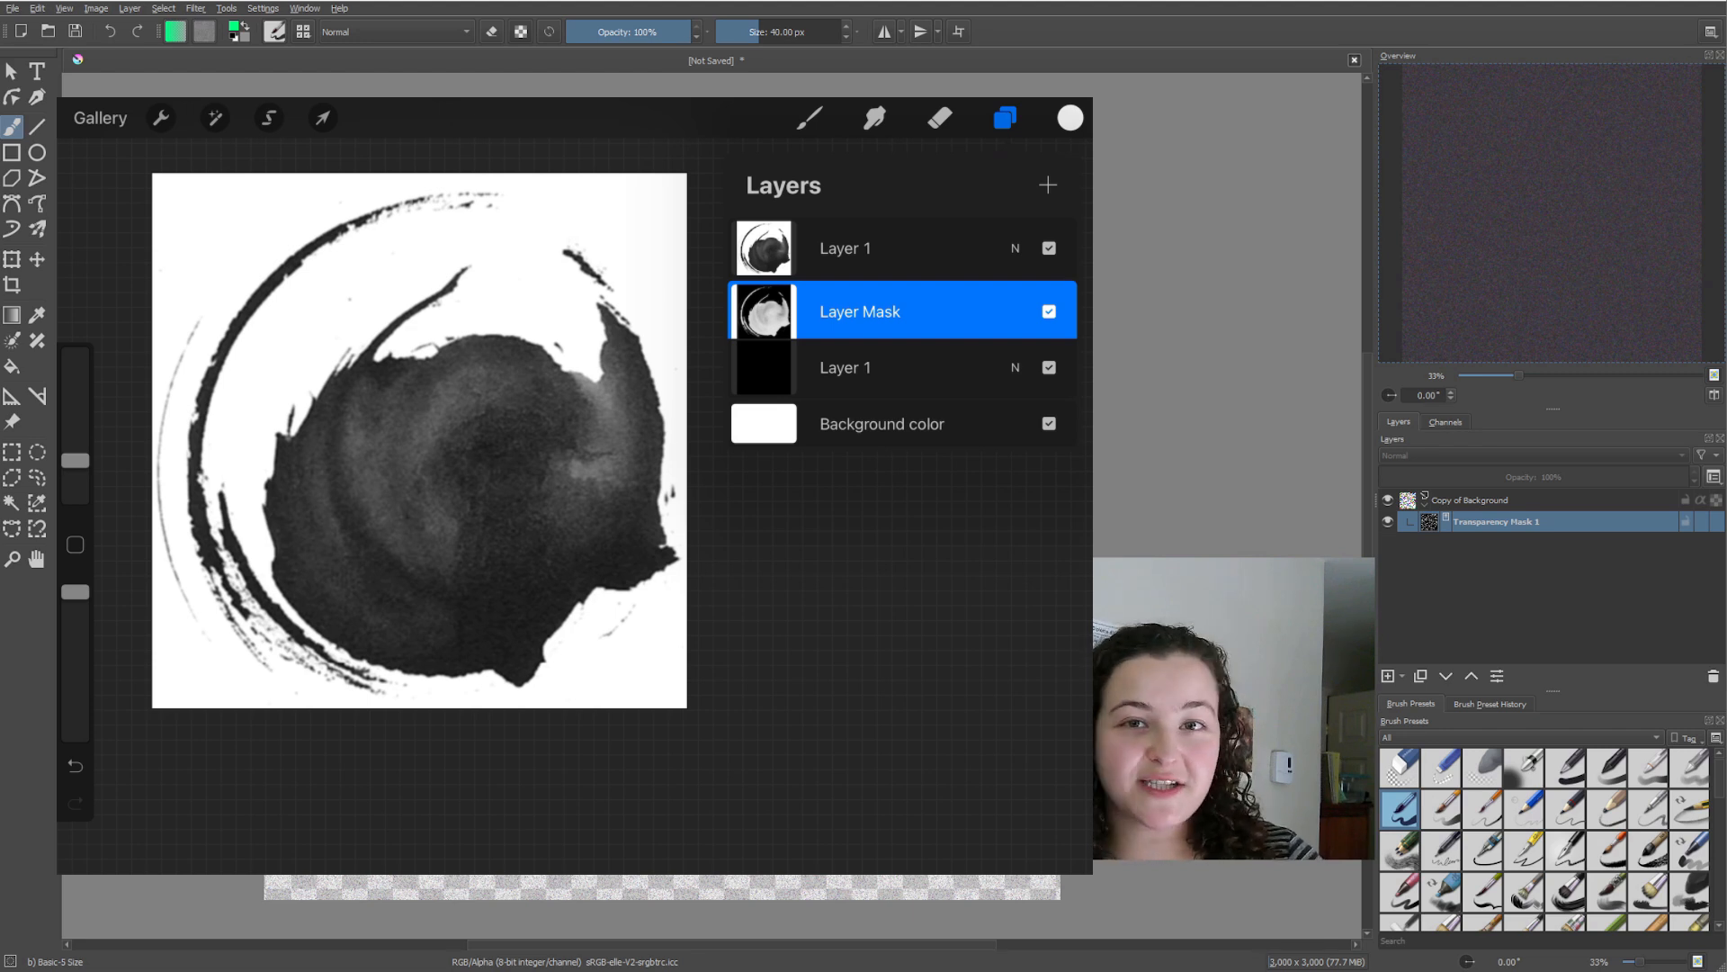
click(1047, 248)
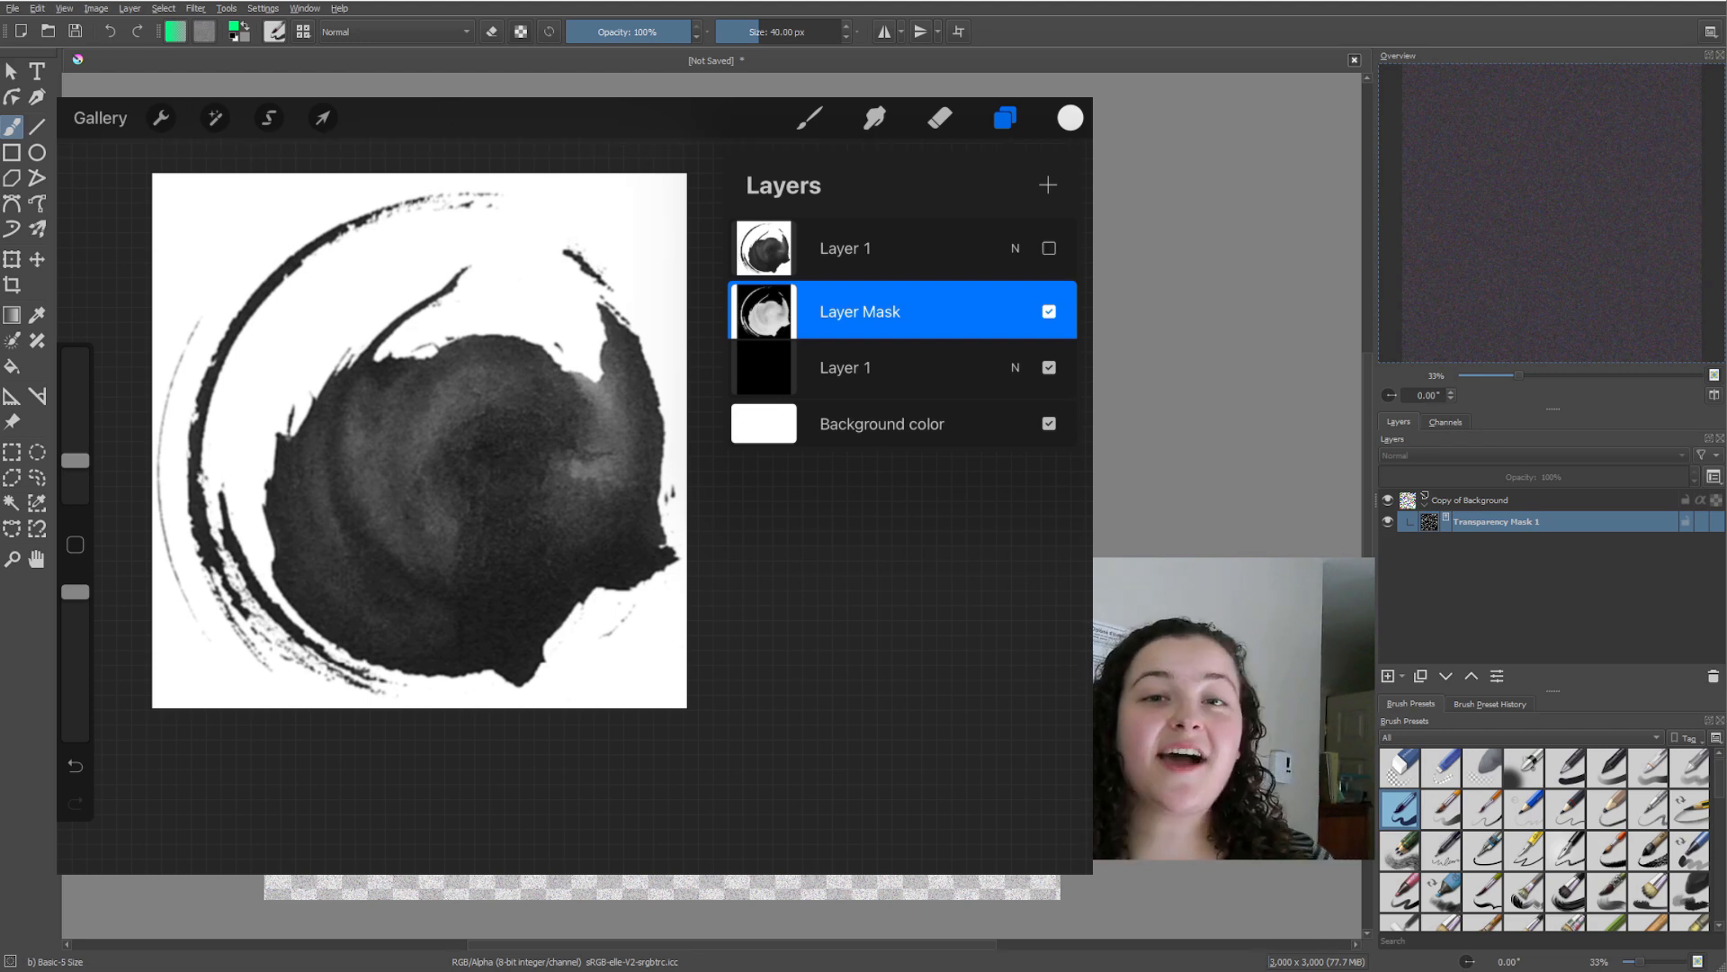
click(1045, 423)
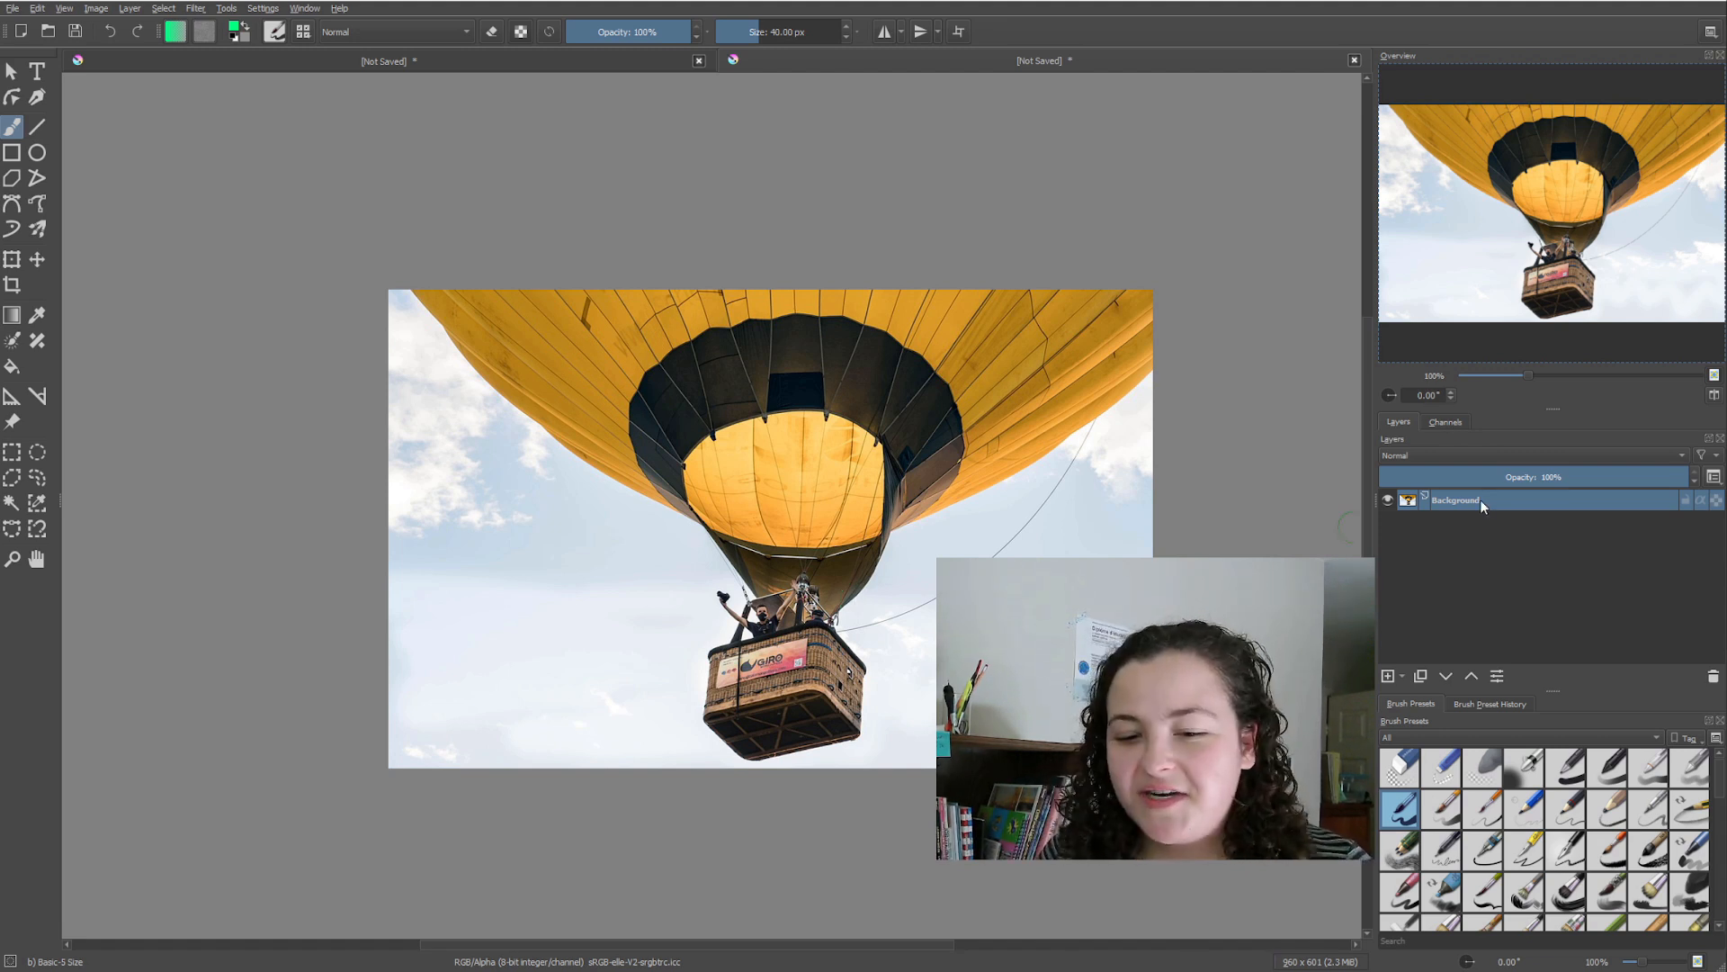
Desaturate the copied balloon layer, then invert it toward a black-and-white silhouette.
right_click(1454, 498)
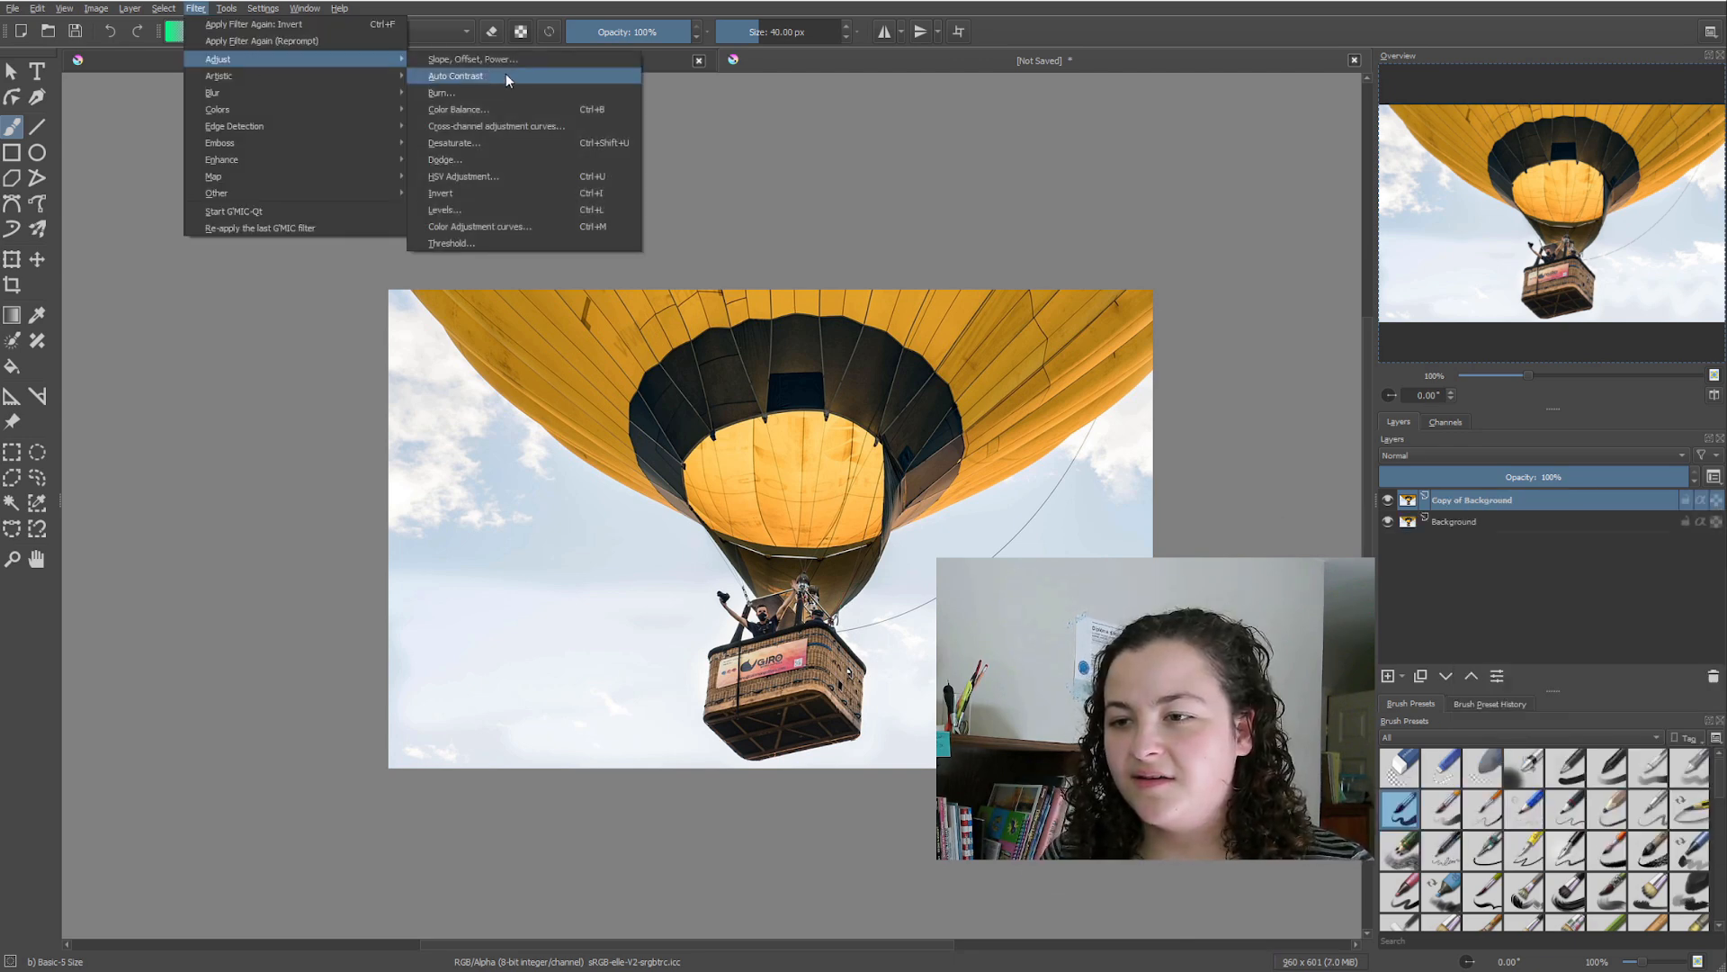
click(453, 142)
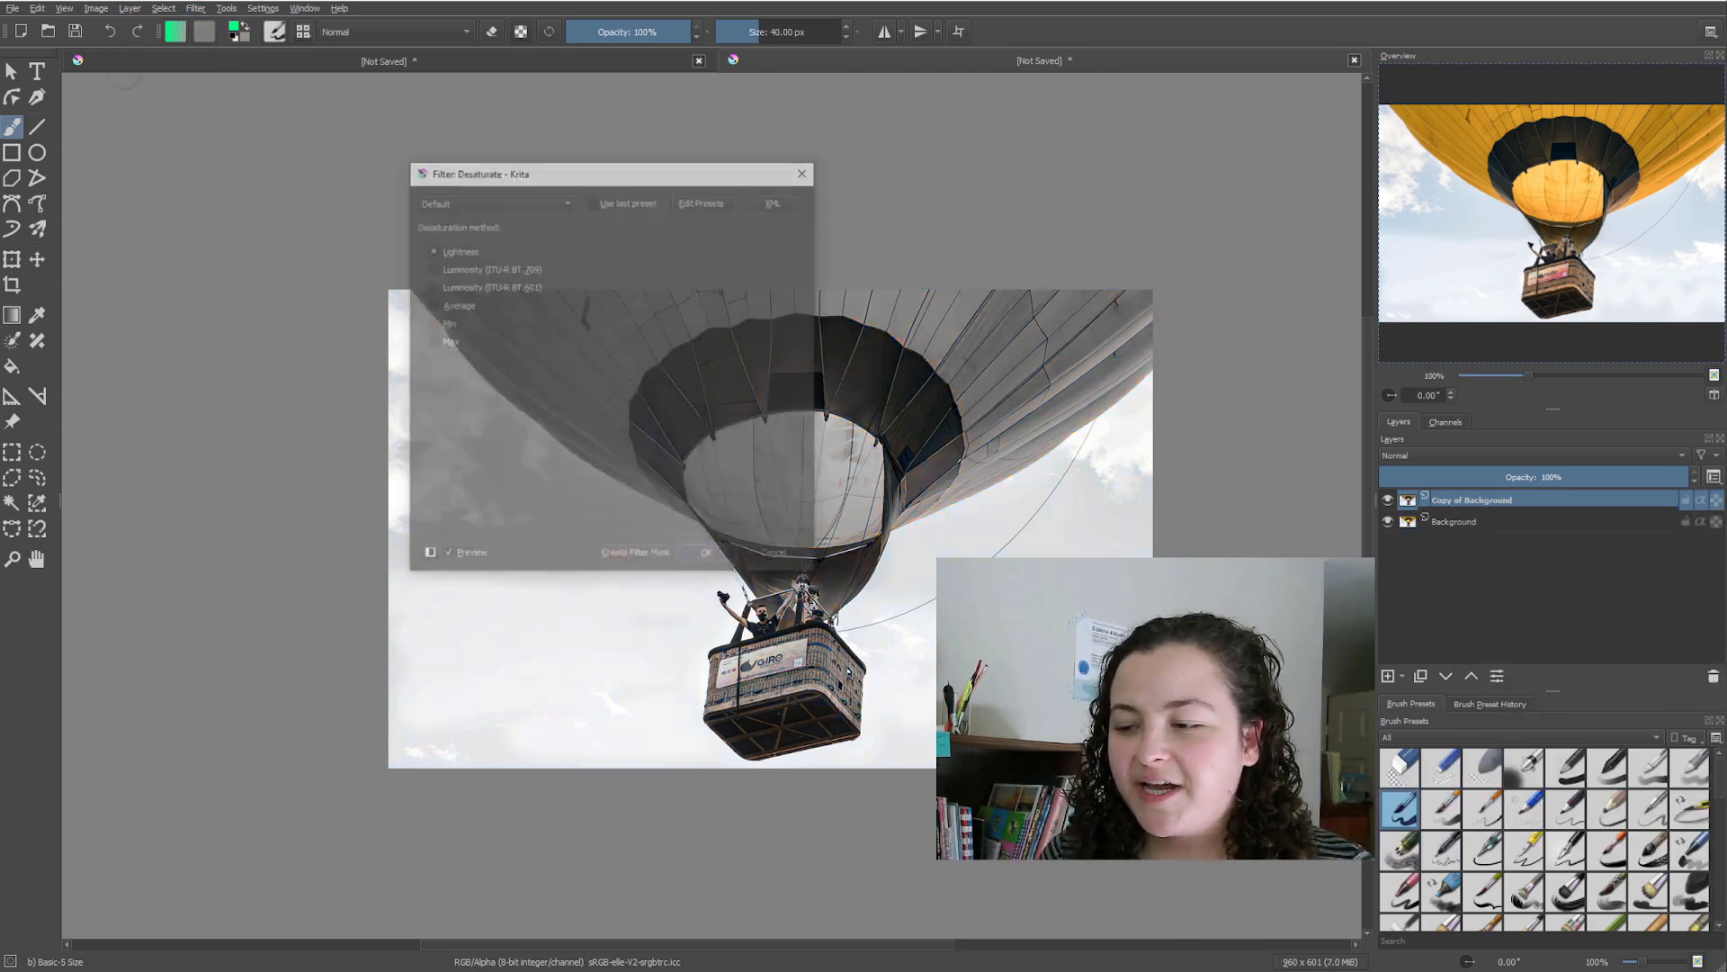
click(705, 552)
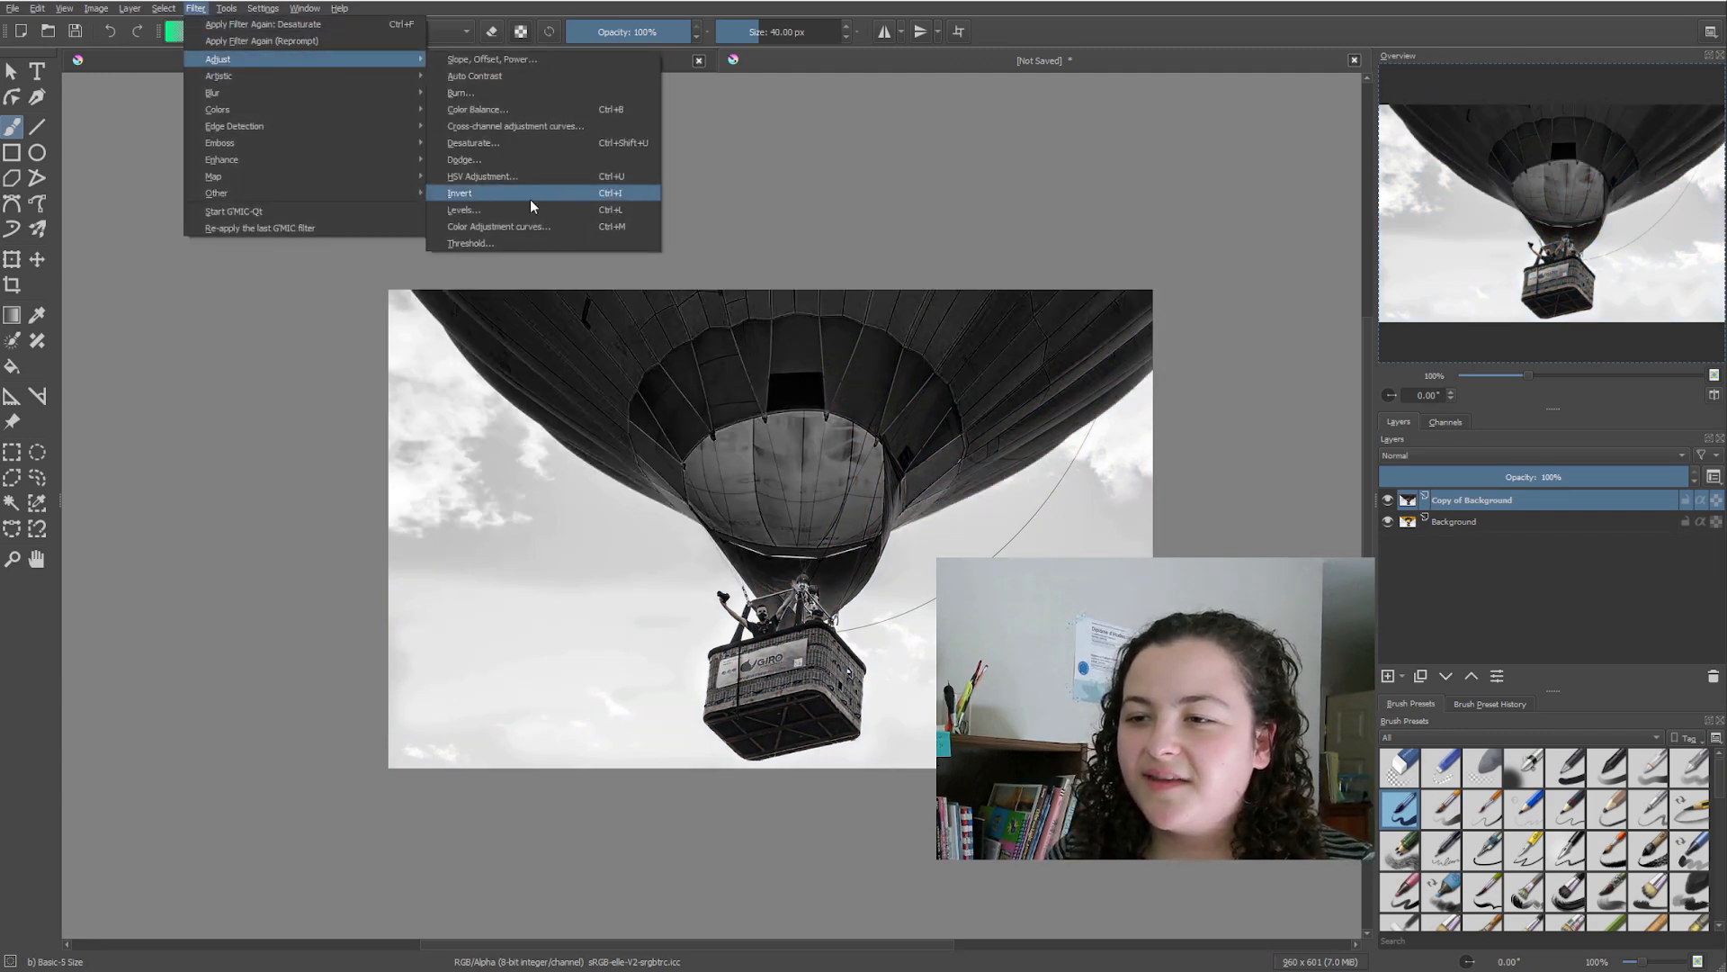
click(464, 209)
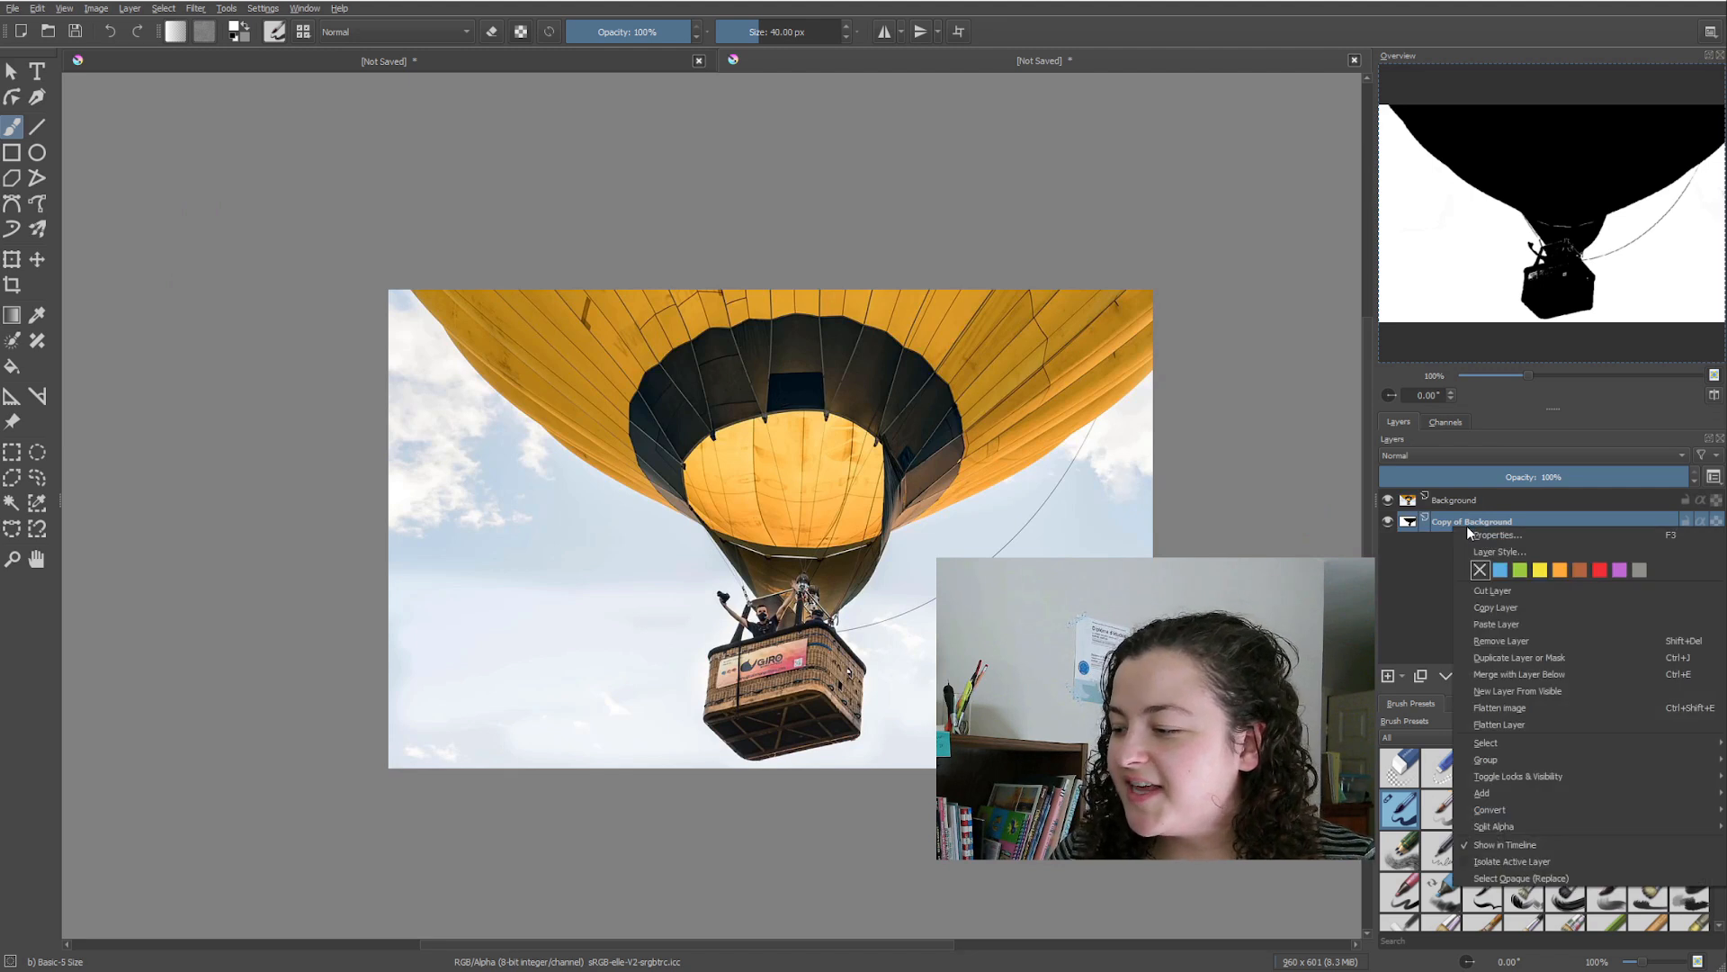
mouse_move(1490, 808)
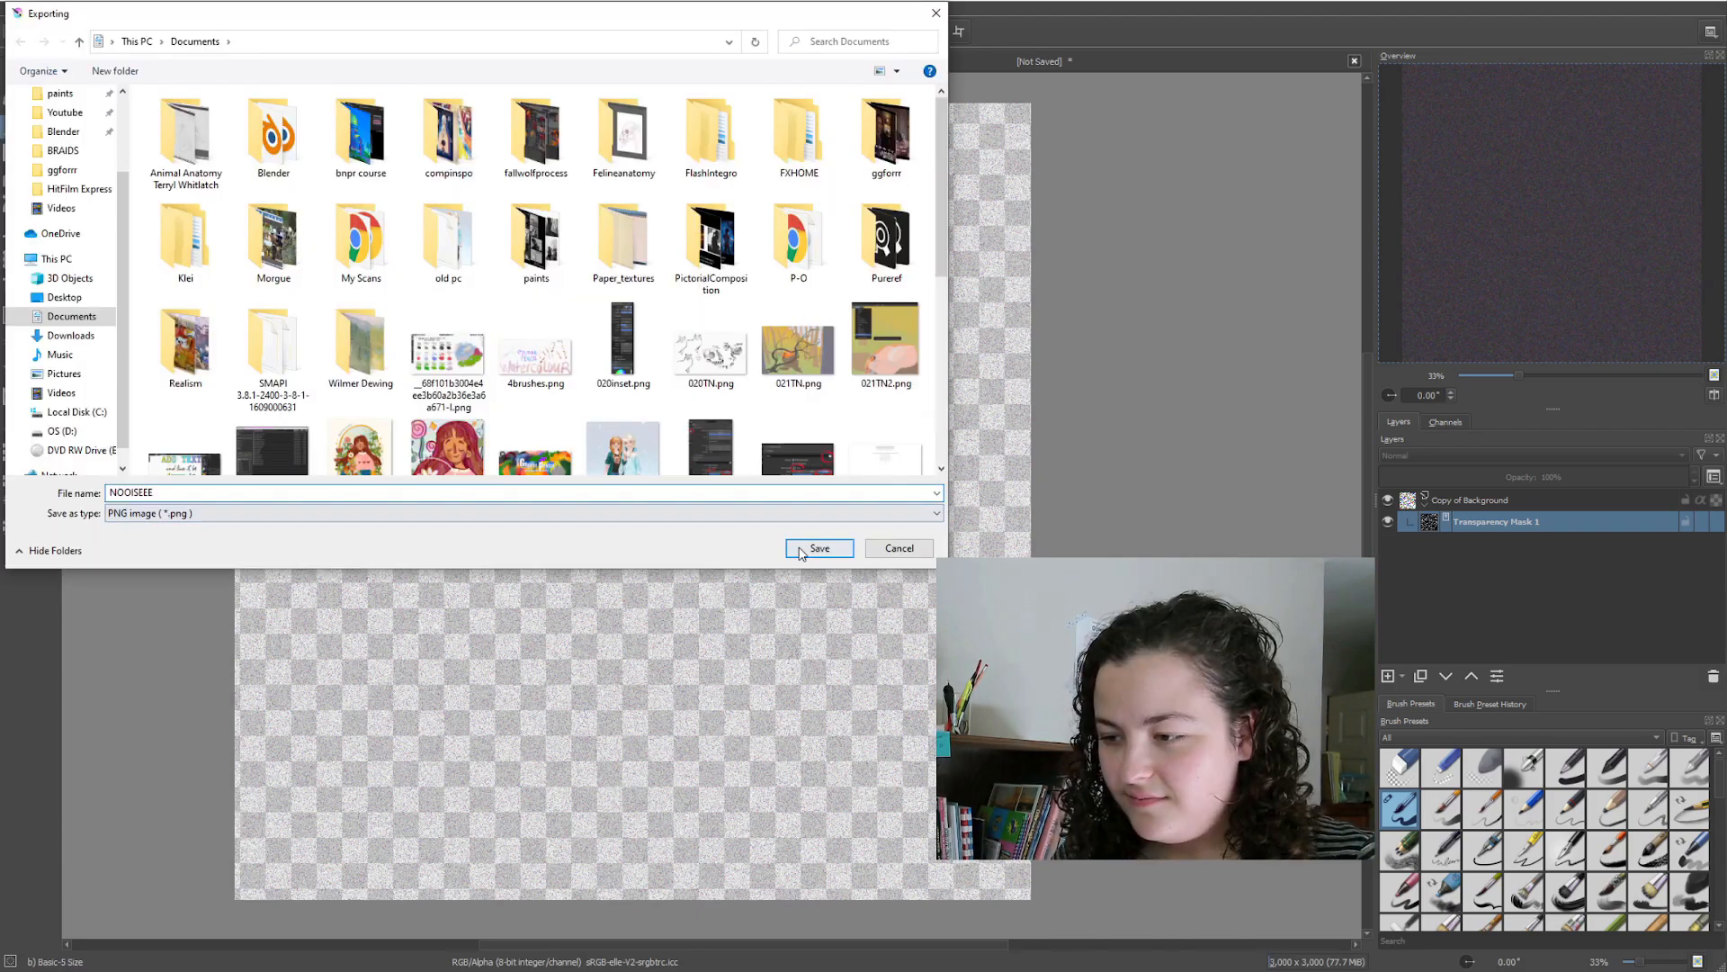
Save the noise canvas as NOOISEEE.png.
click(819, 547)
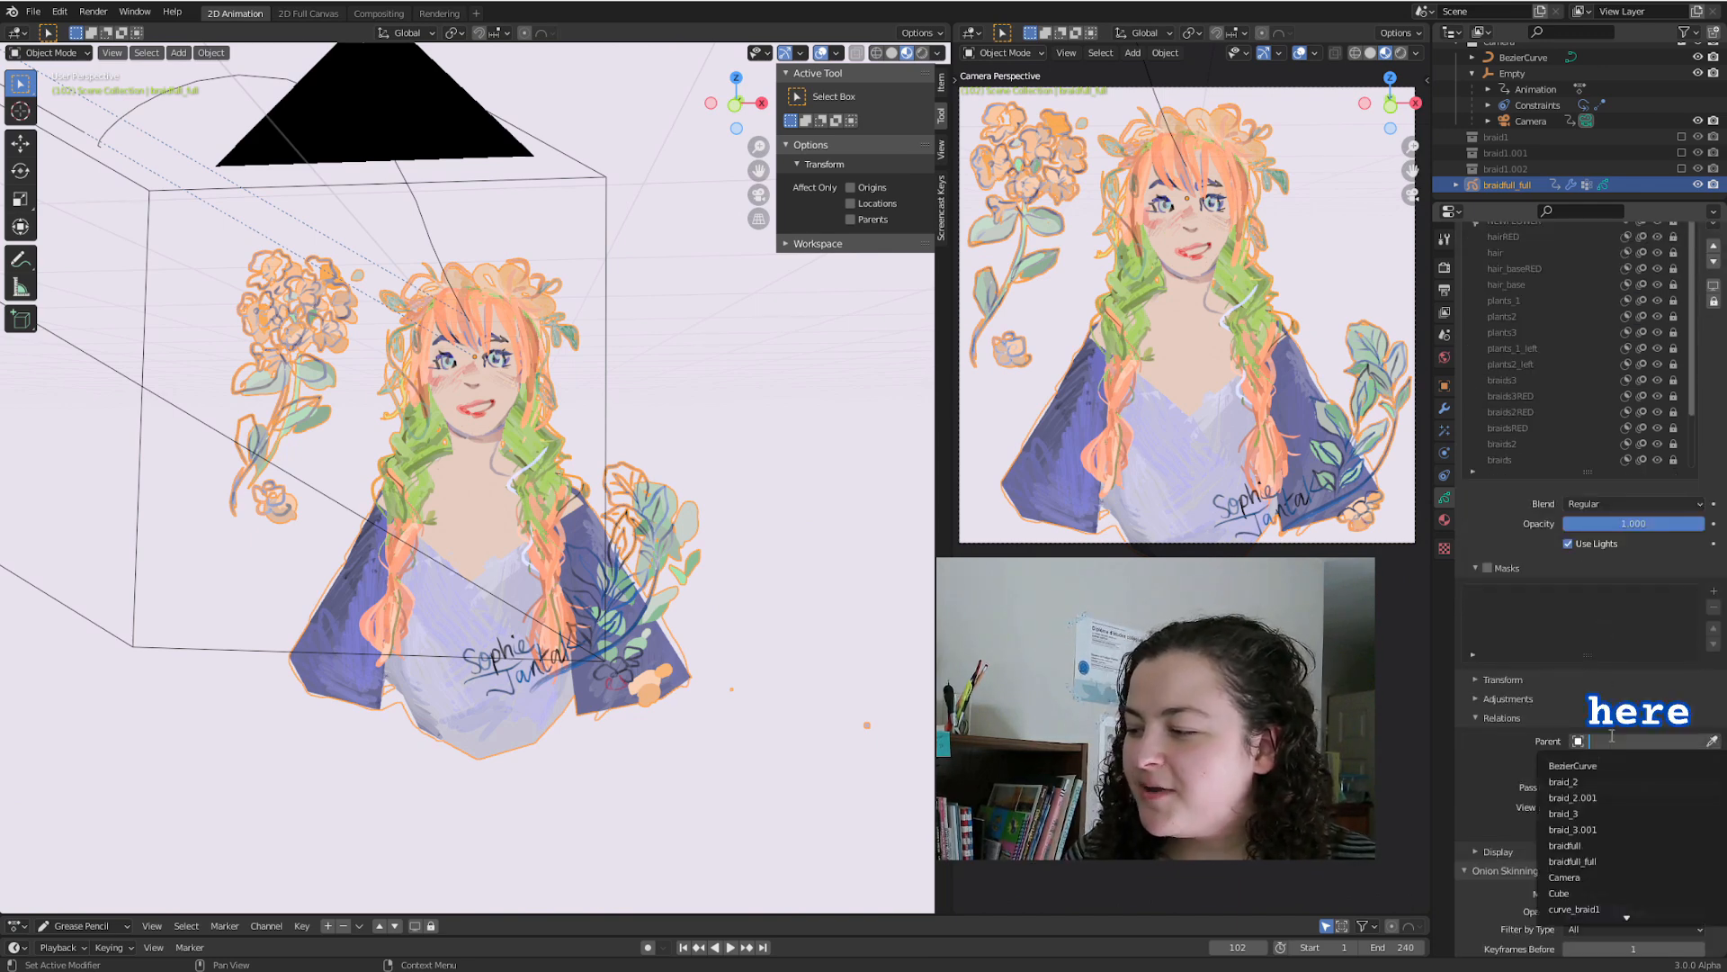
mouse_move(1564, 876)
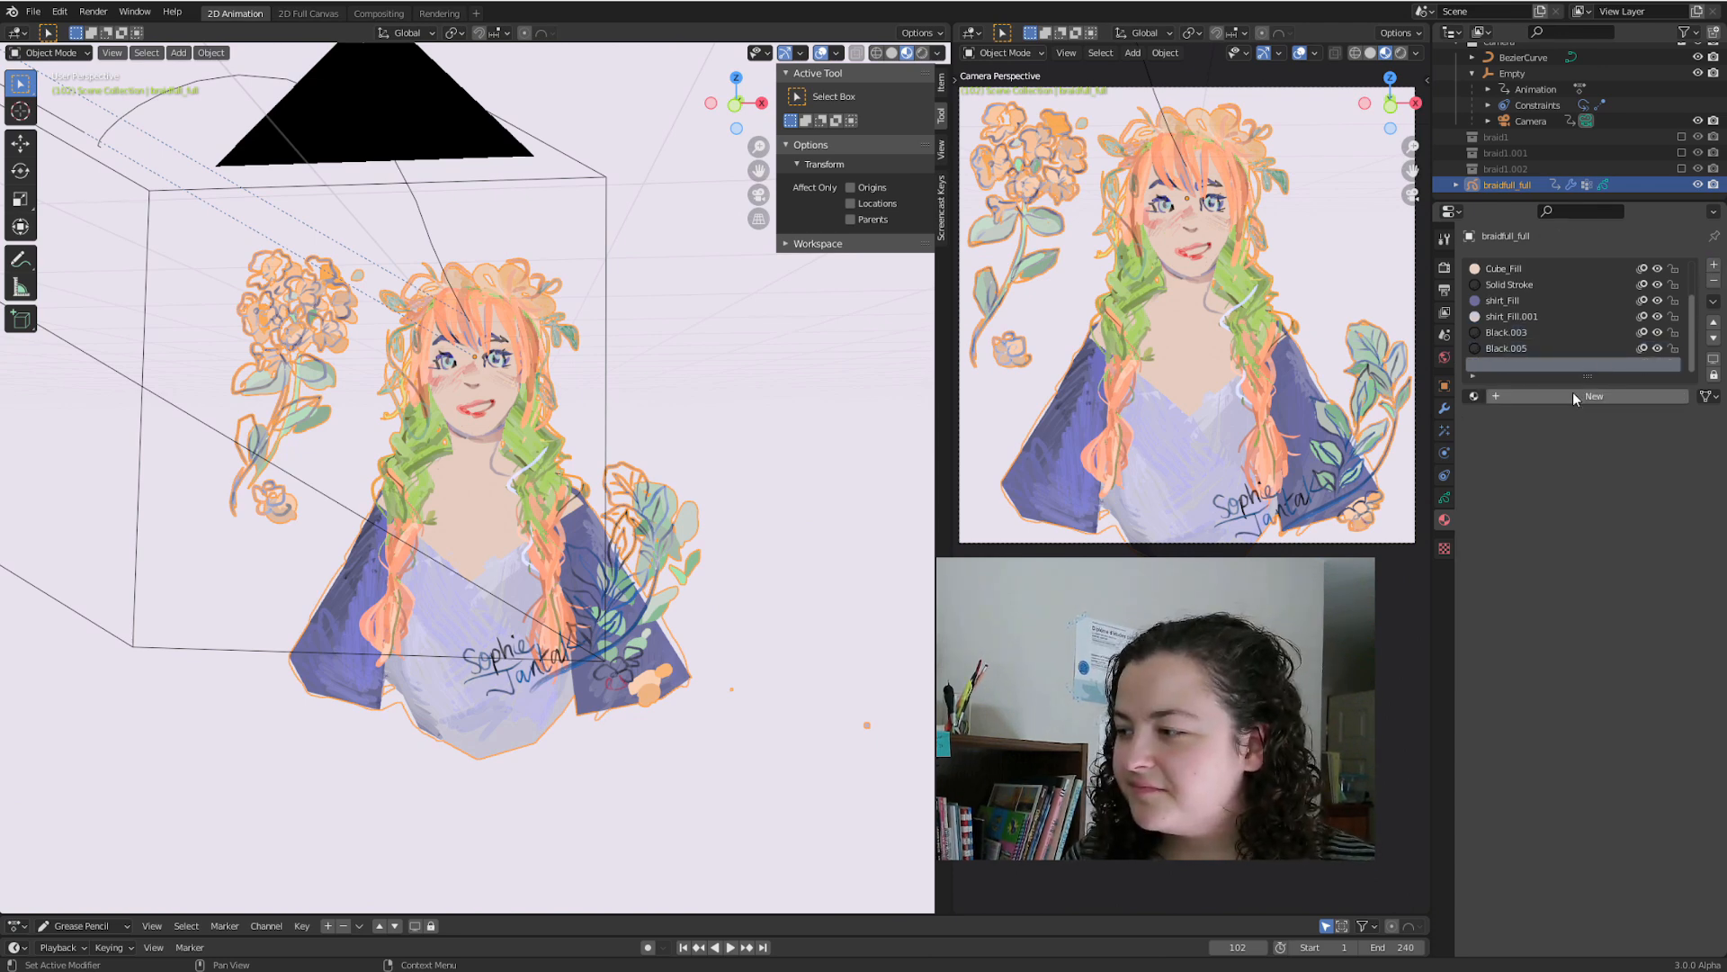
Add a new material in the portrait object's empty material slot.
click(1592, 396)
text(NOISE)
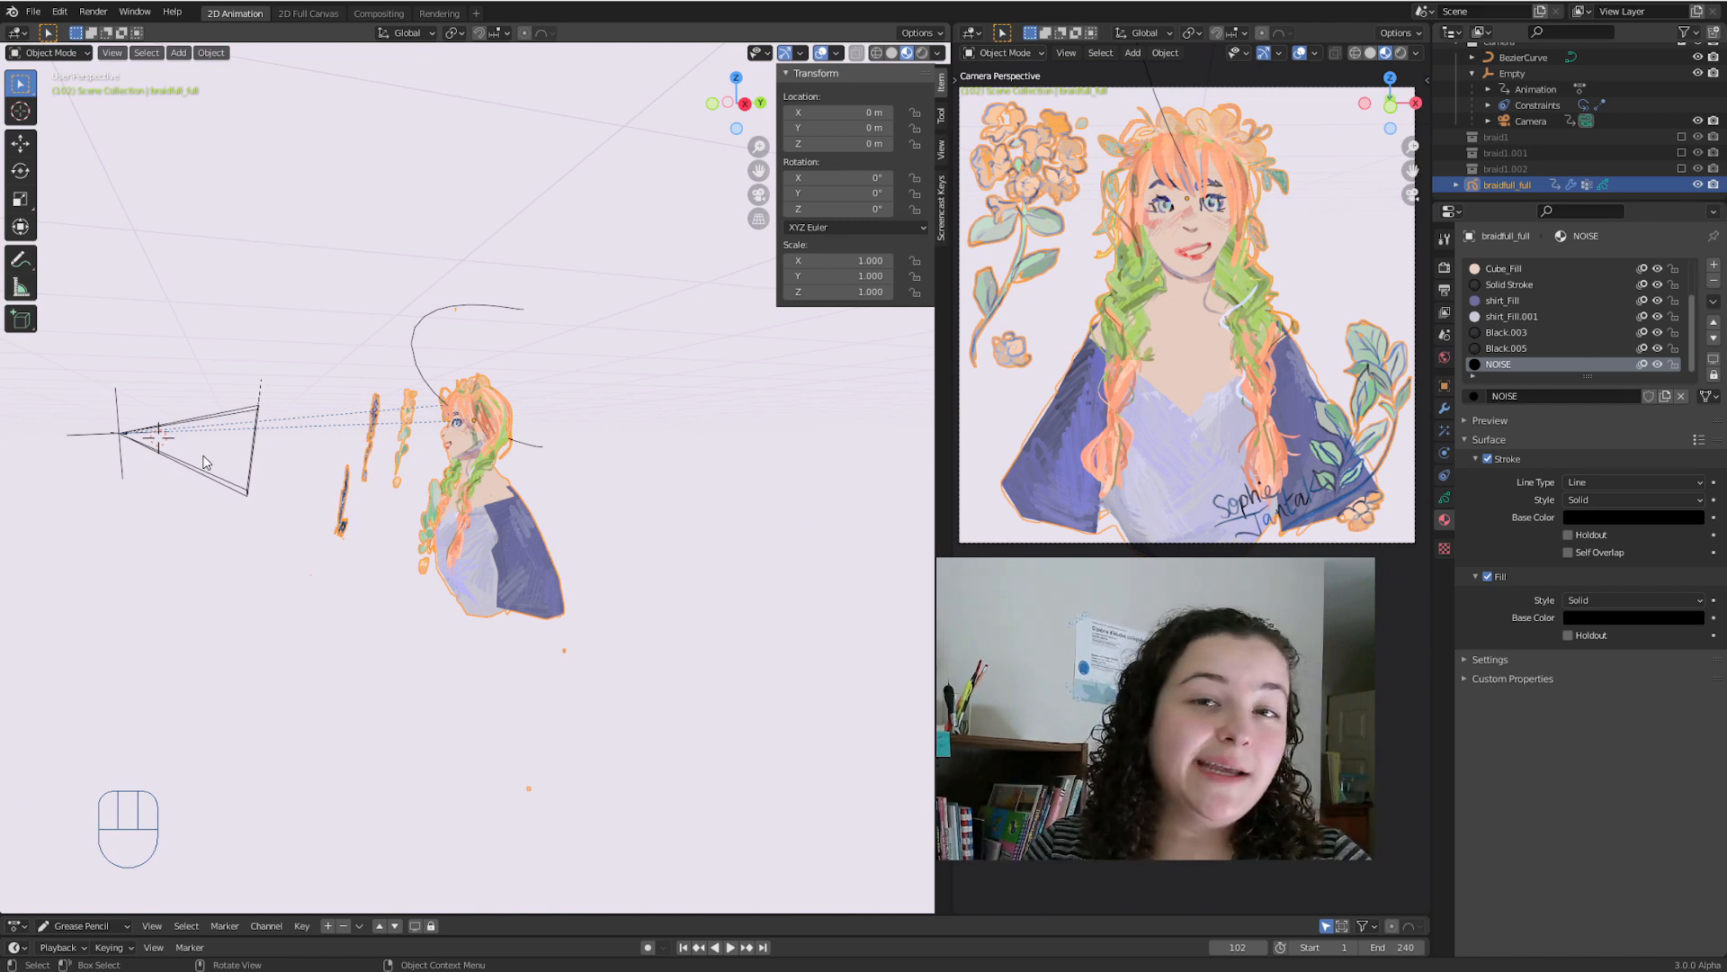
mouse_move(414, 342)
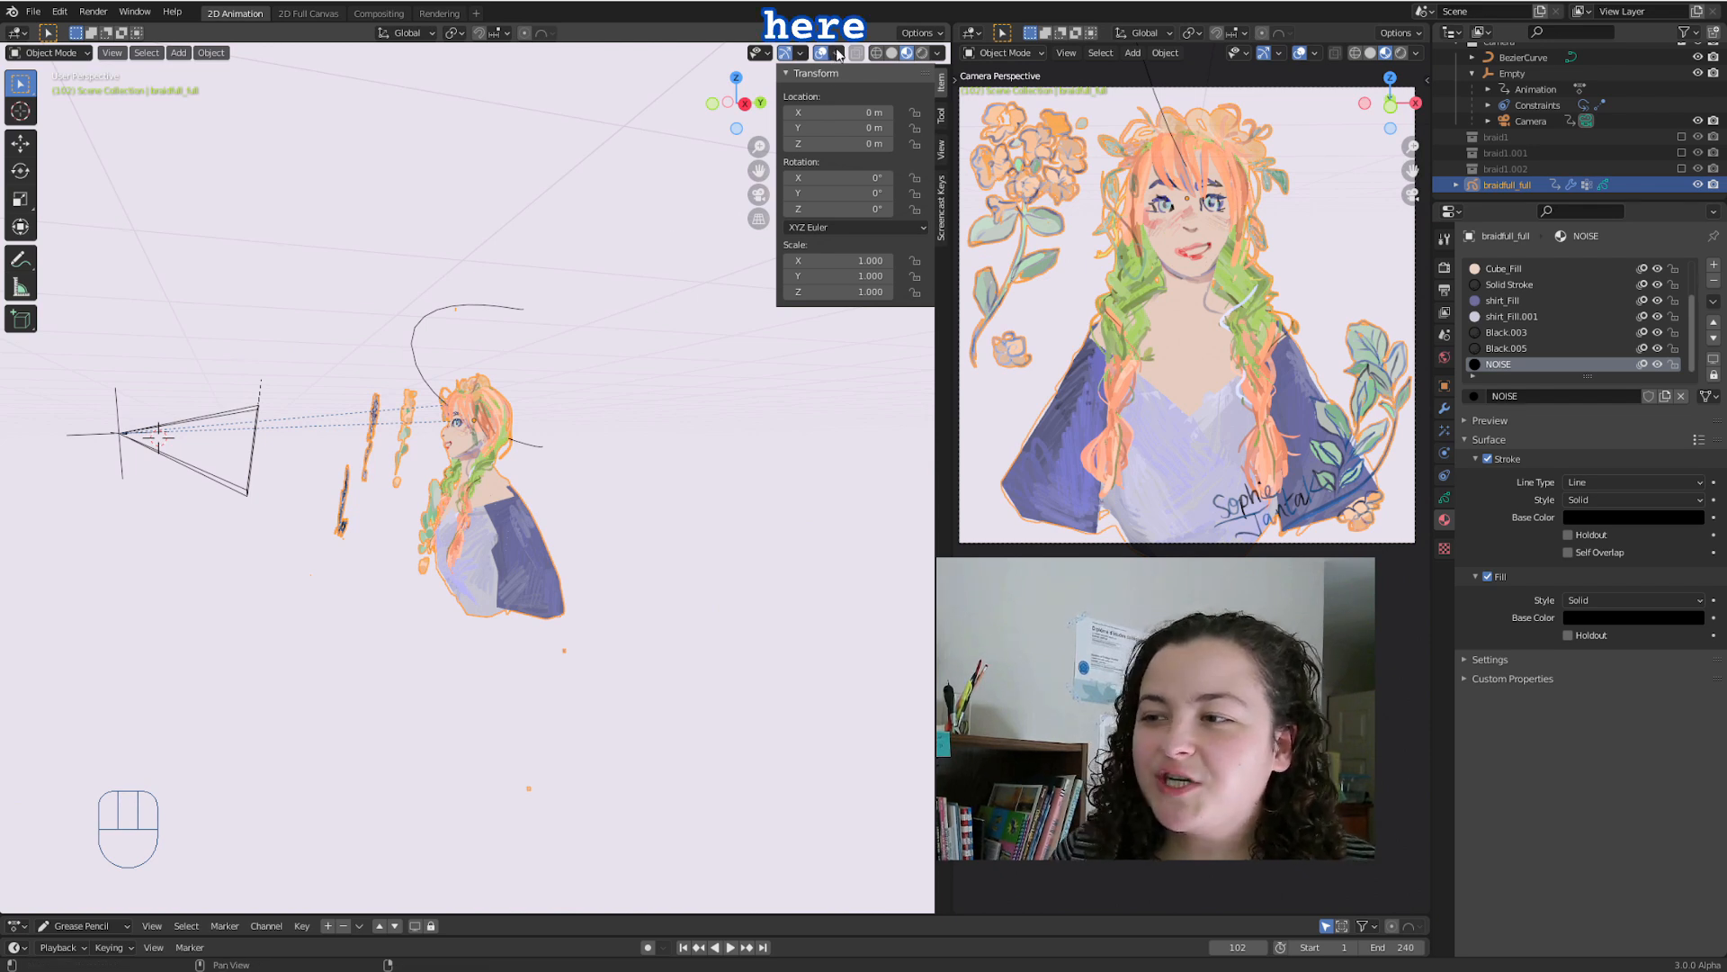
Name the material NOISE and view the portrait through the camera.
click(828, 53)
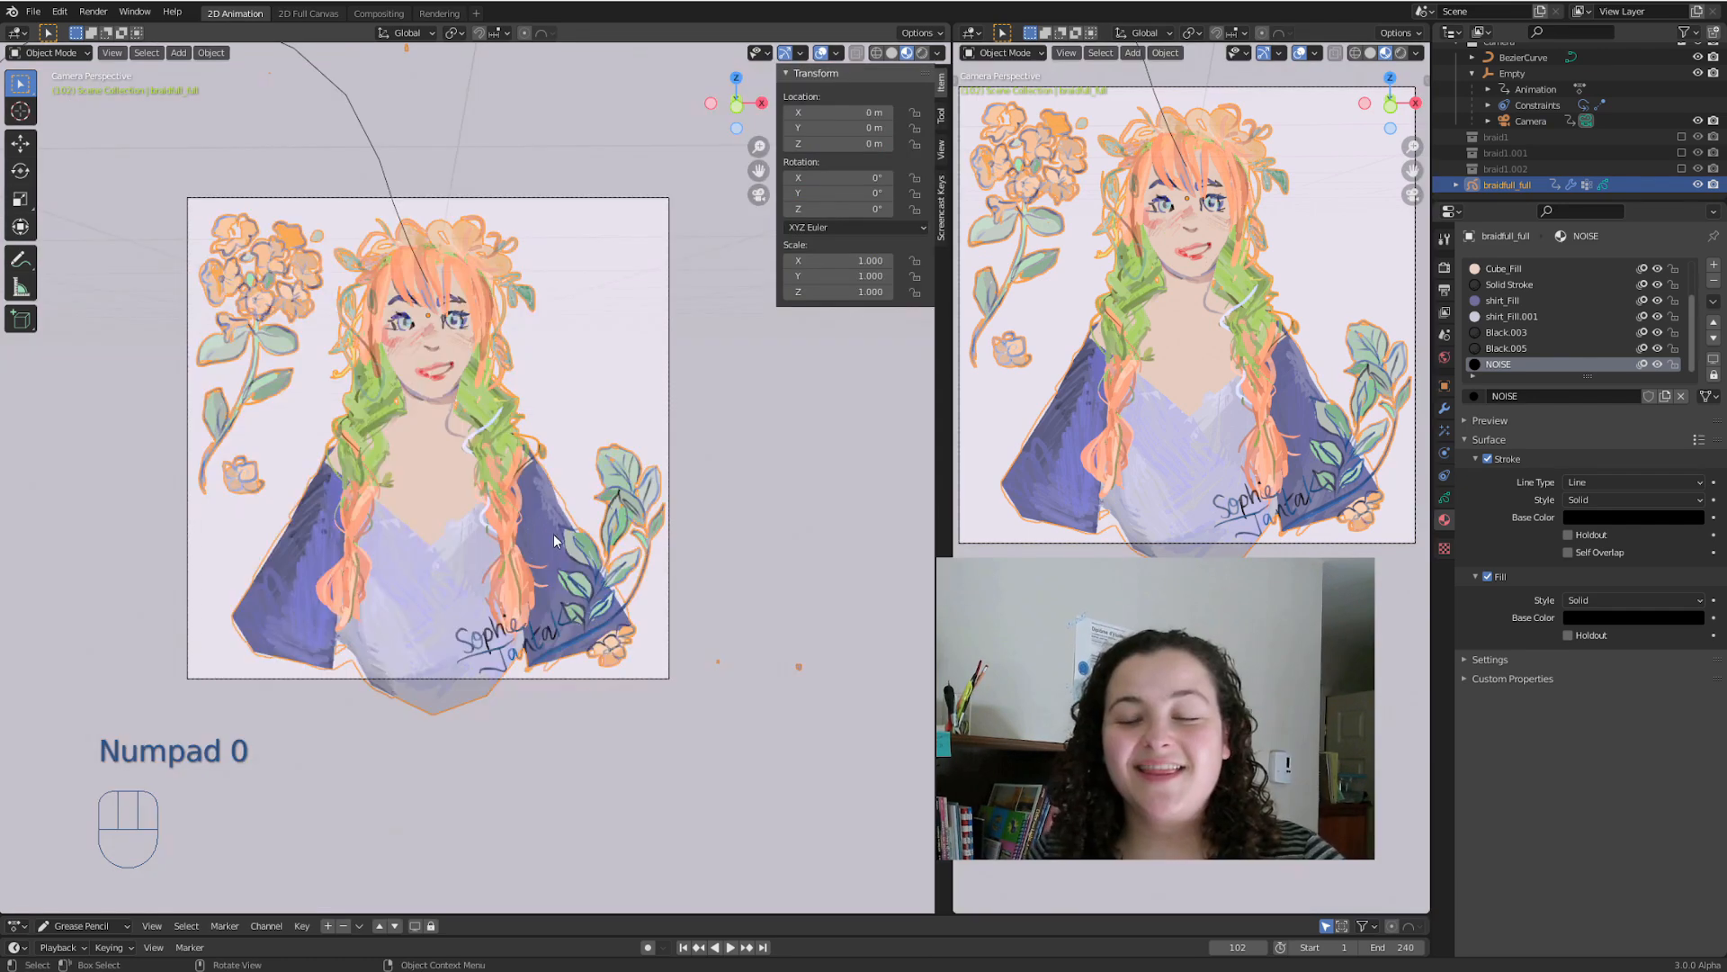
Switch the grease pencil portrait from Object Mode to Draw Mode.
click(47, 52)
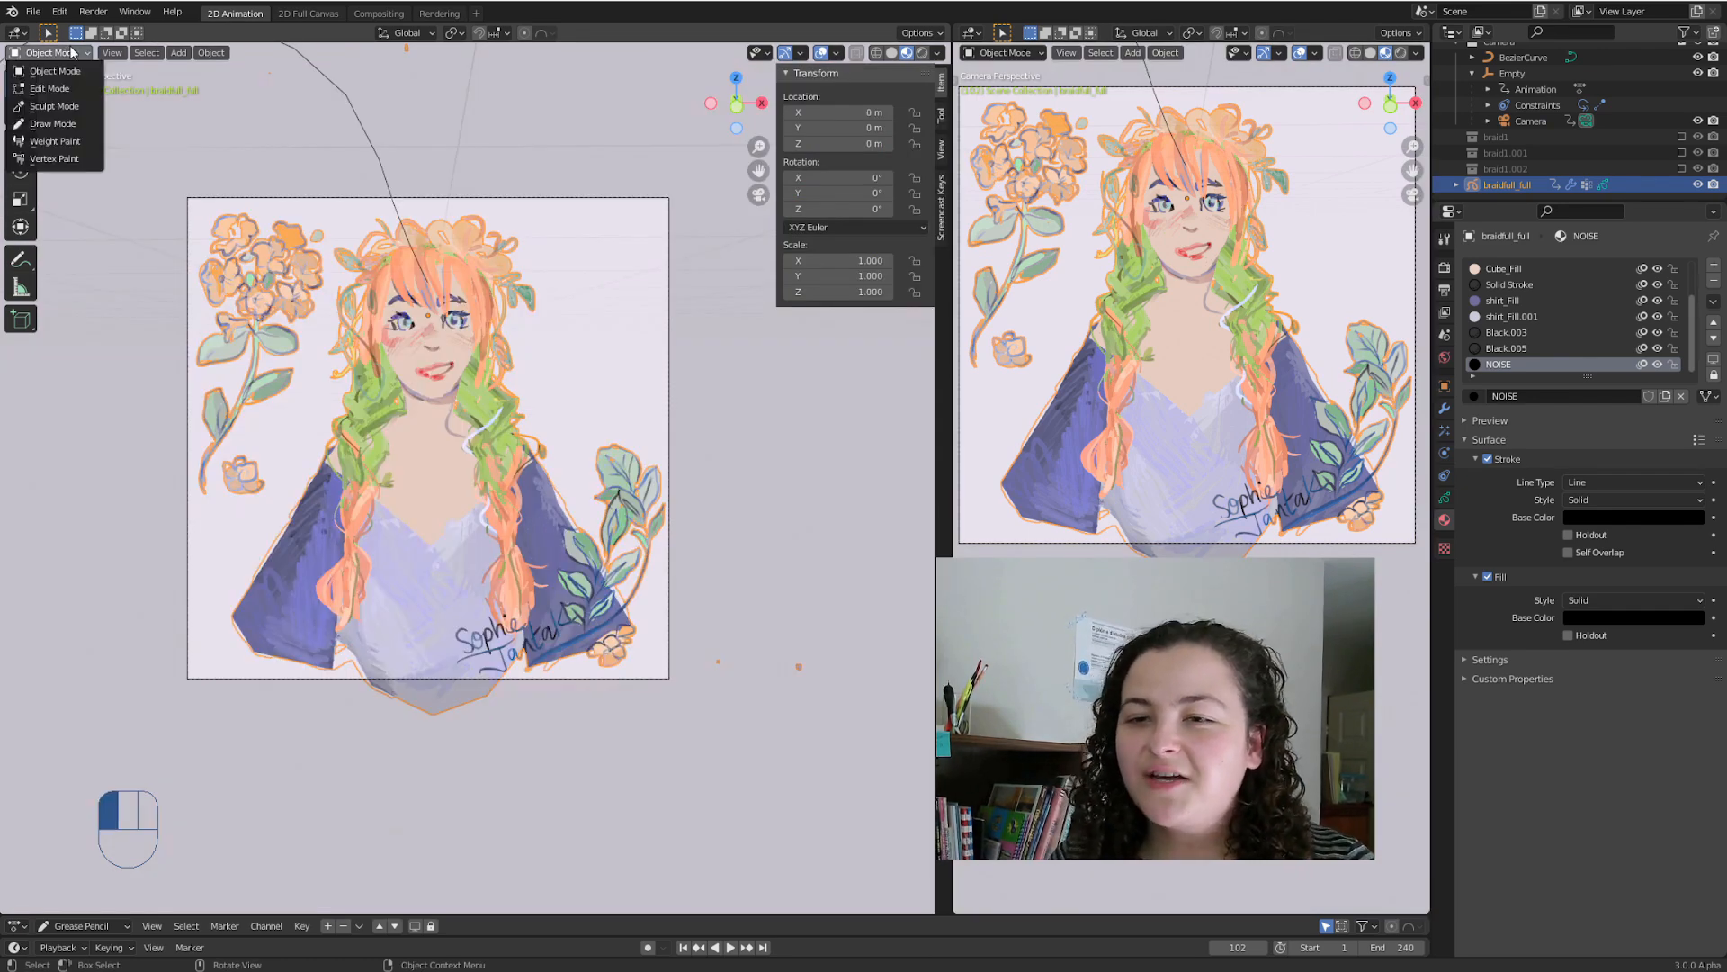
click(53, 124)
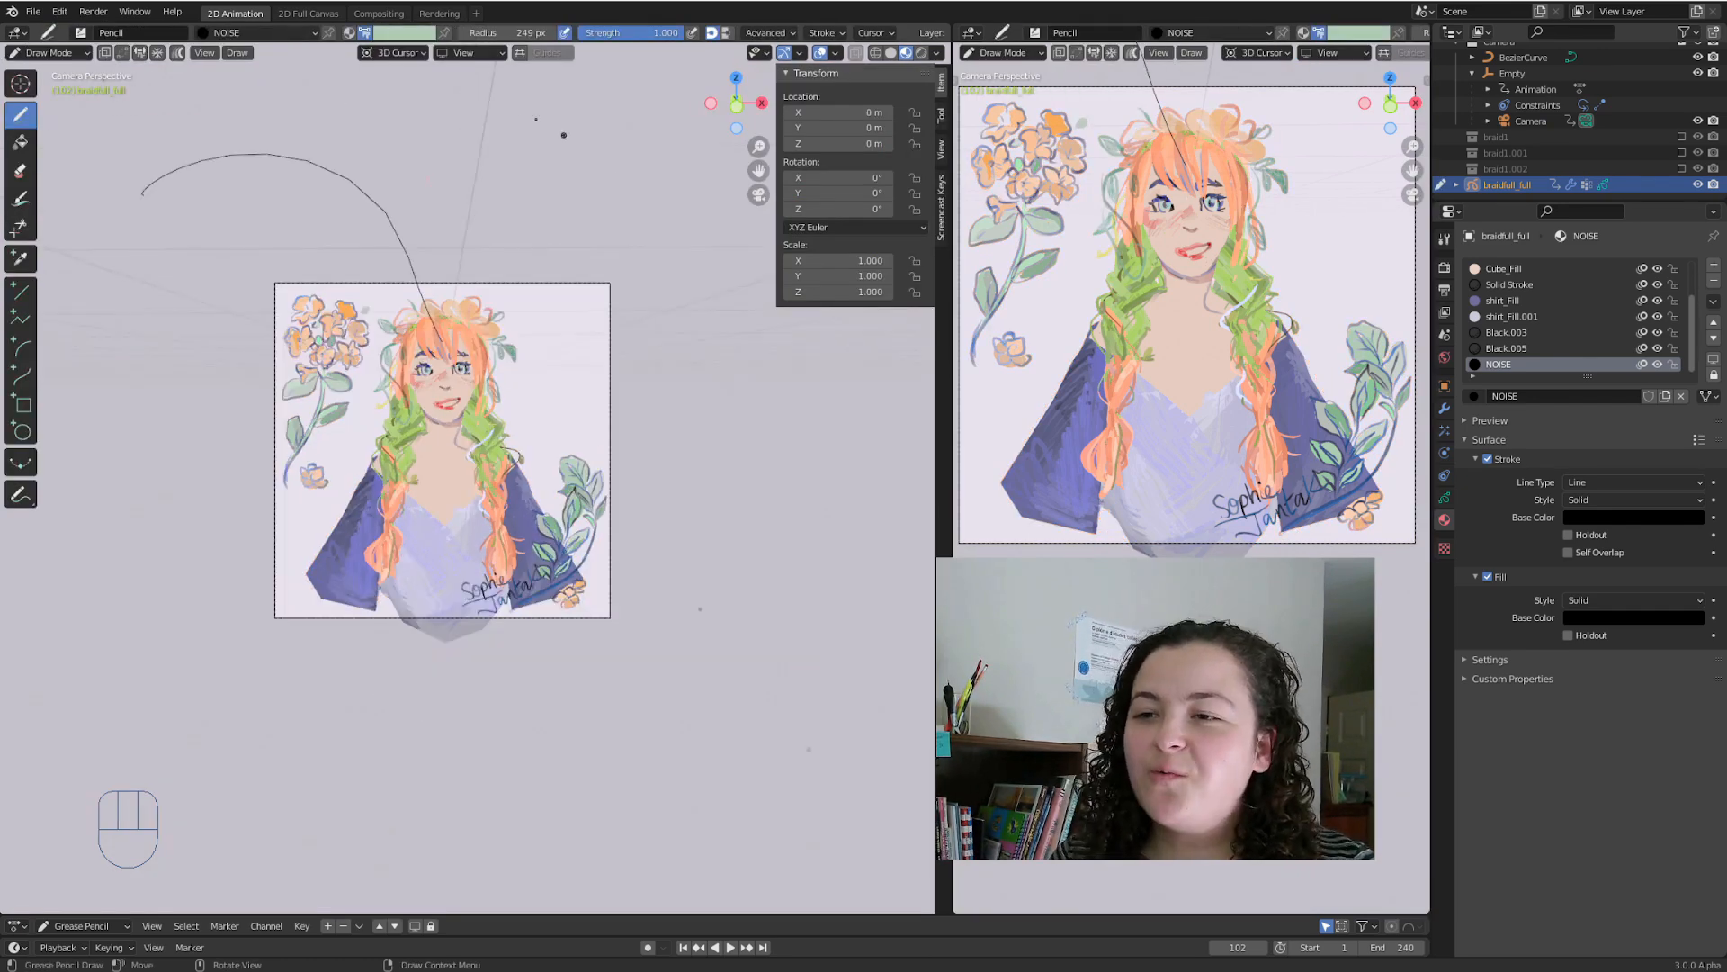
click(394, 52)
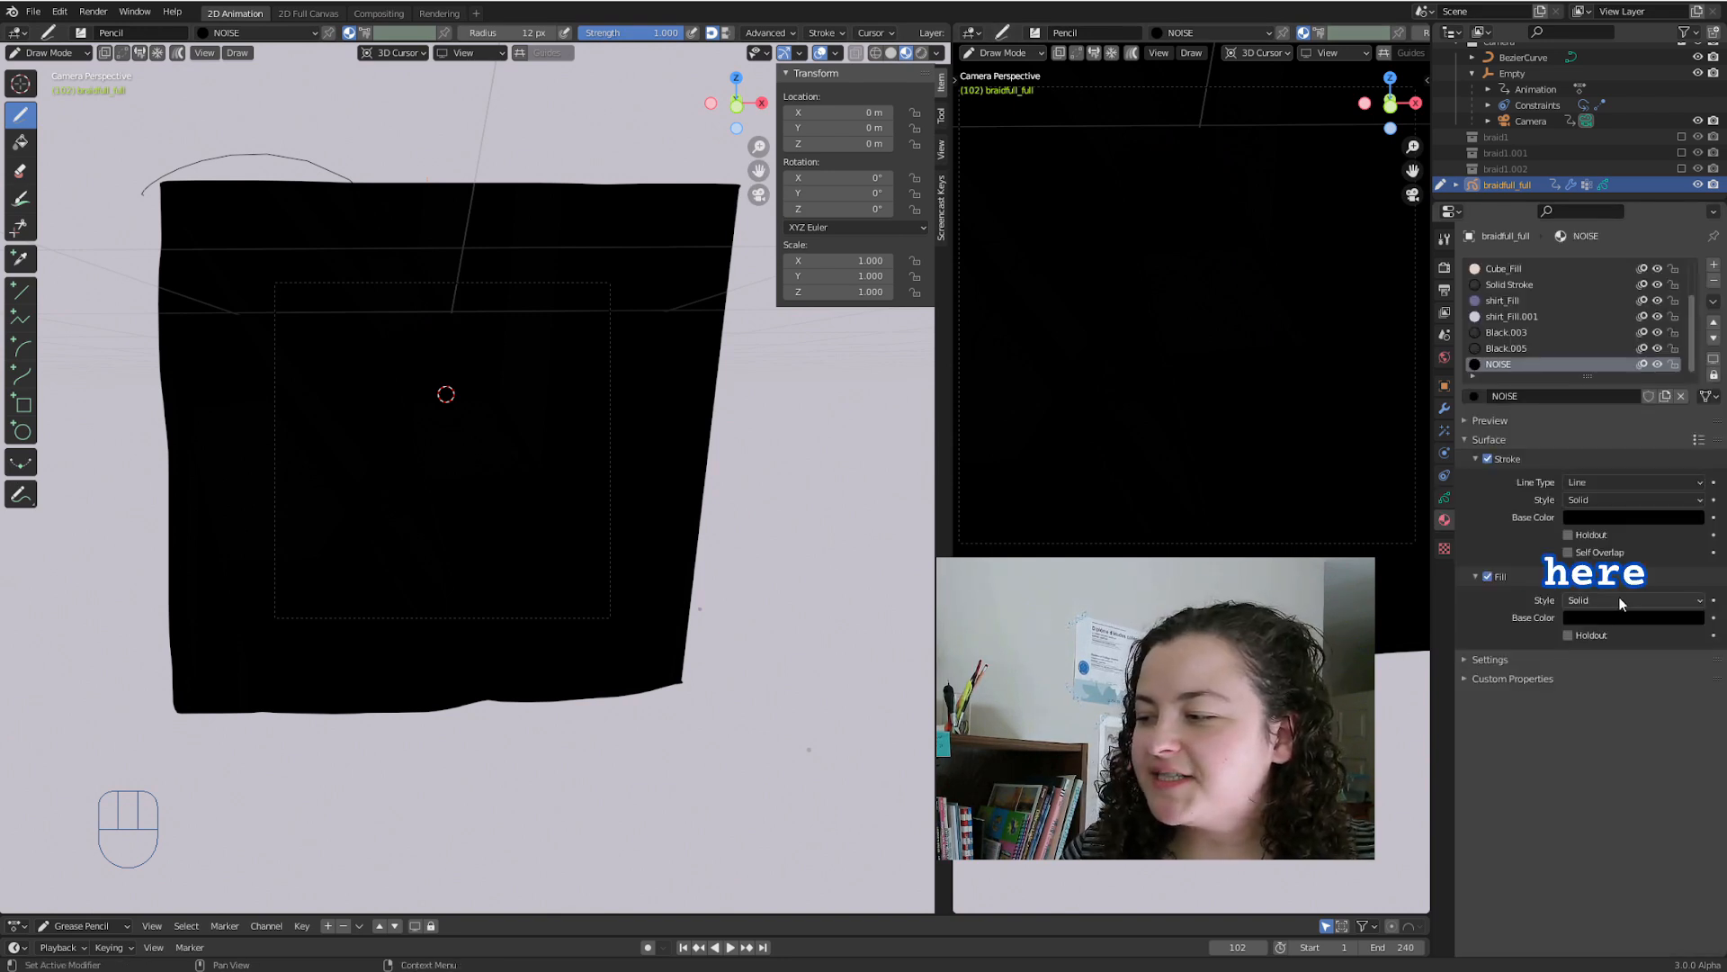
Set the NOISE fill style to Texture and load NOOISEEE.png as its image.
click(1634, 599)
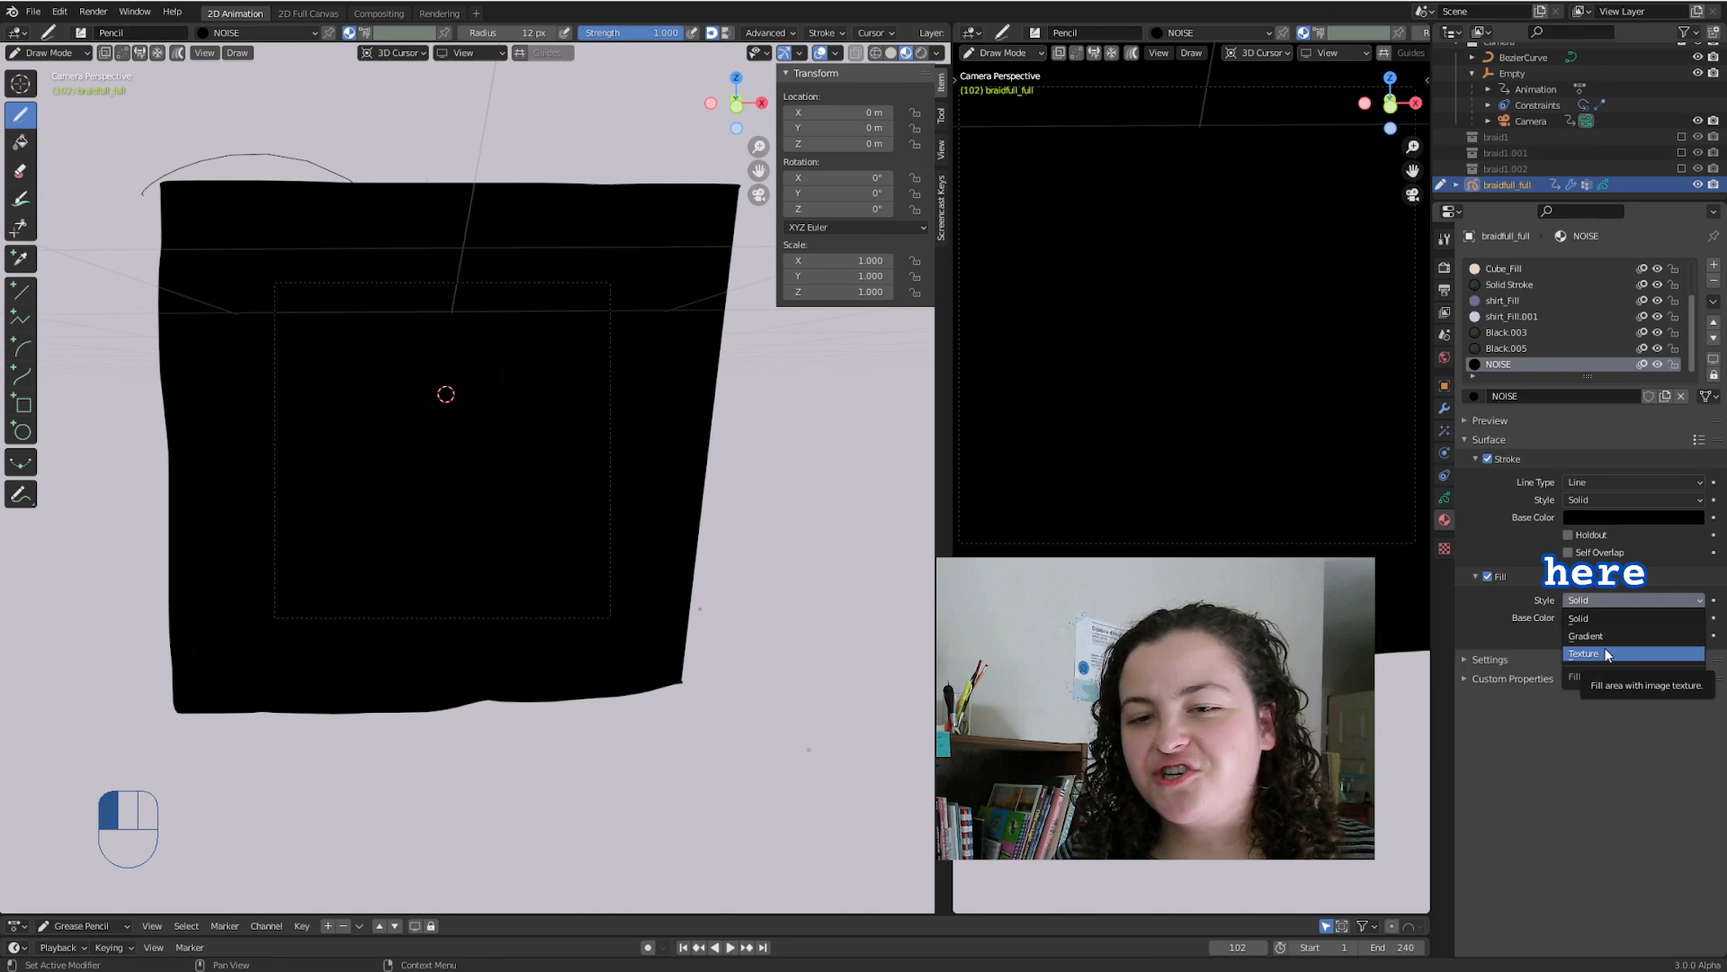
click(1583, 652)
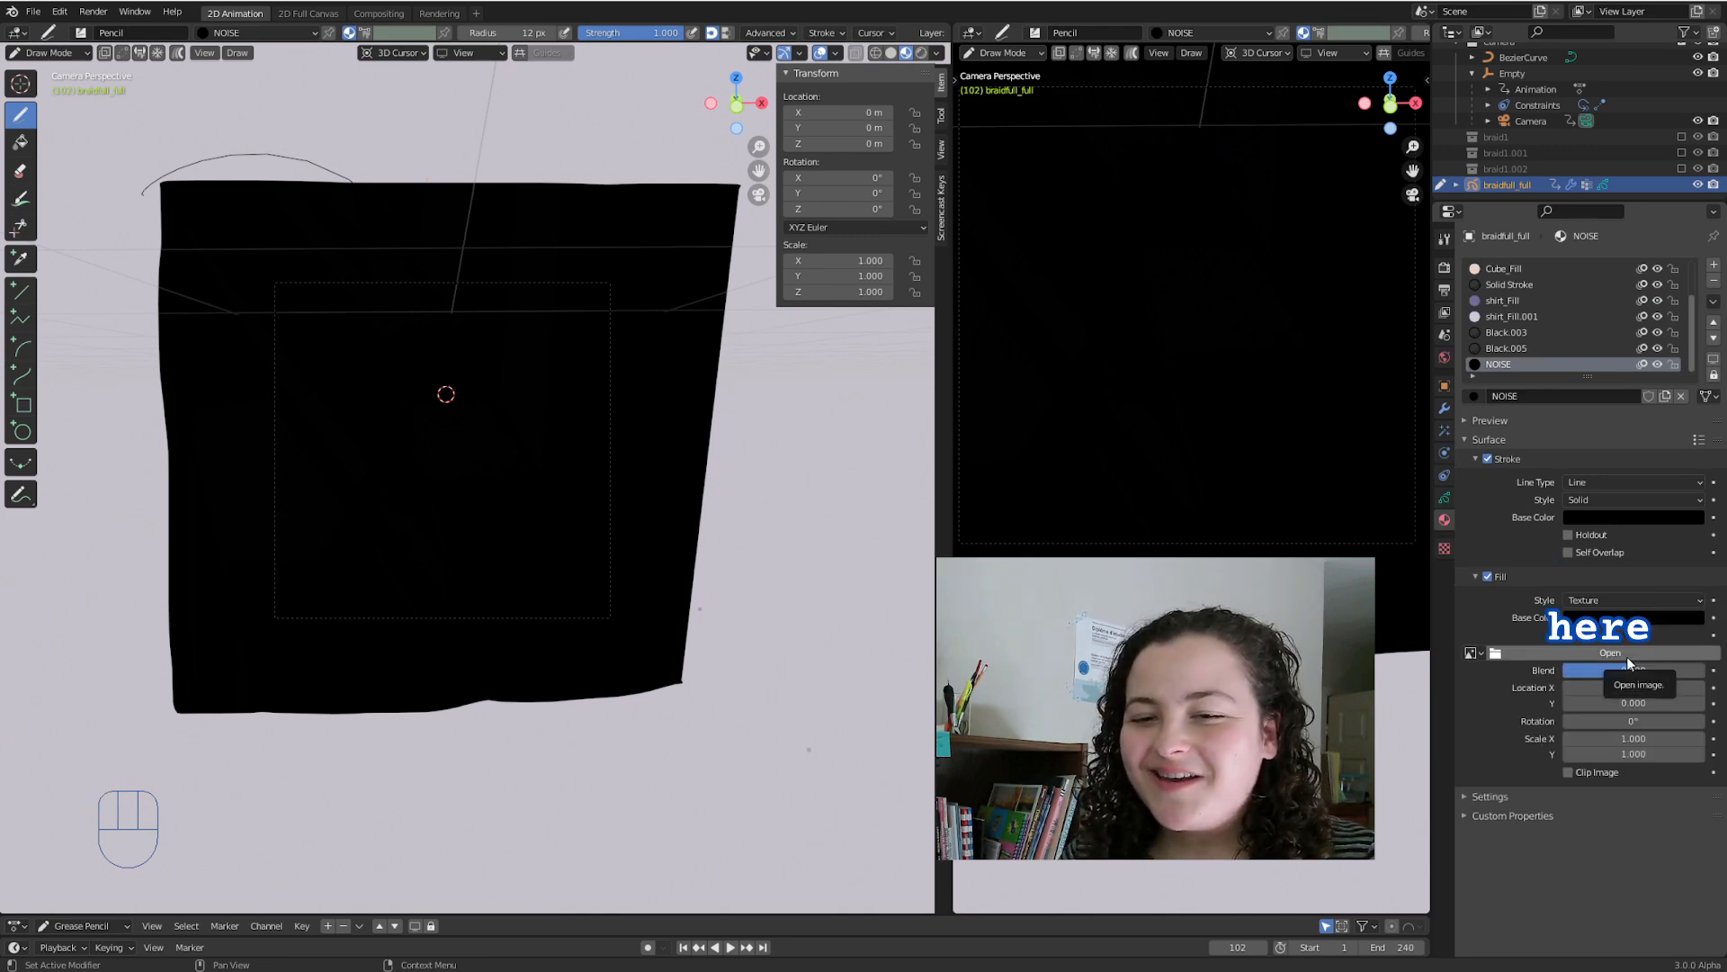
click(1608, 651)
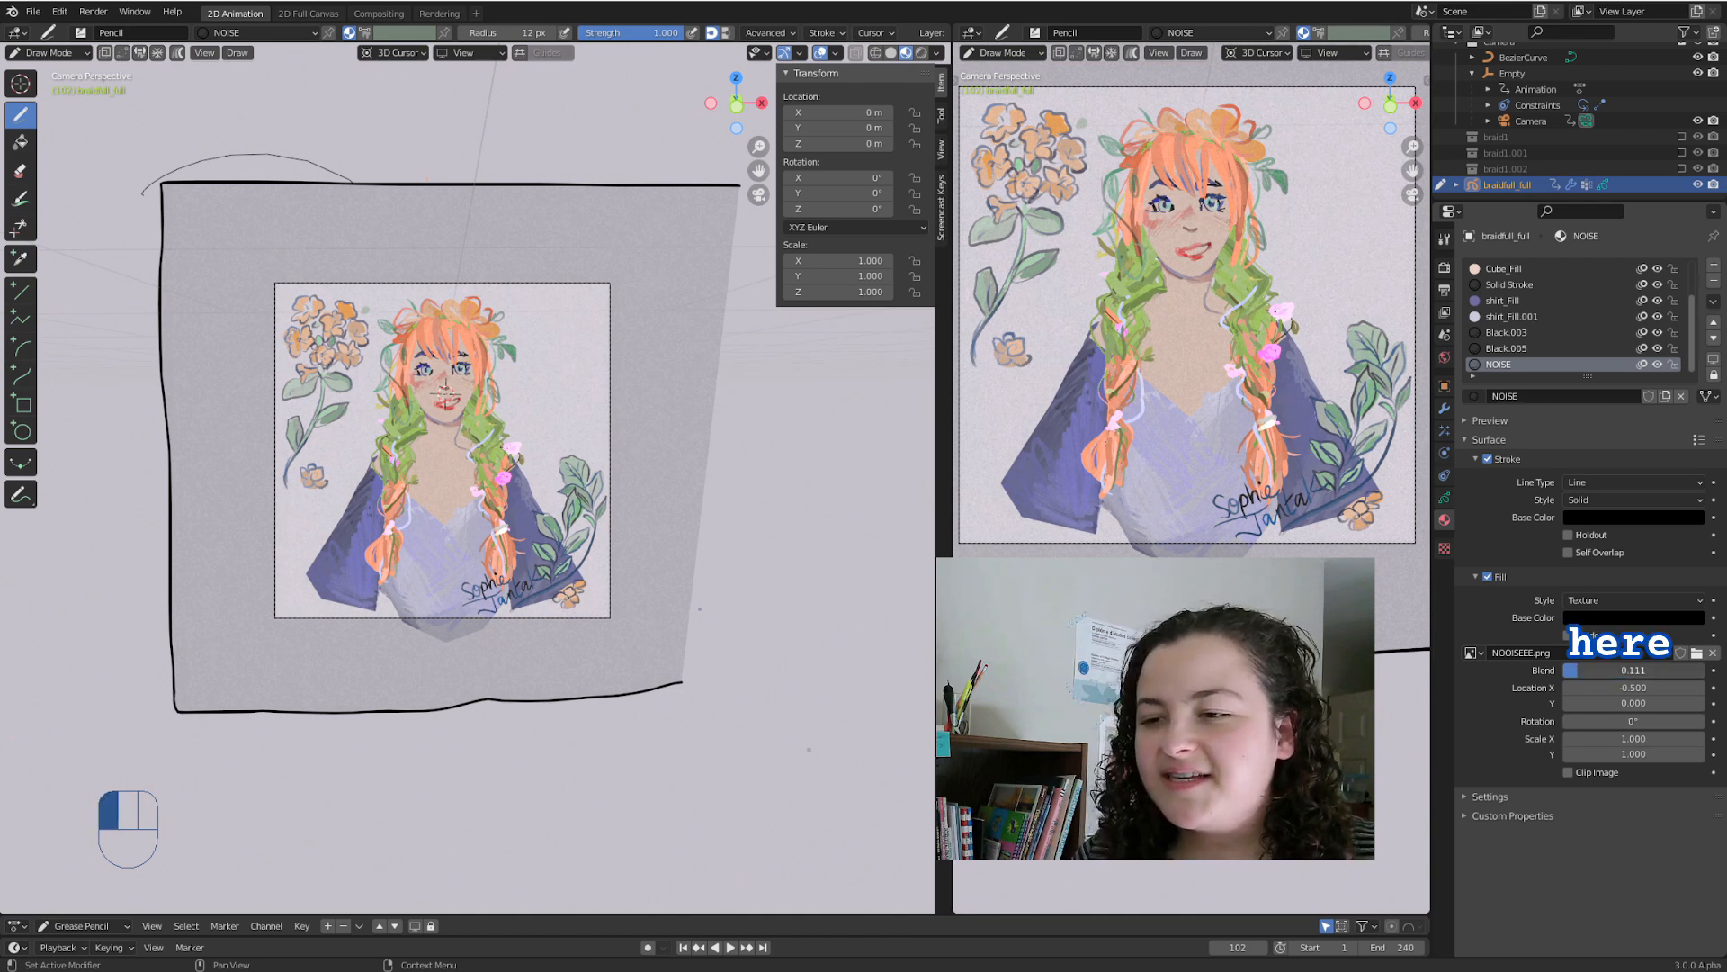
mouse_move(1520, 651)
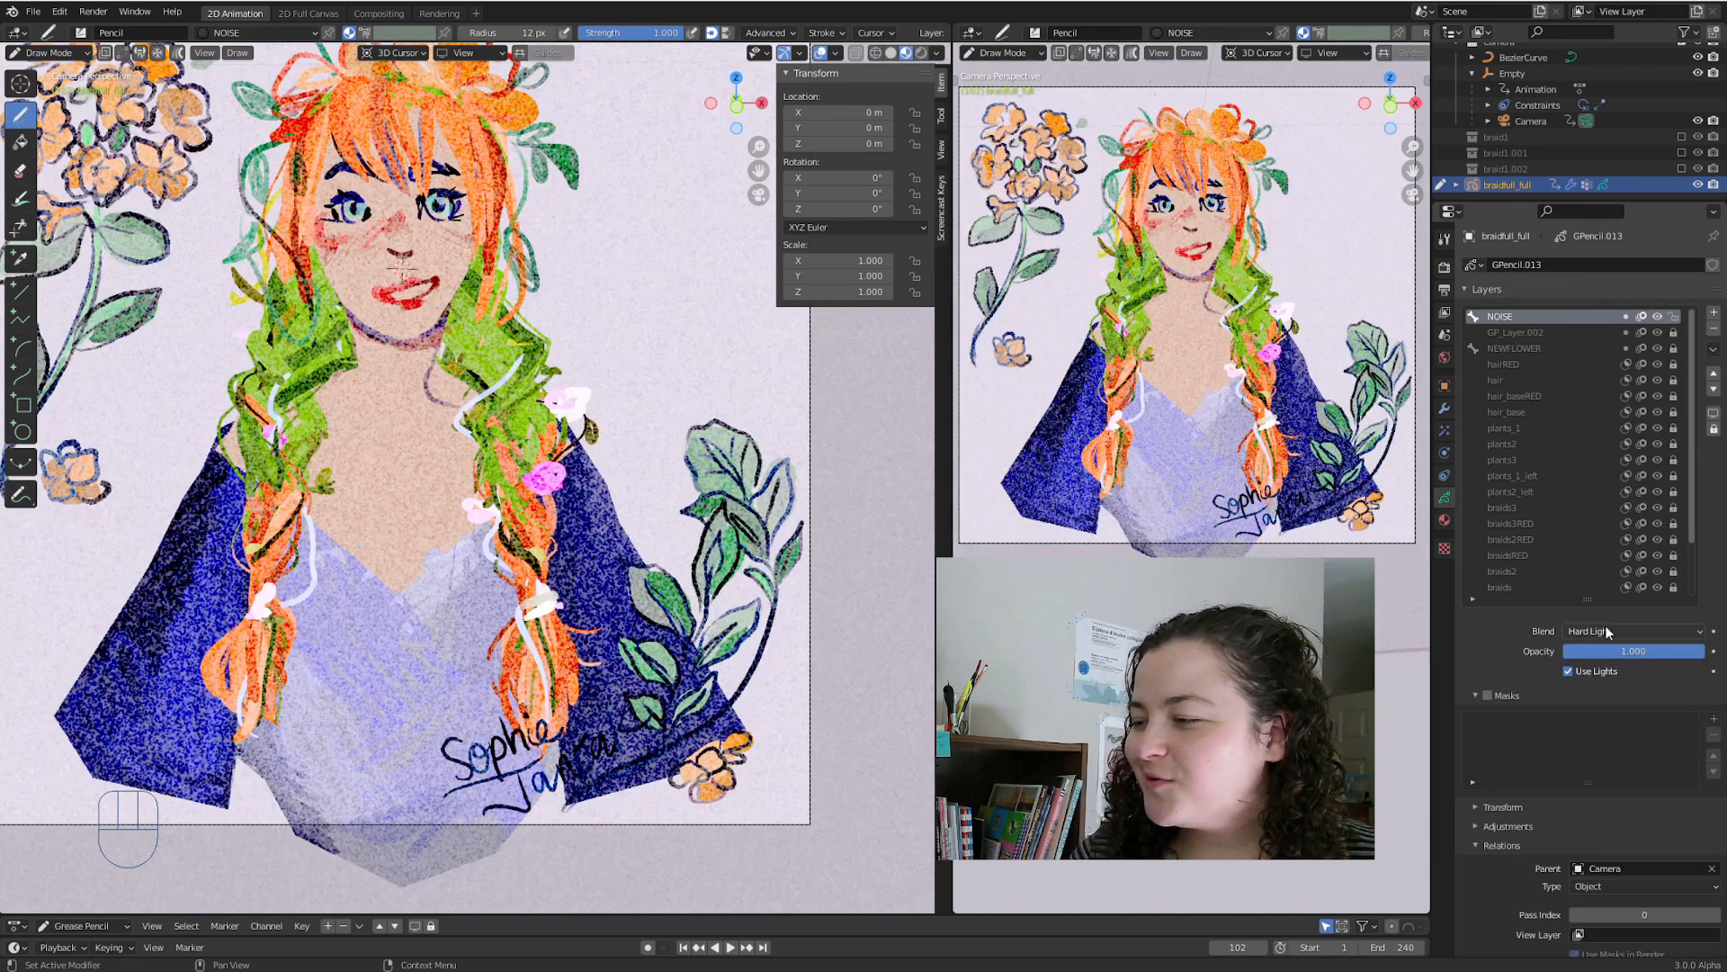
Cycle the NOISE layer's blend through Add, Subtract and Multiply to compare the grain.
click(1630, 630)
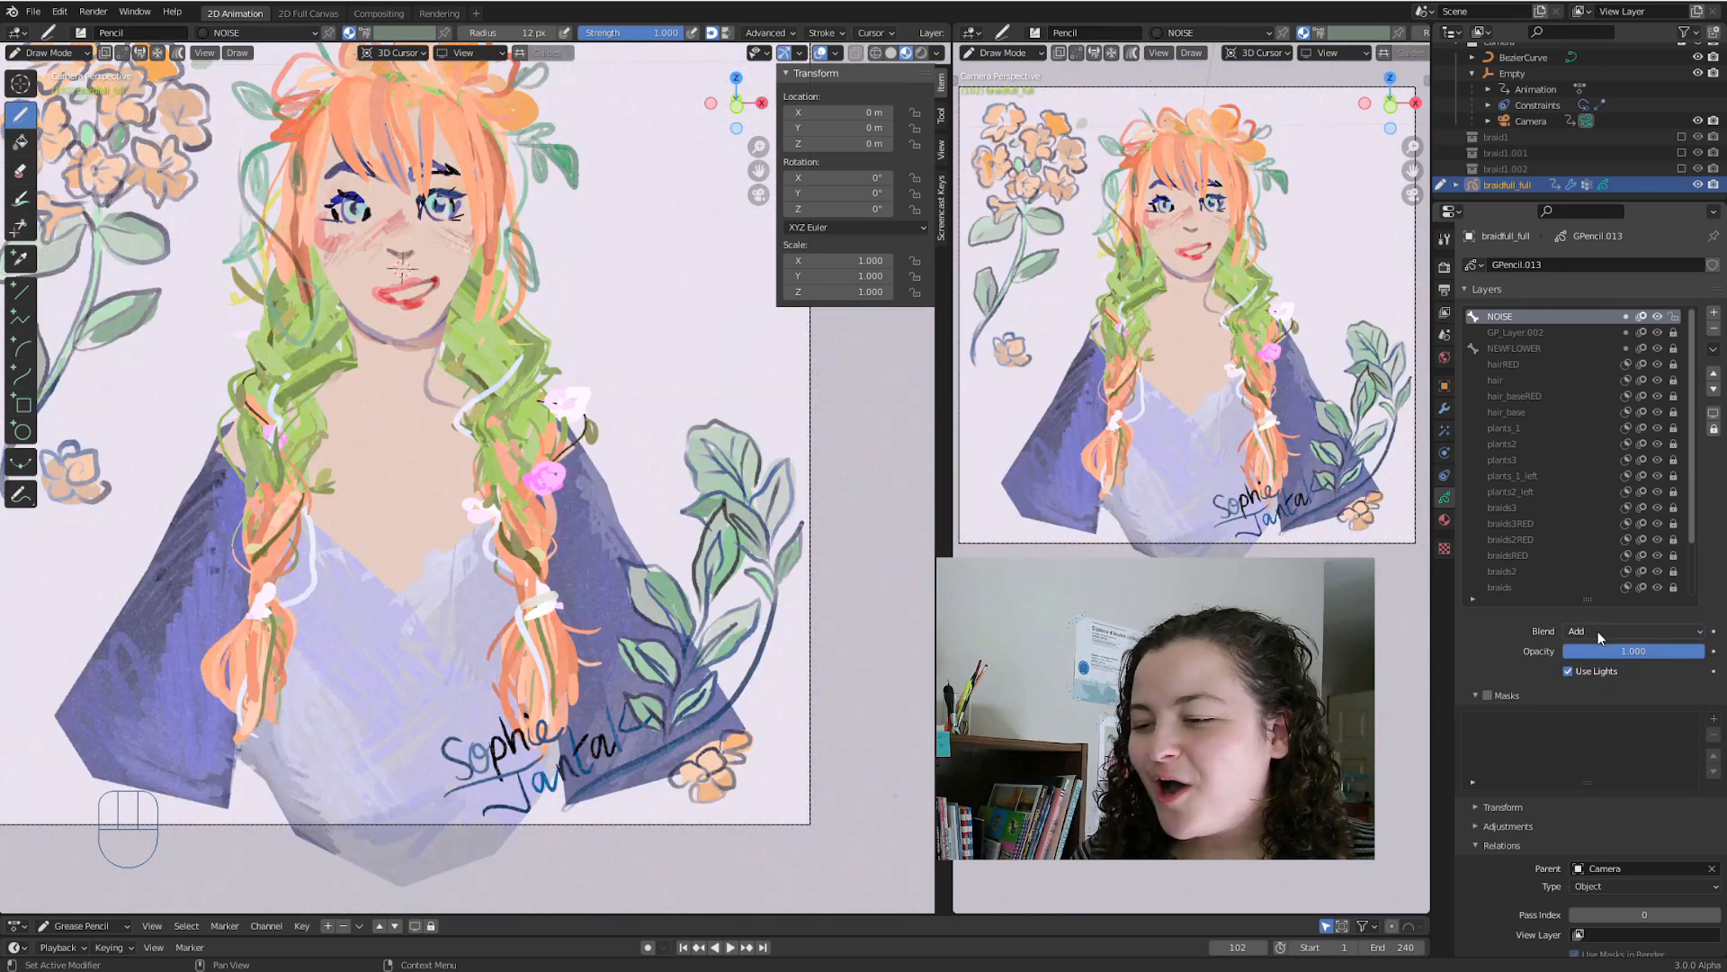
click(1630, 630)
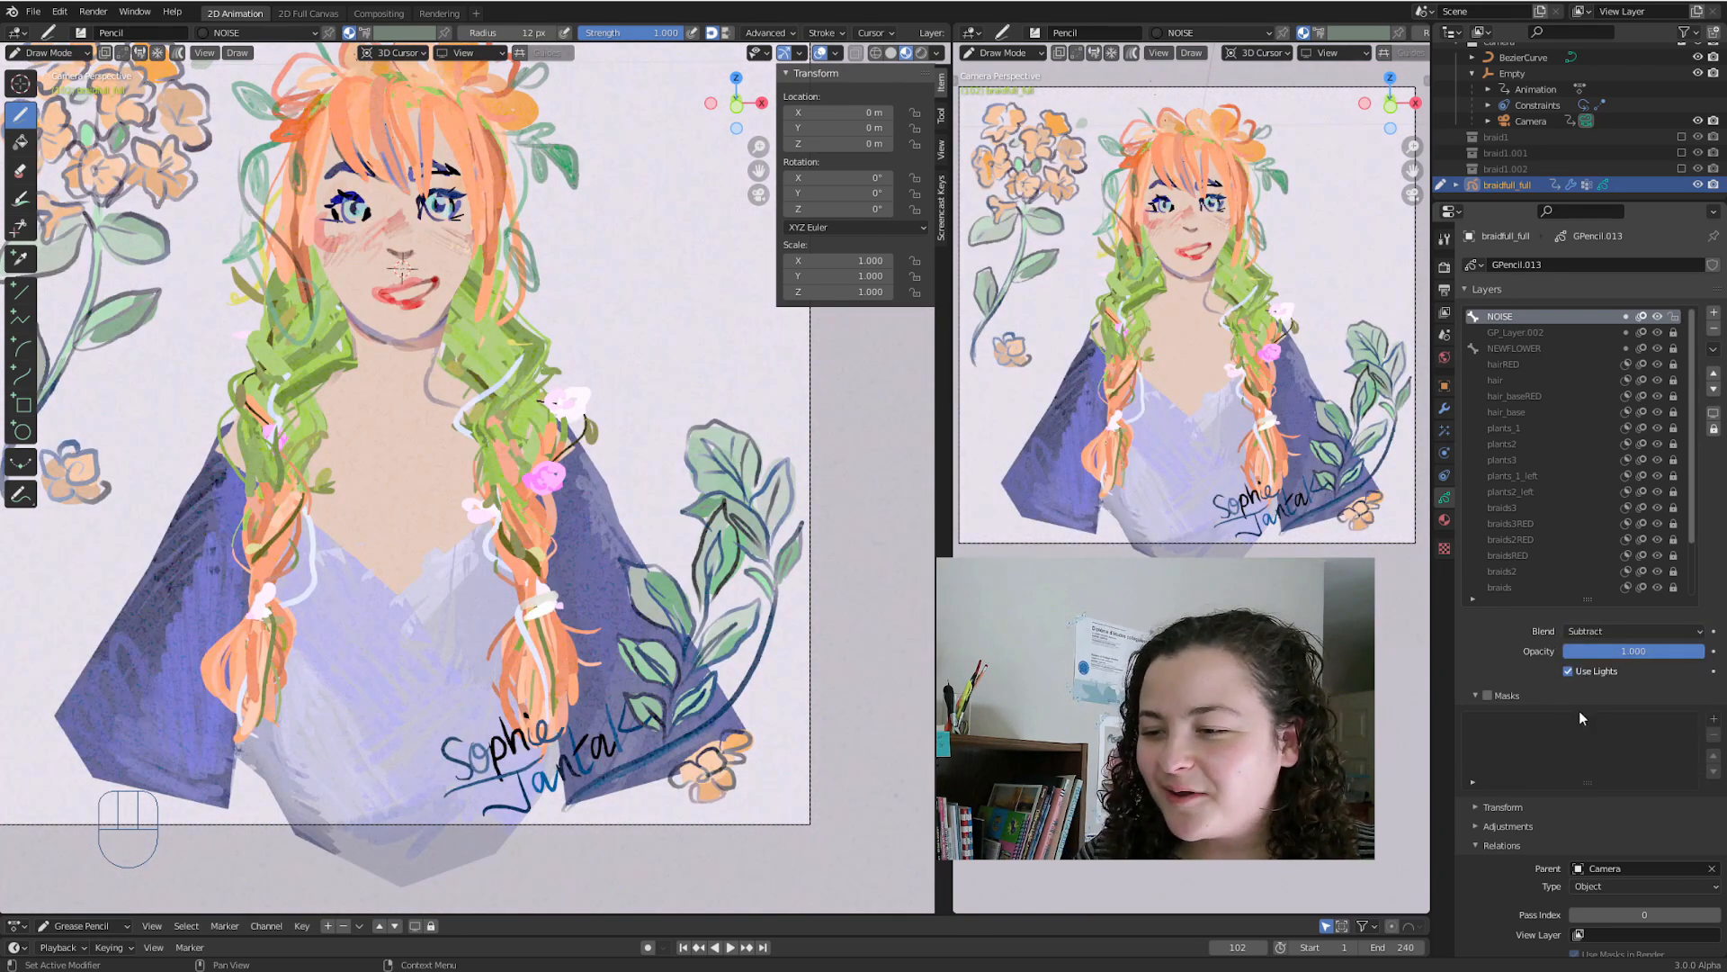
click(1630, 629)
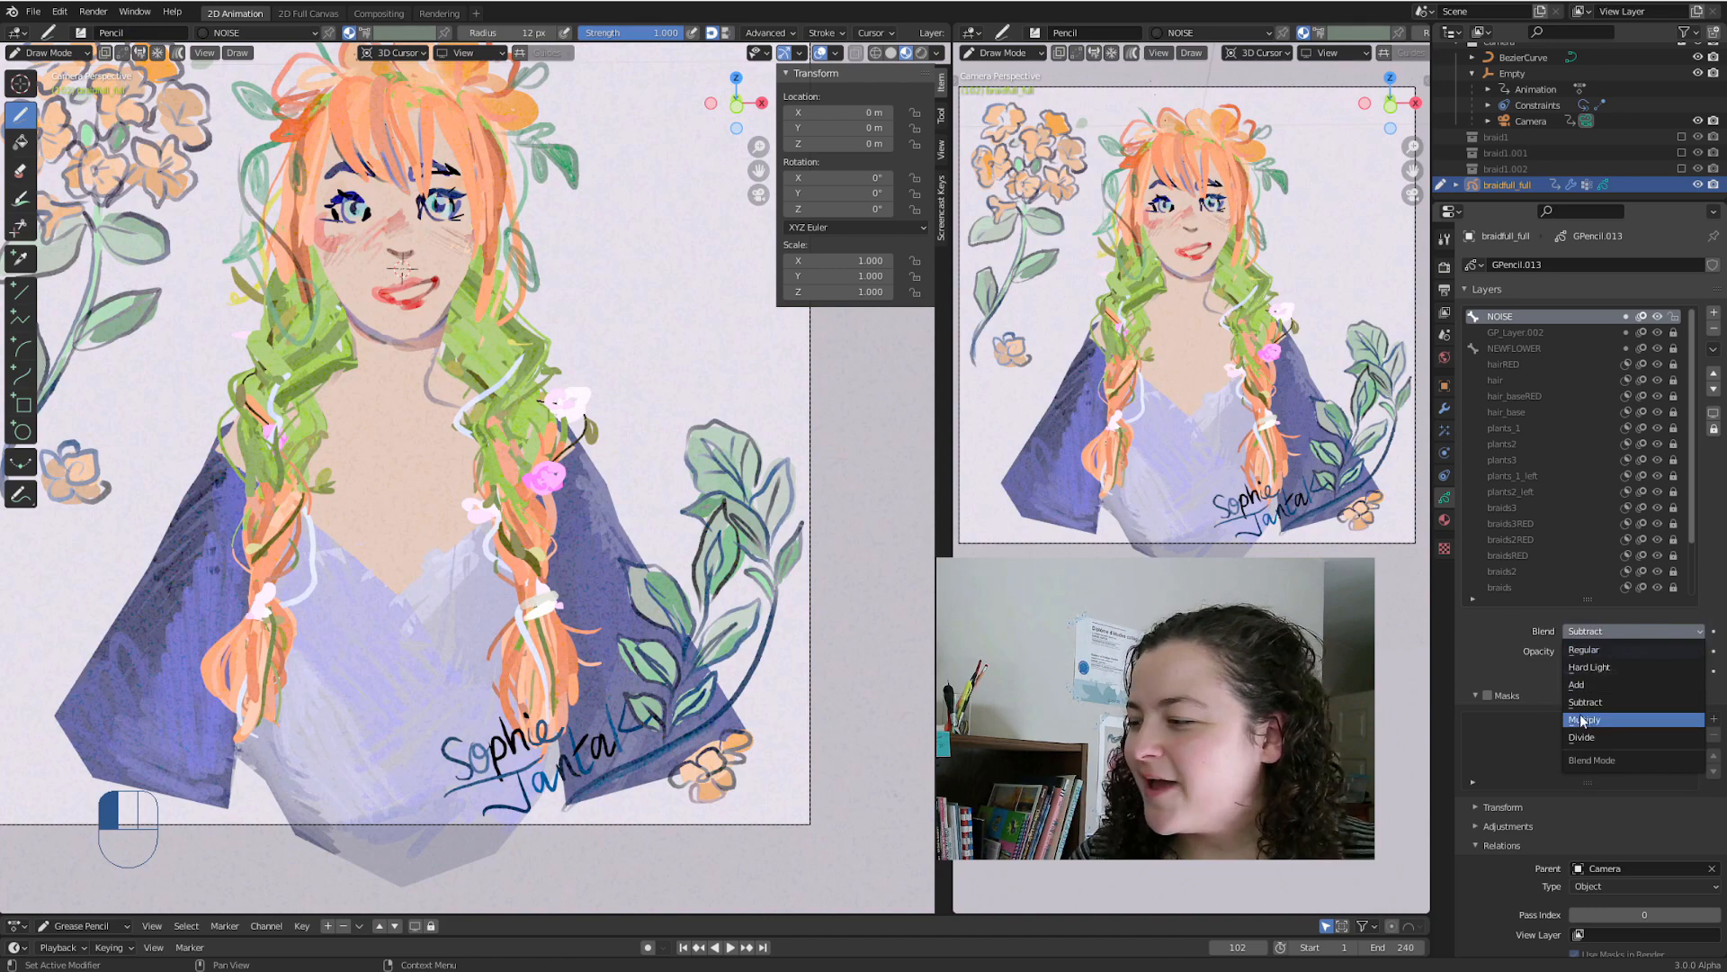
click(1584, 719)
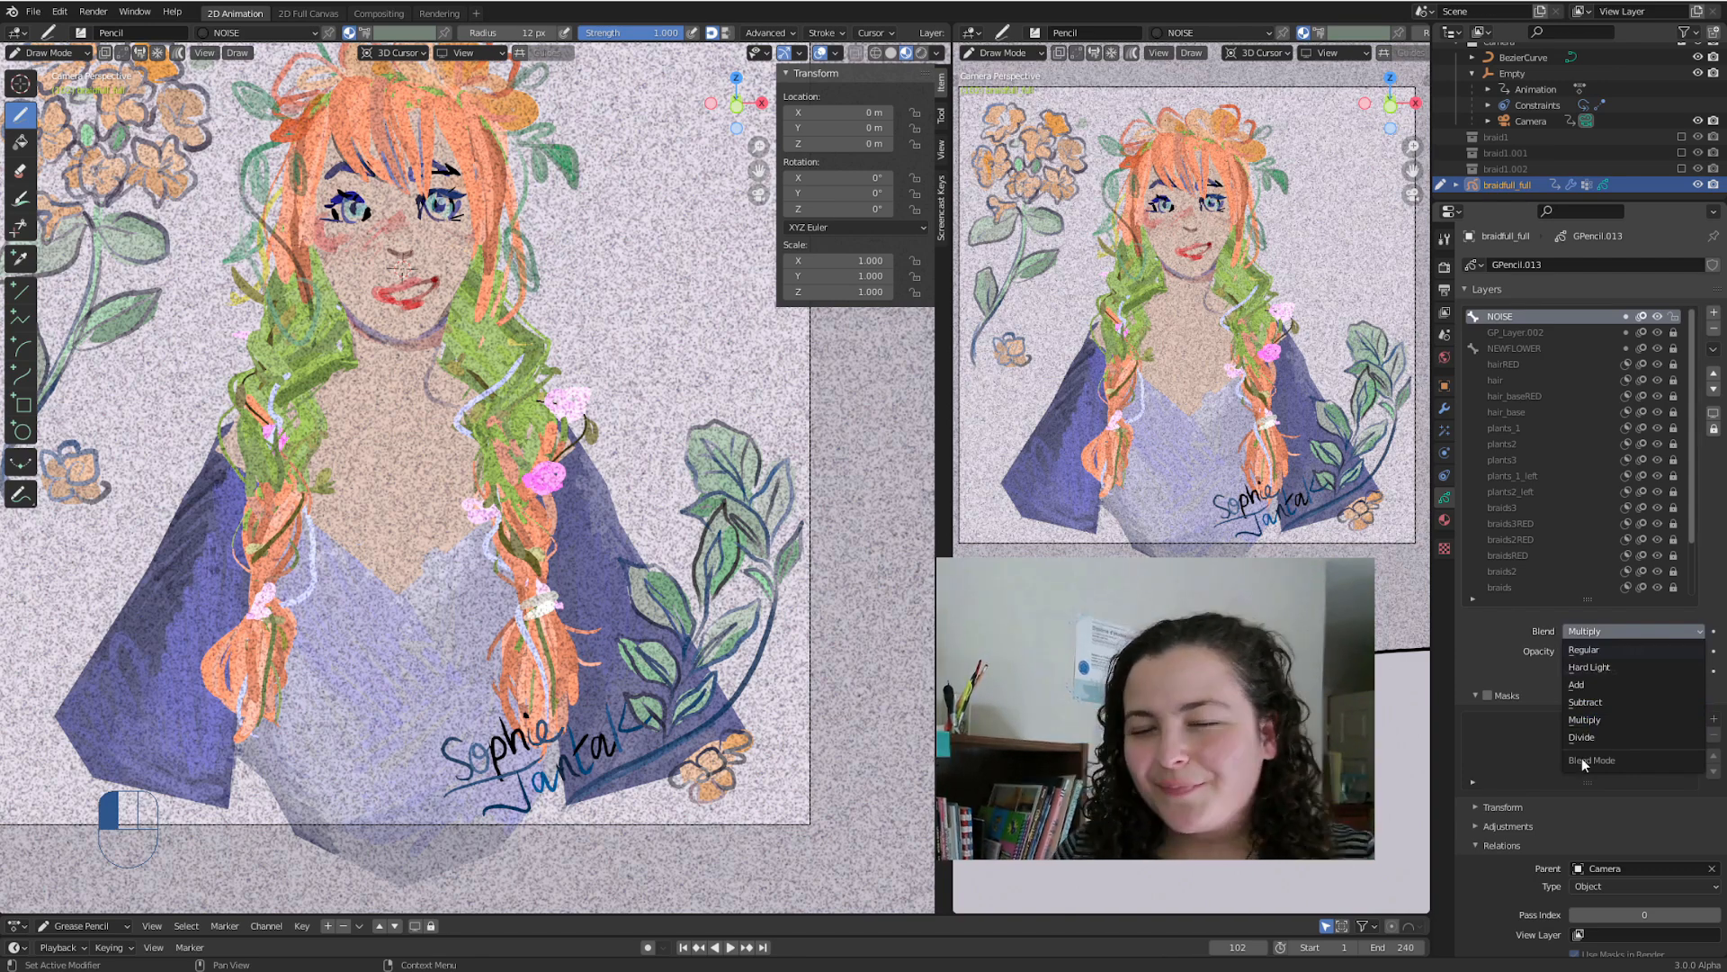
click(1576, 683)
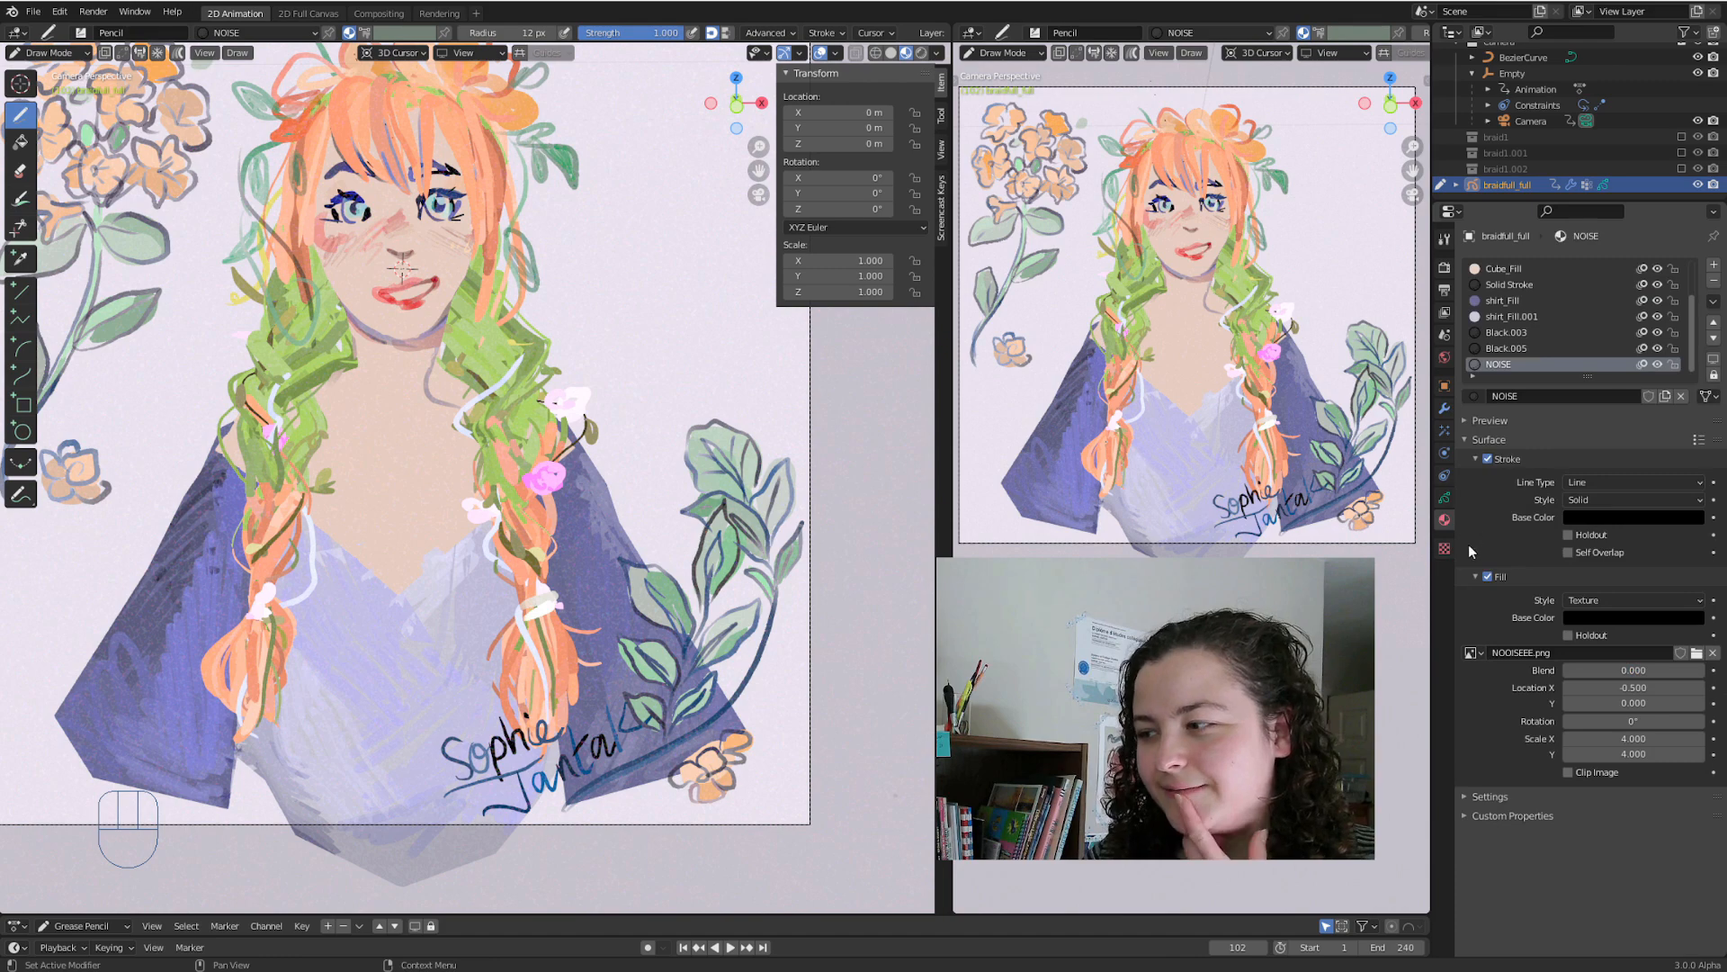
Duplicate the NOISE layer as NOISE.001 and set the copy's blend to Add.
right_click(1033, 207)
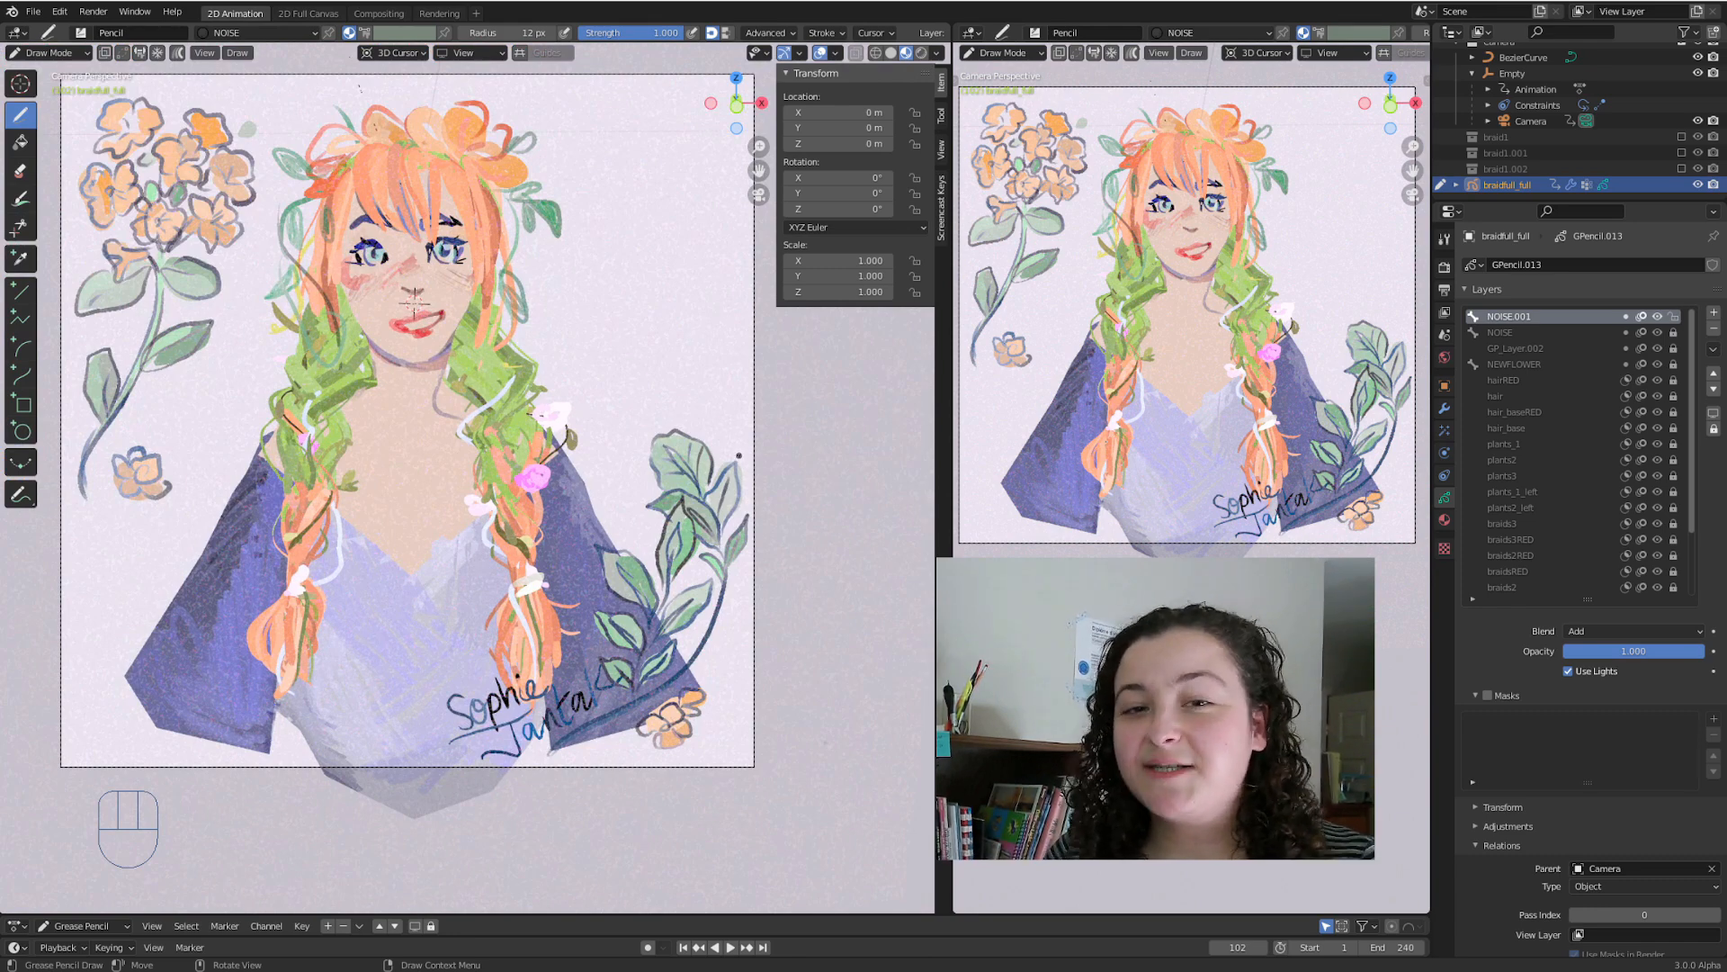
click(941, 131)
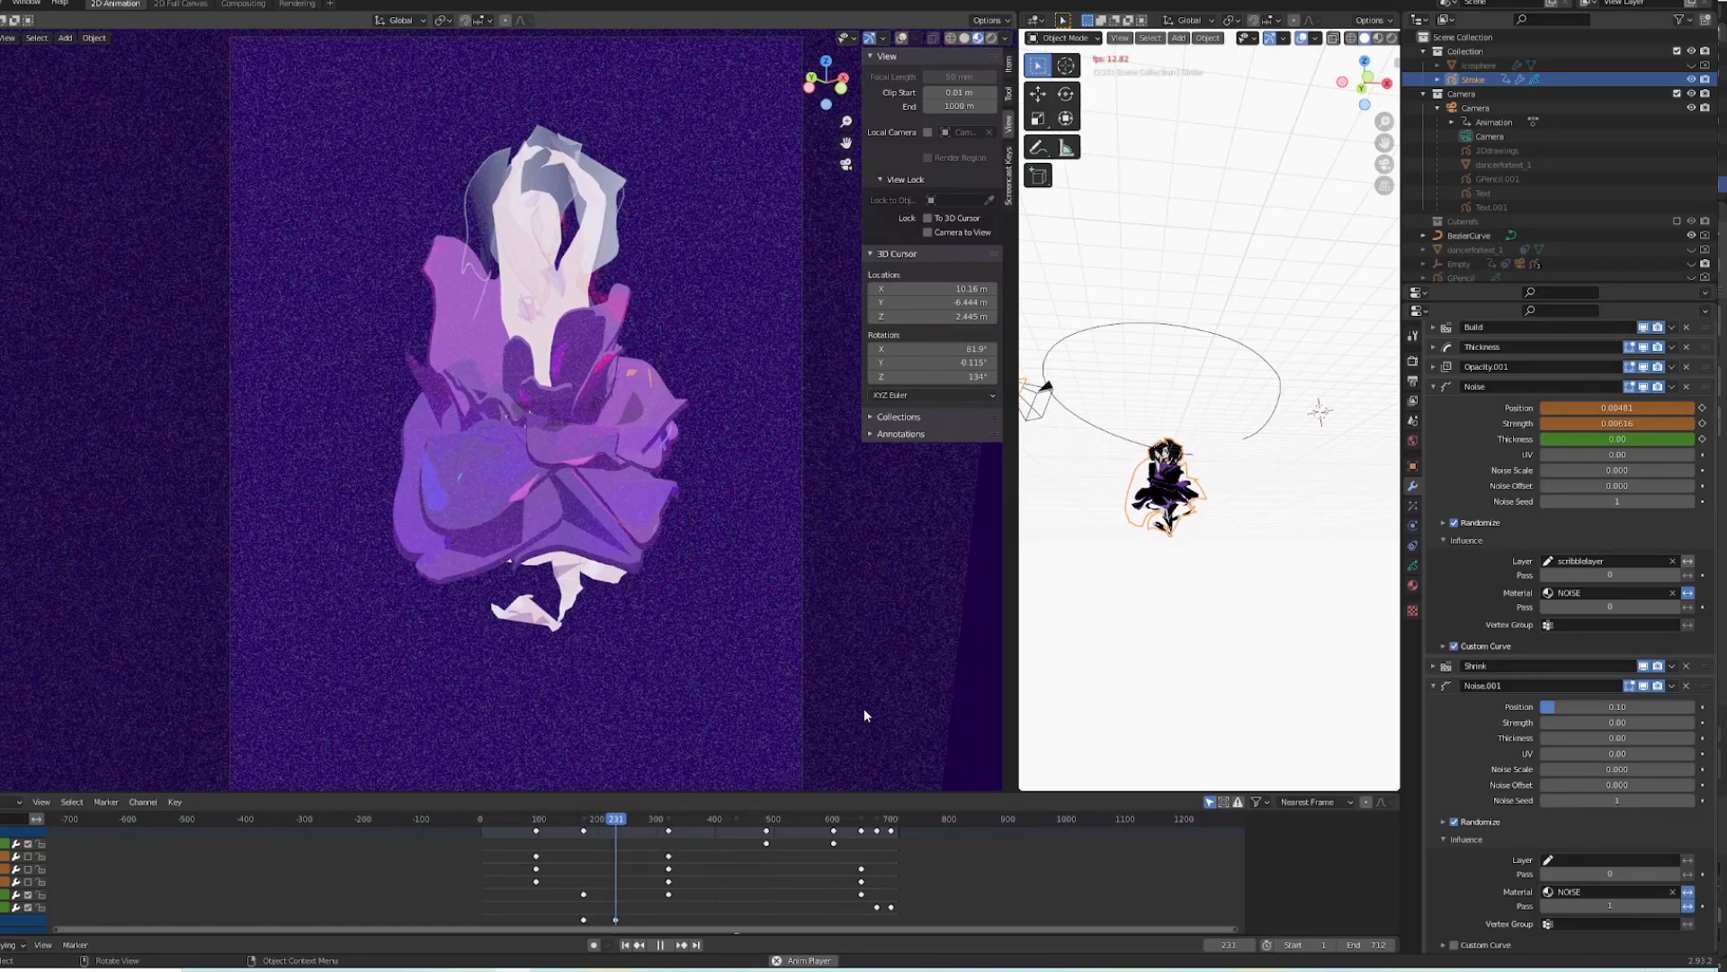
Play the dancer animation with the noisy purple background from the timeline.
click(615, 818)
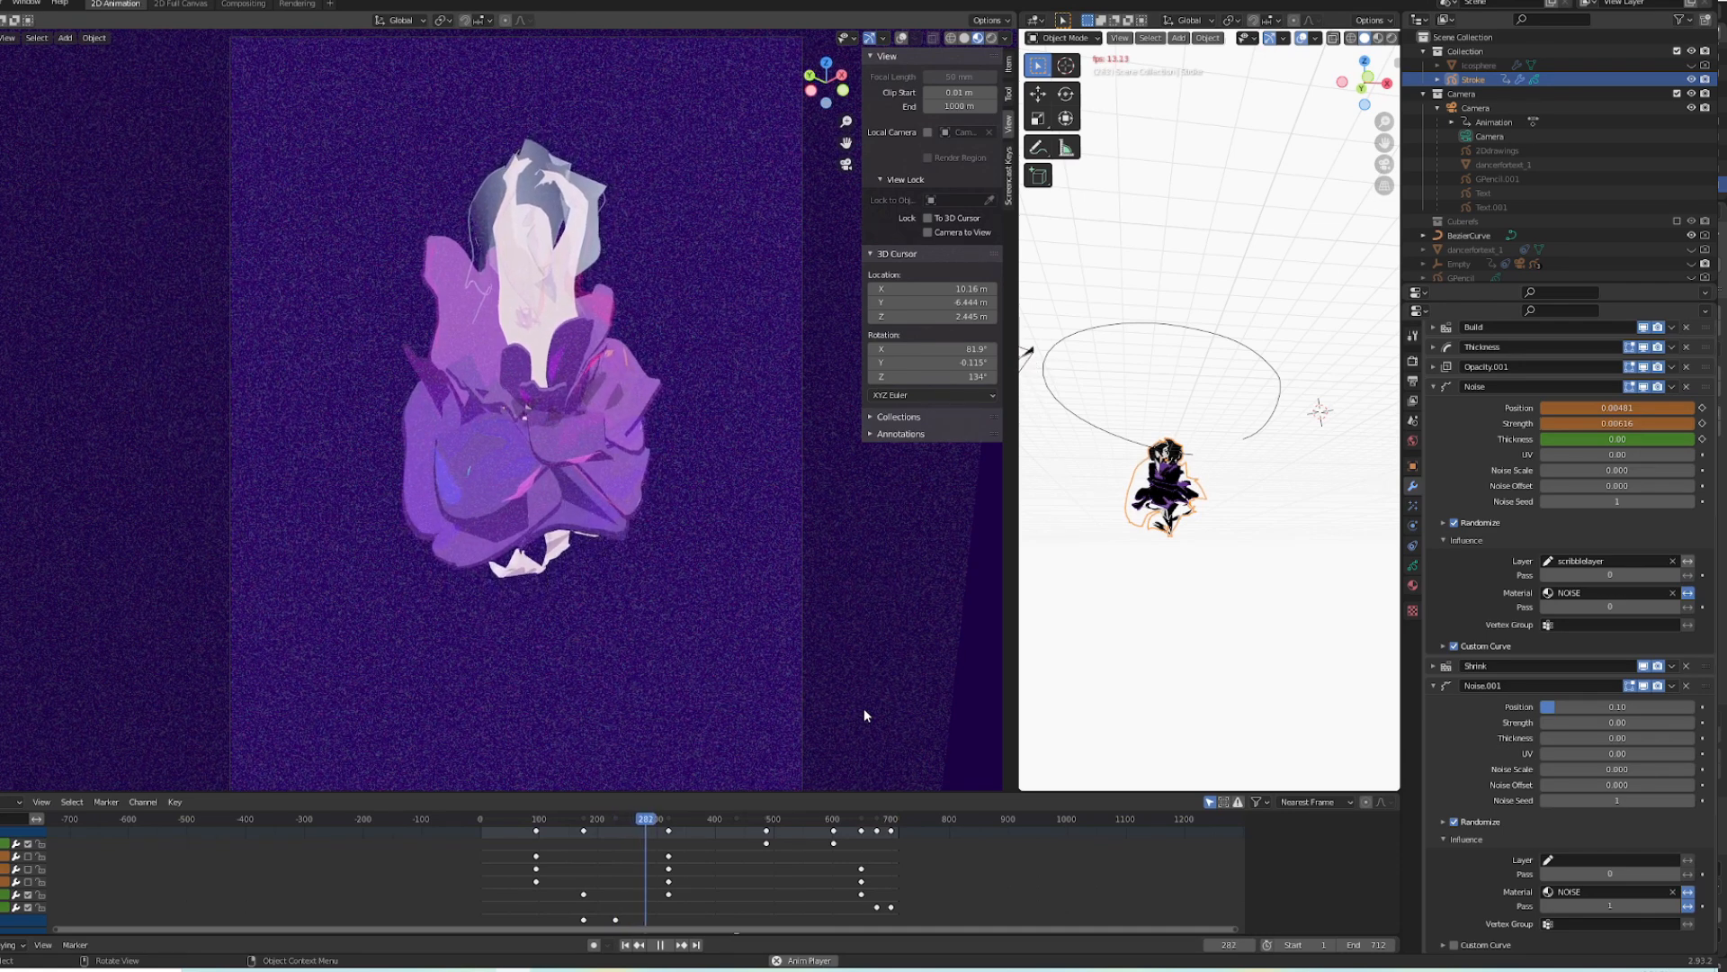
click(660, 819)
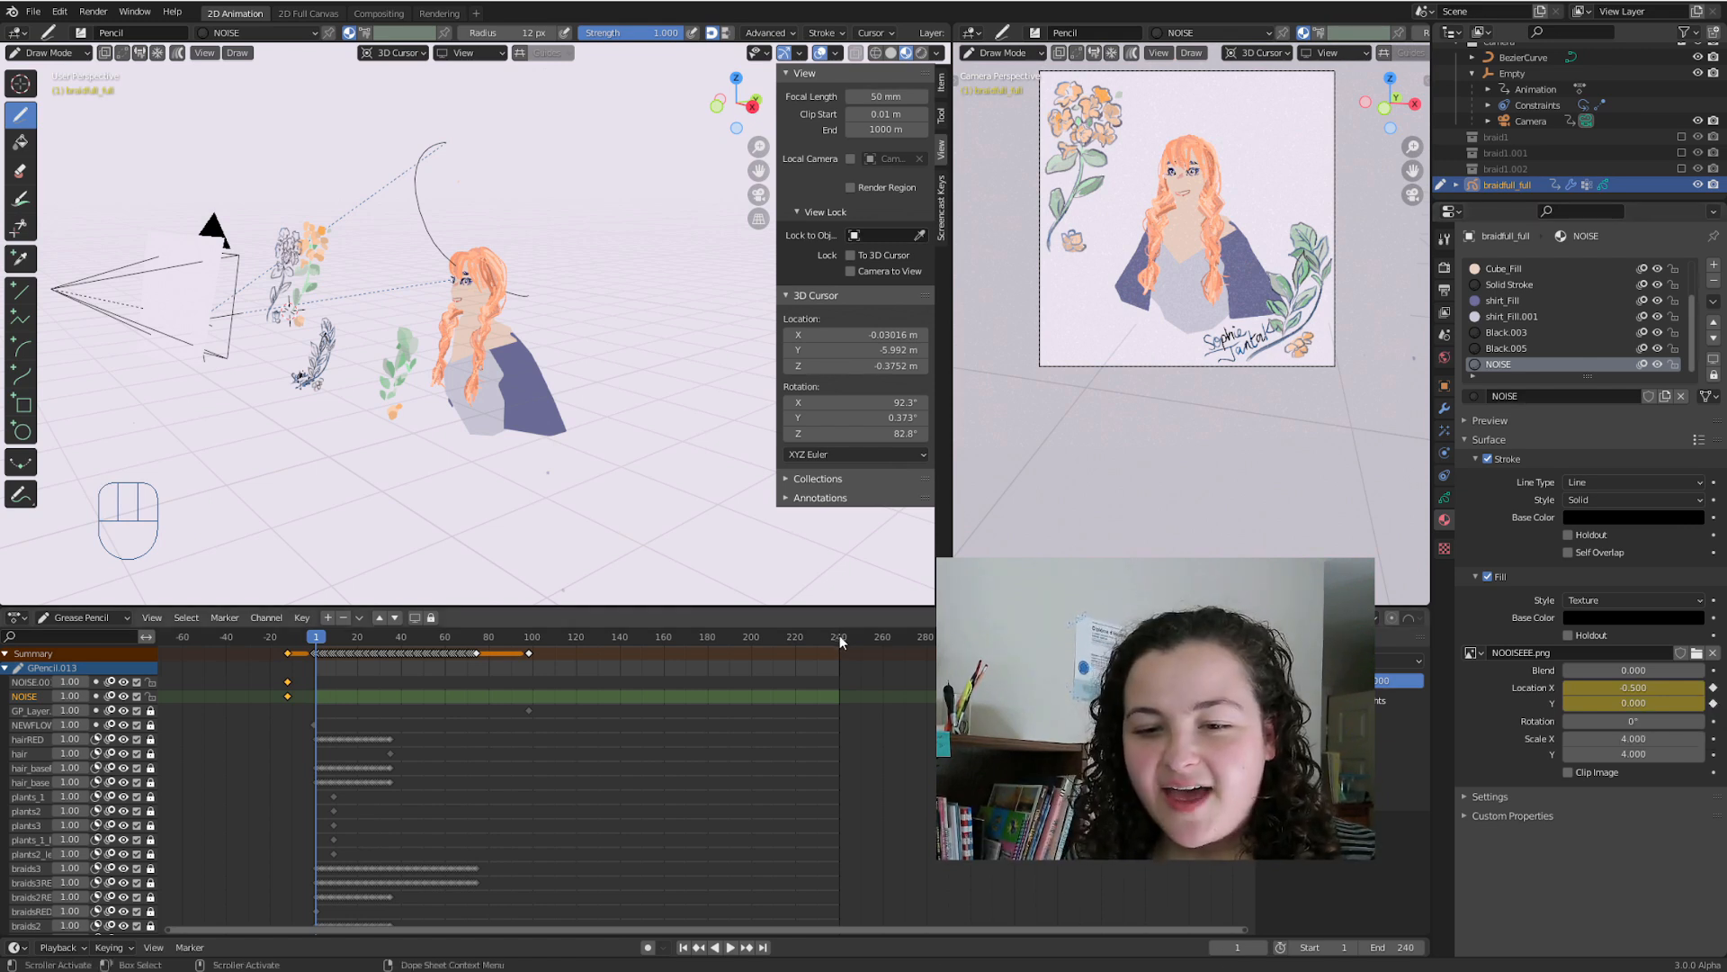
Jump to frame 242 and keyframe the texture Location at X 13.5, Y 14.
click(844, 637)
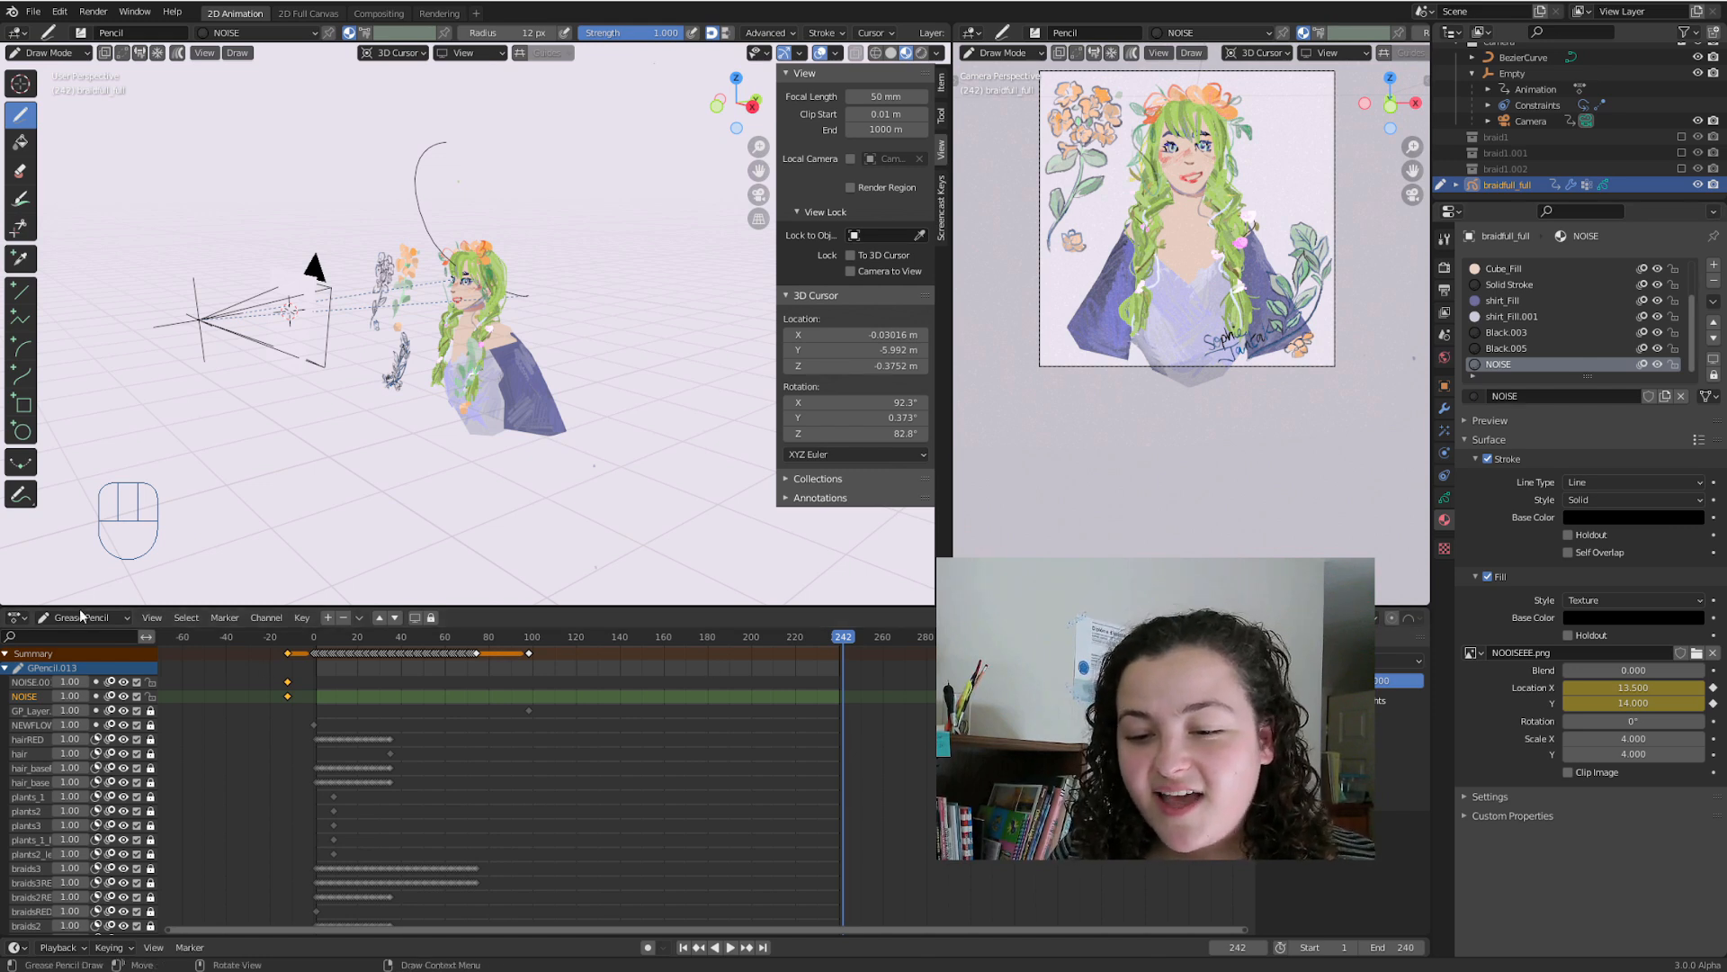
click(75, 617)
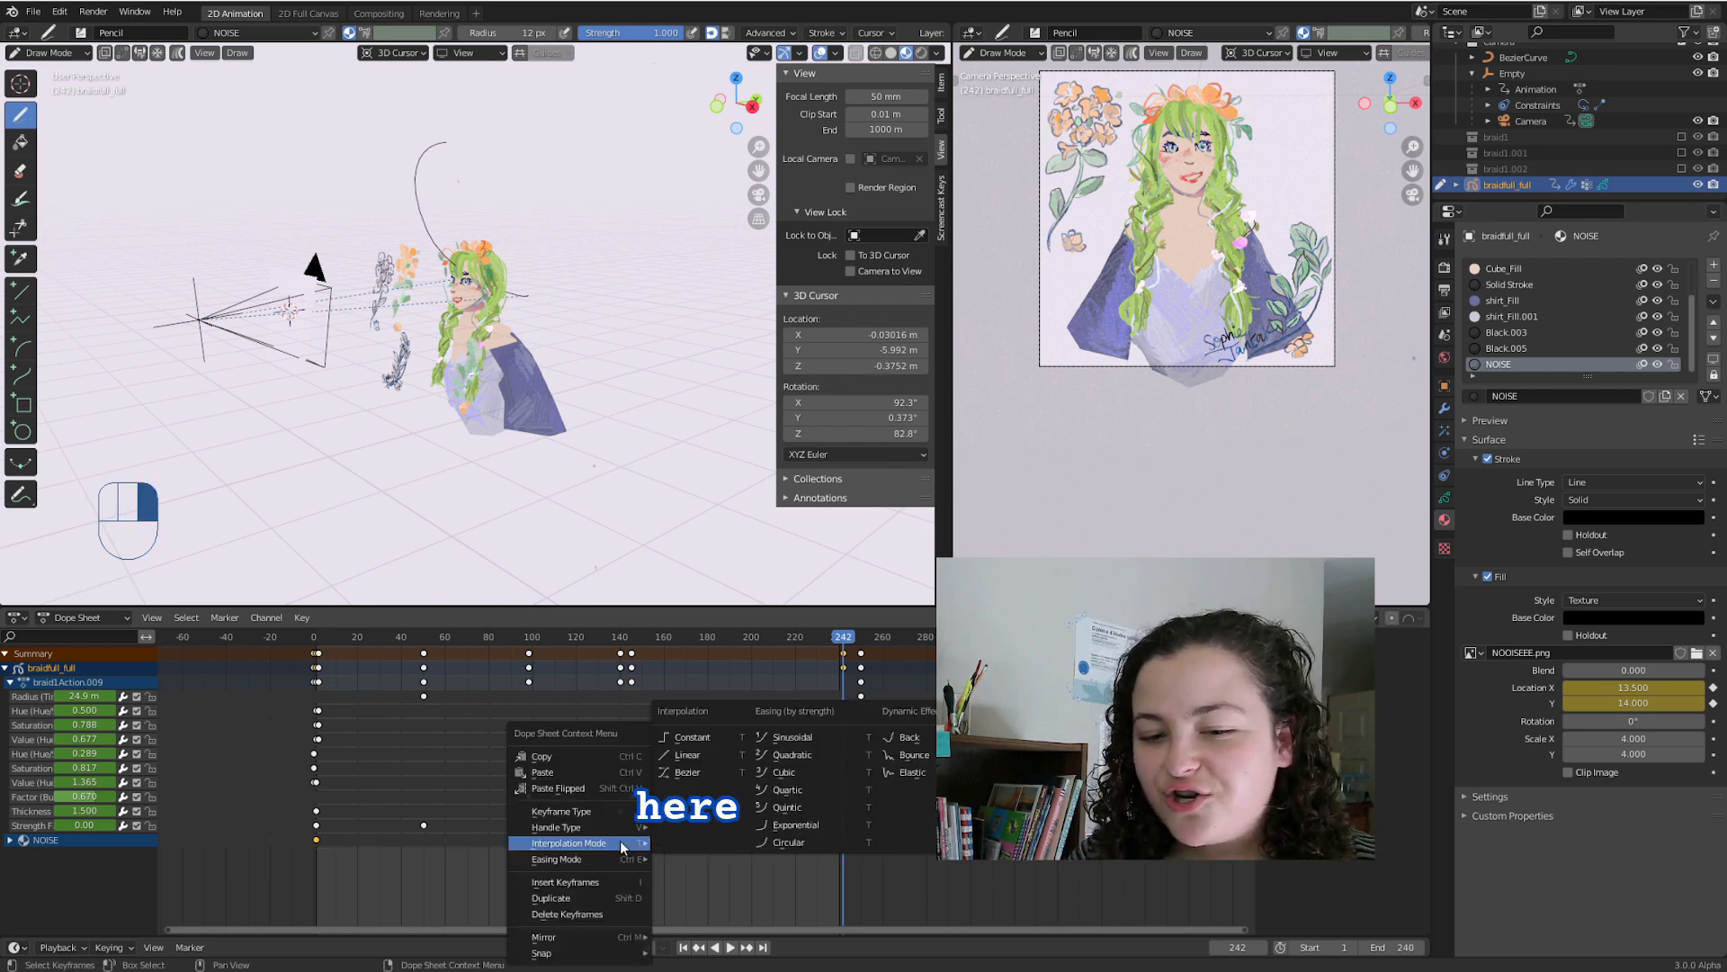
mouse_move(687, 754)
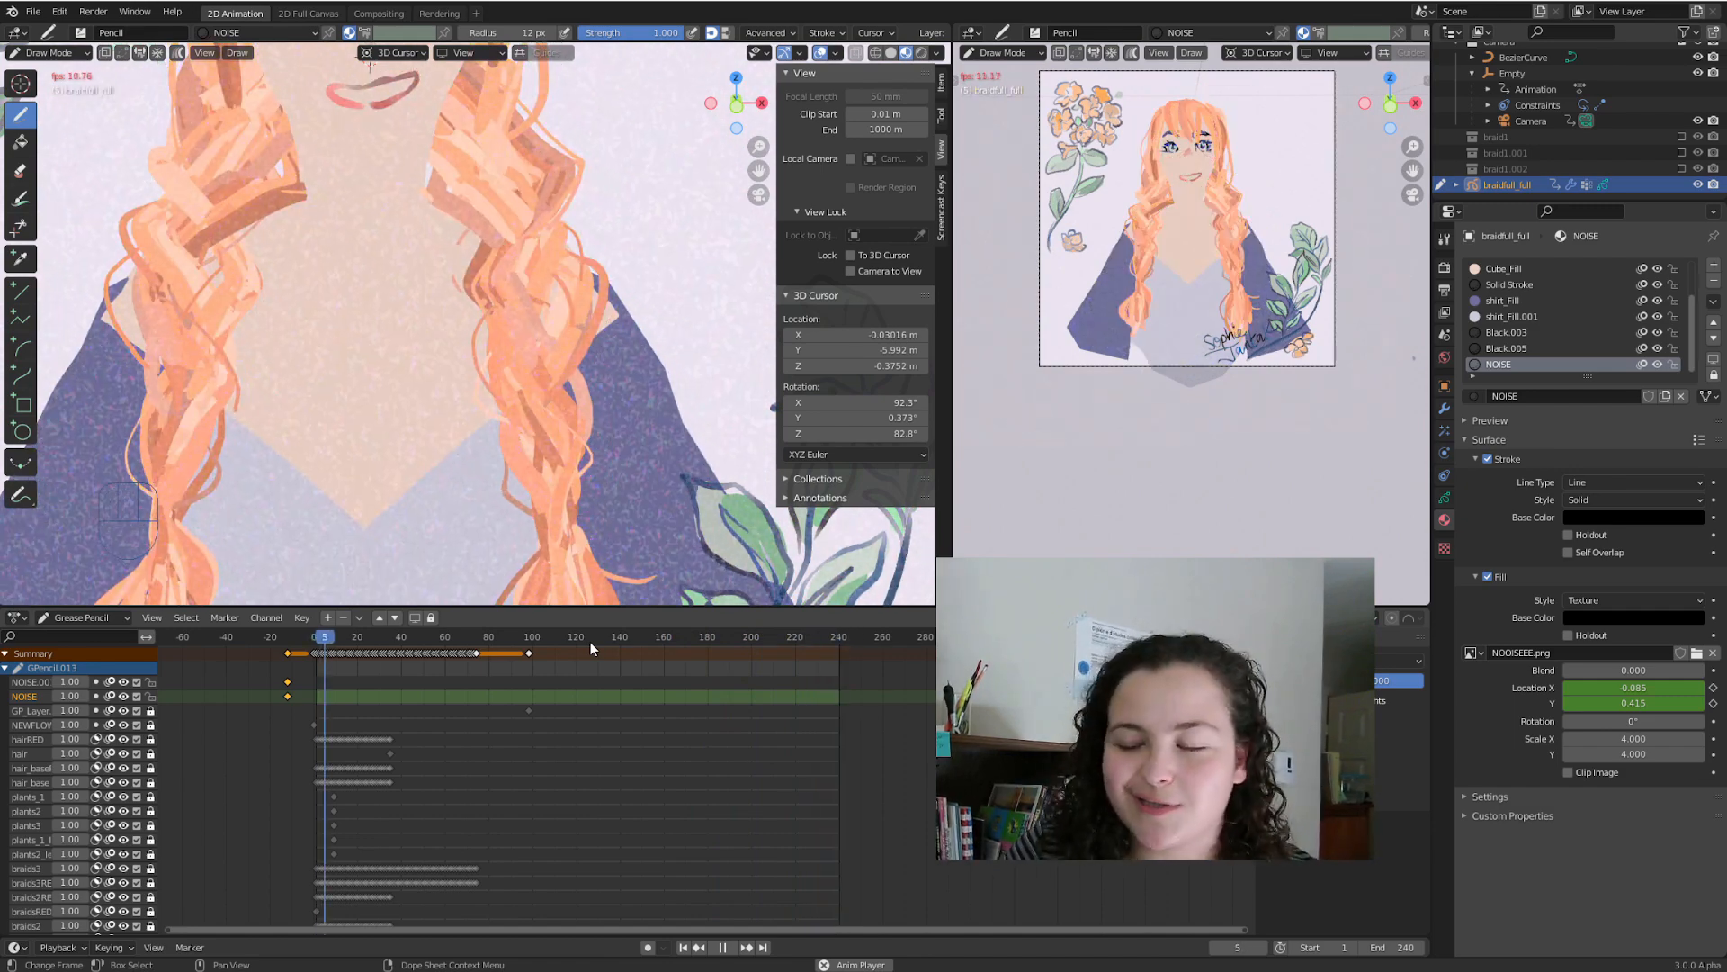
Play back the portrait to preview the noise texture drifting across it.
click(367, 635)
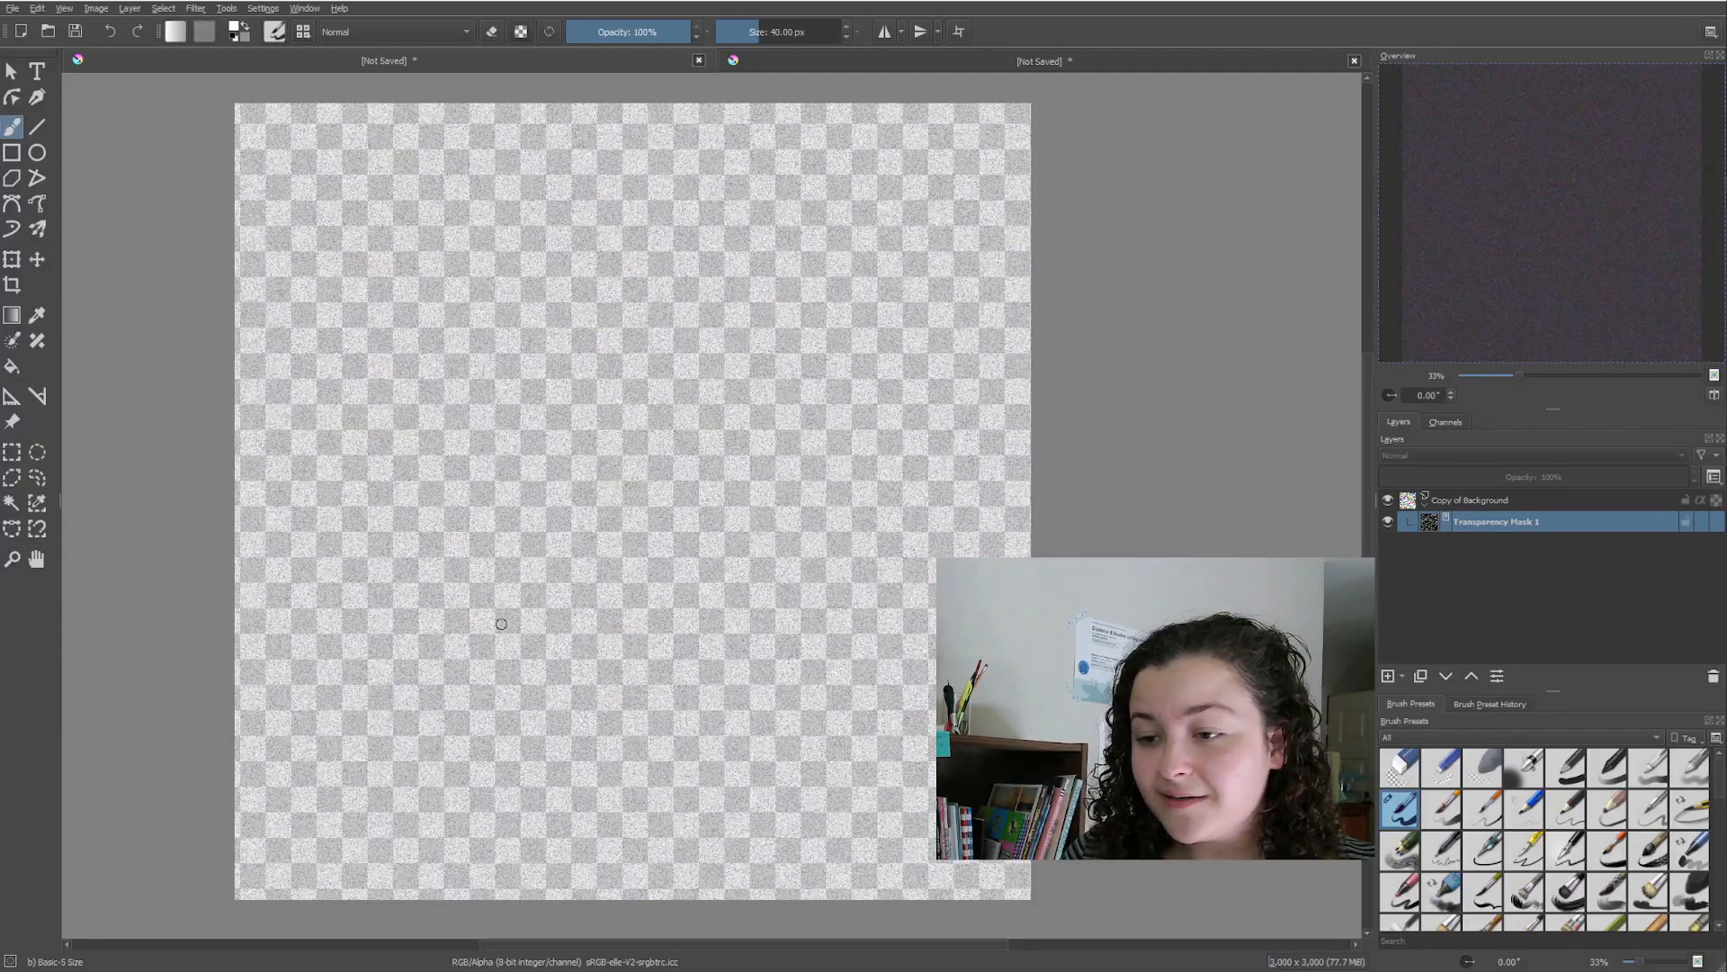
Switch to the plain canvas and bring up the Halftone filter with a dot pattern.
click(1470, 499)
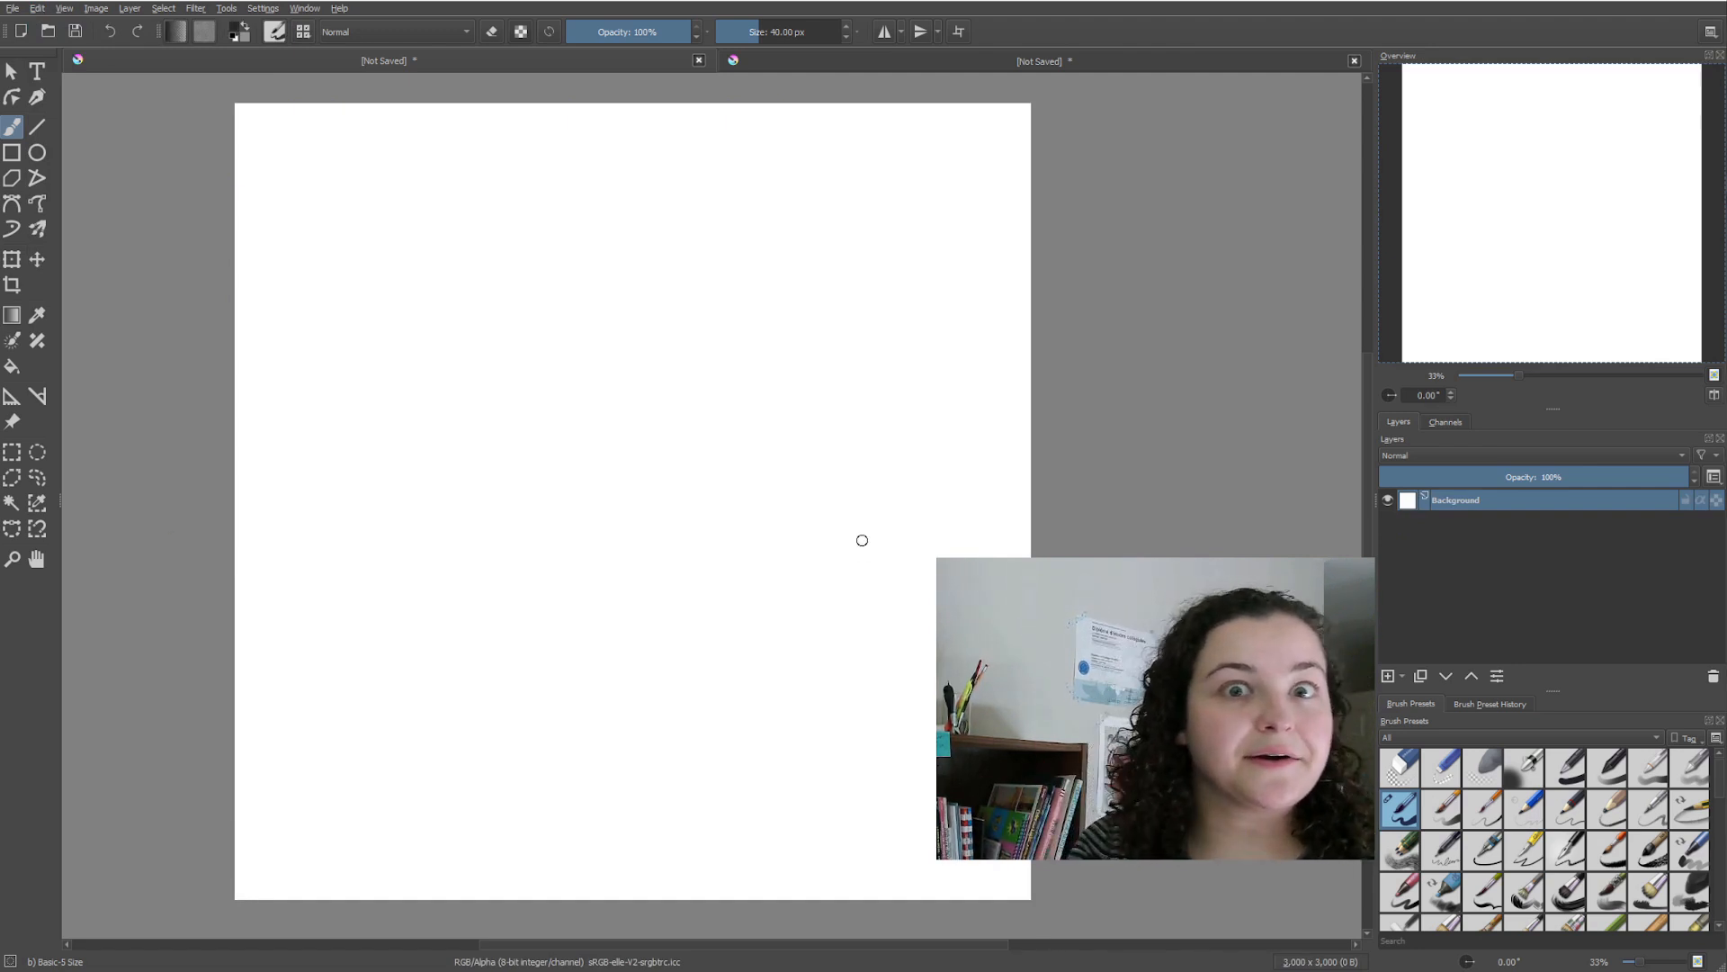
click(194, 7)
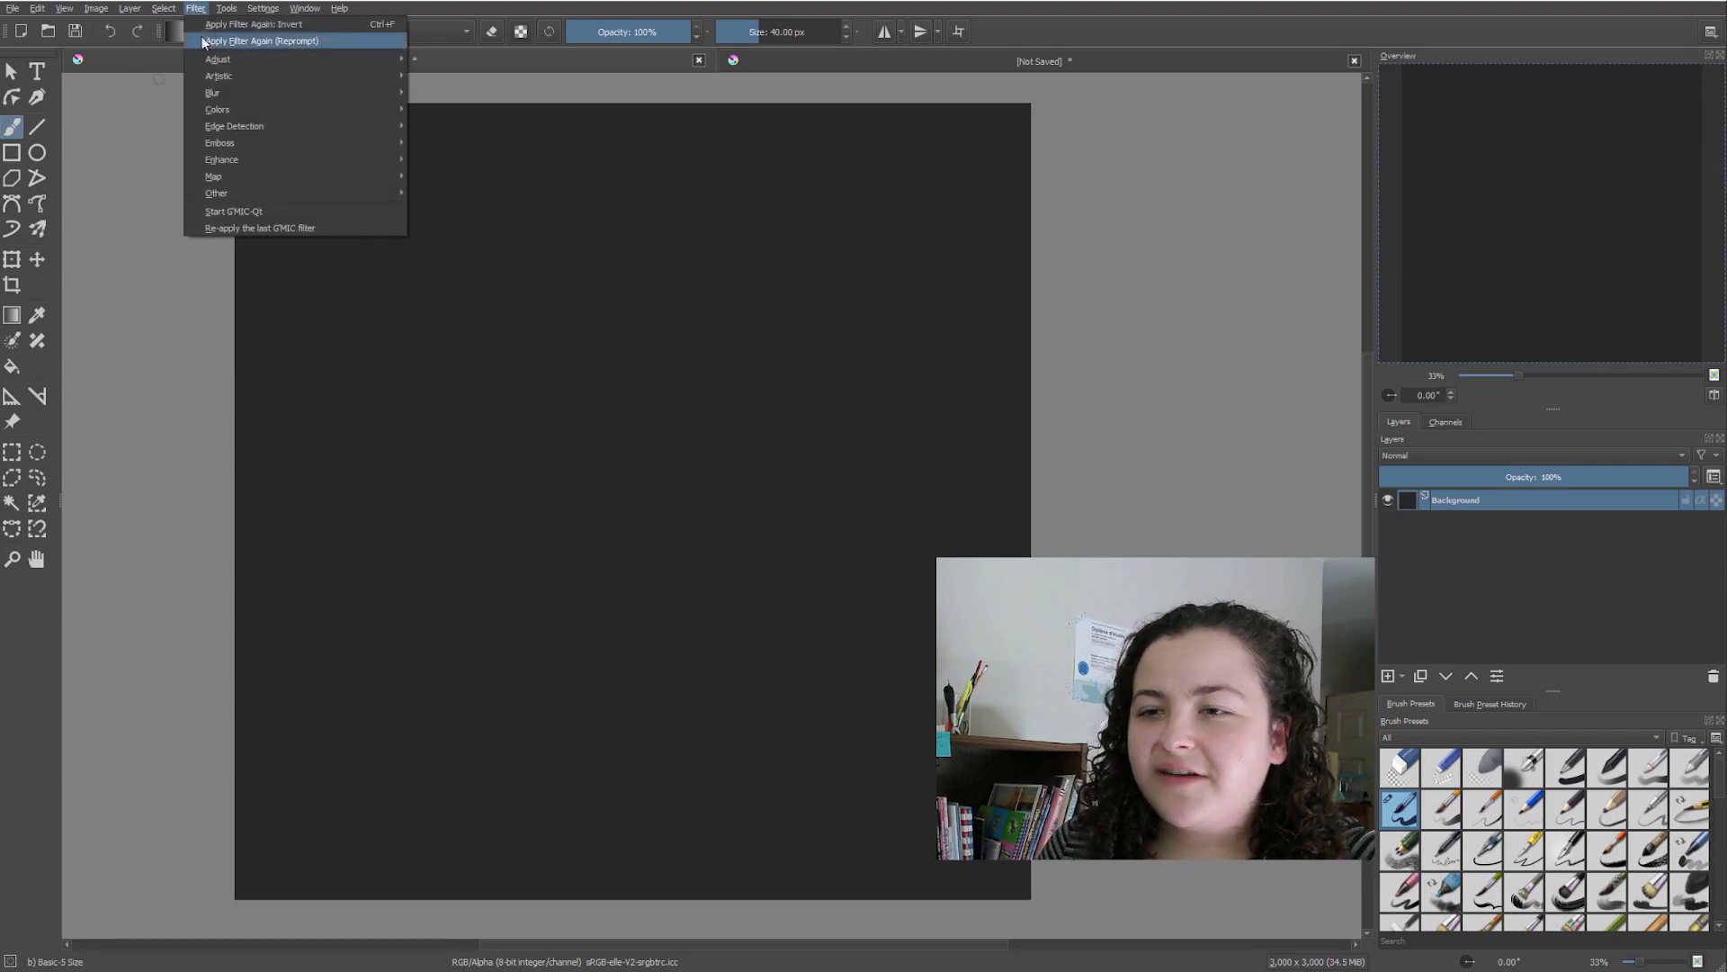
mouse_move(217, 76)
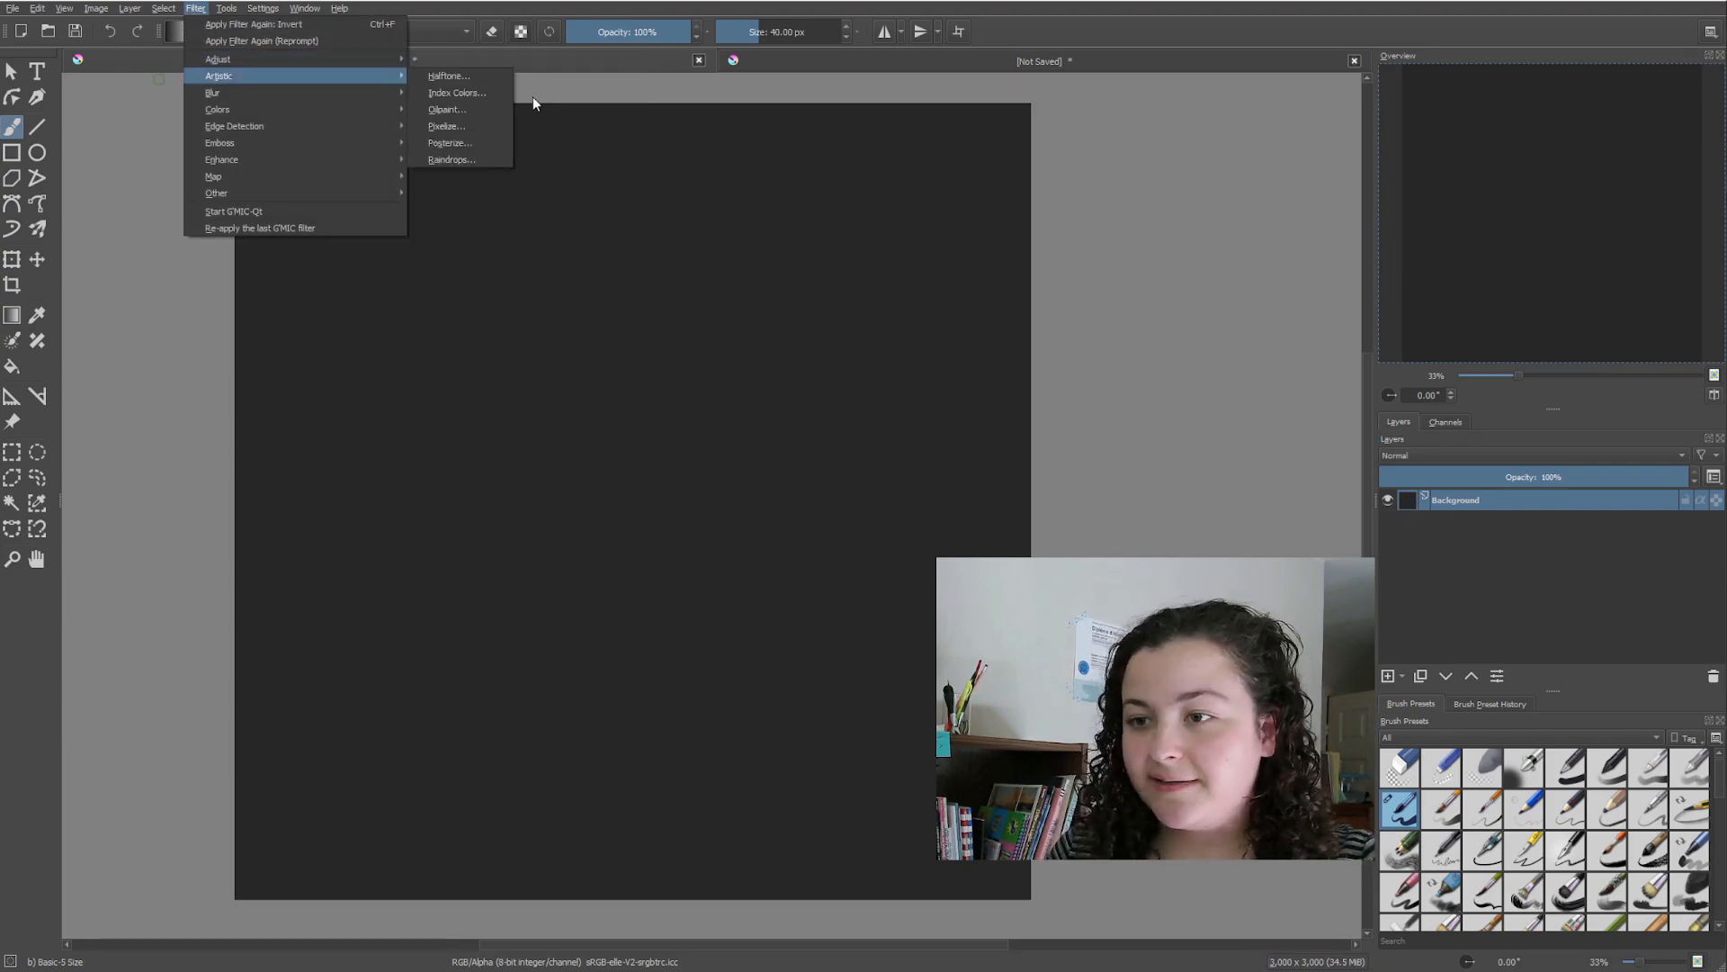
click(448, 75)
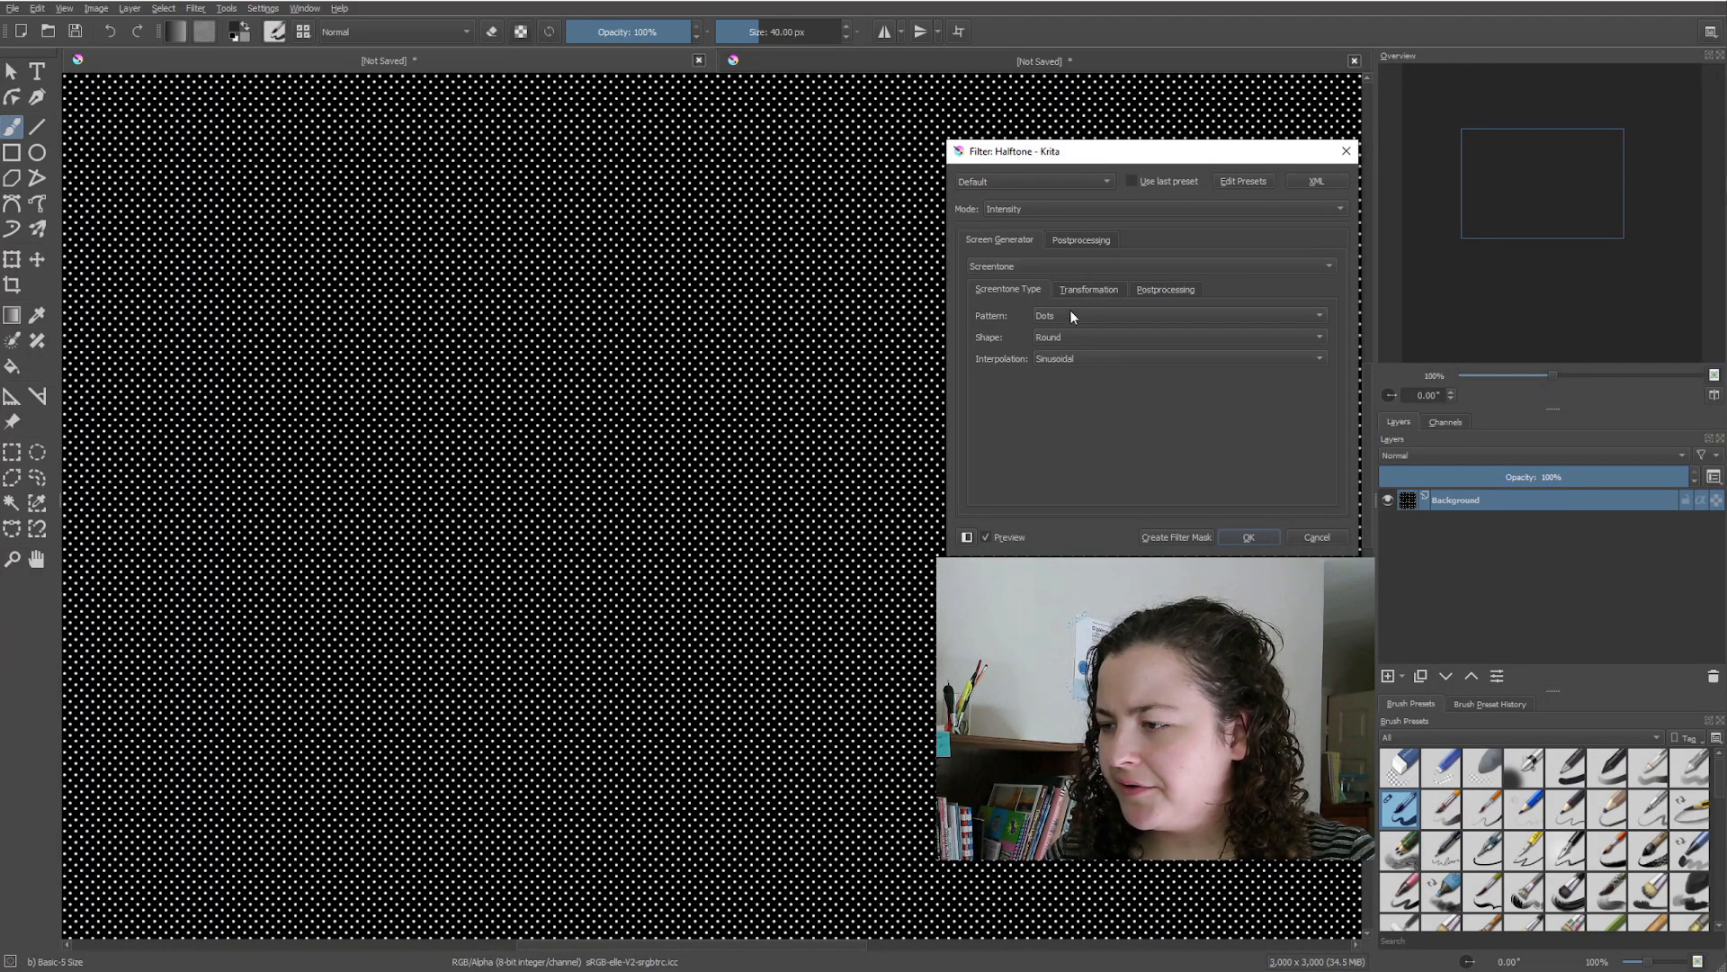
Apply the halftone inverted with hardness raised to about 45%.
click(1081, 240)
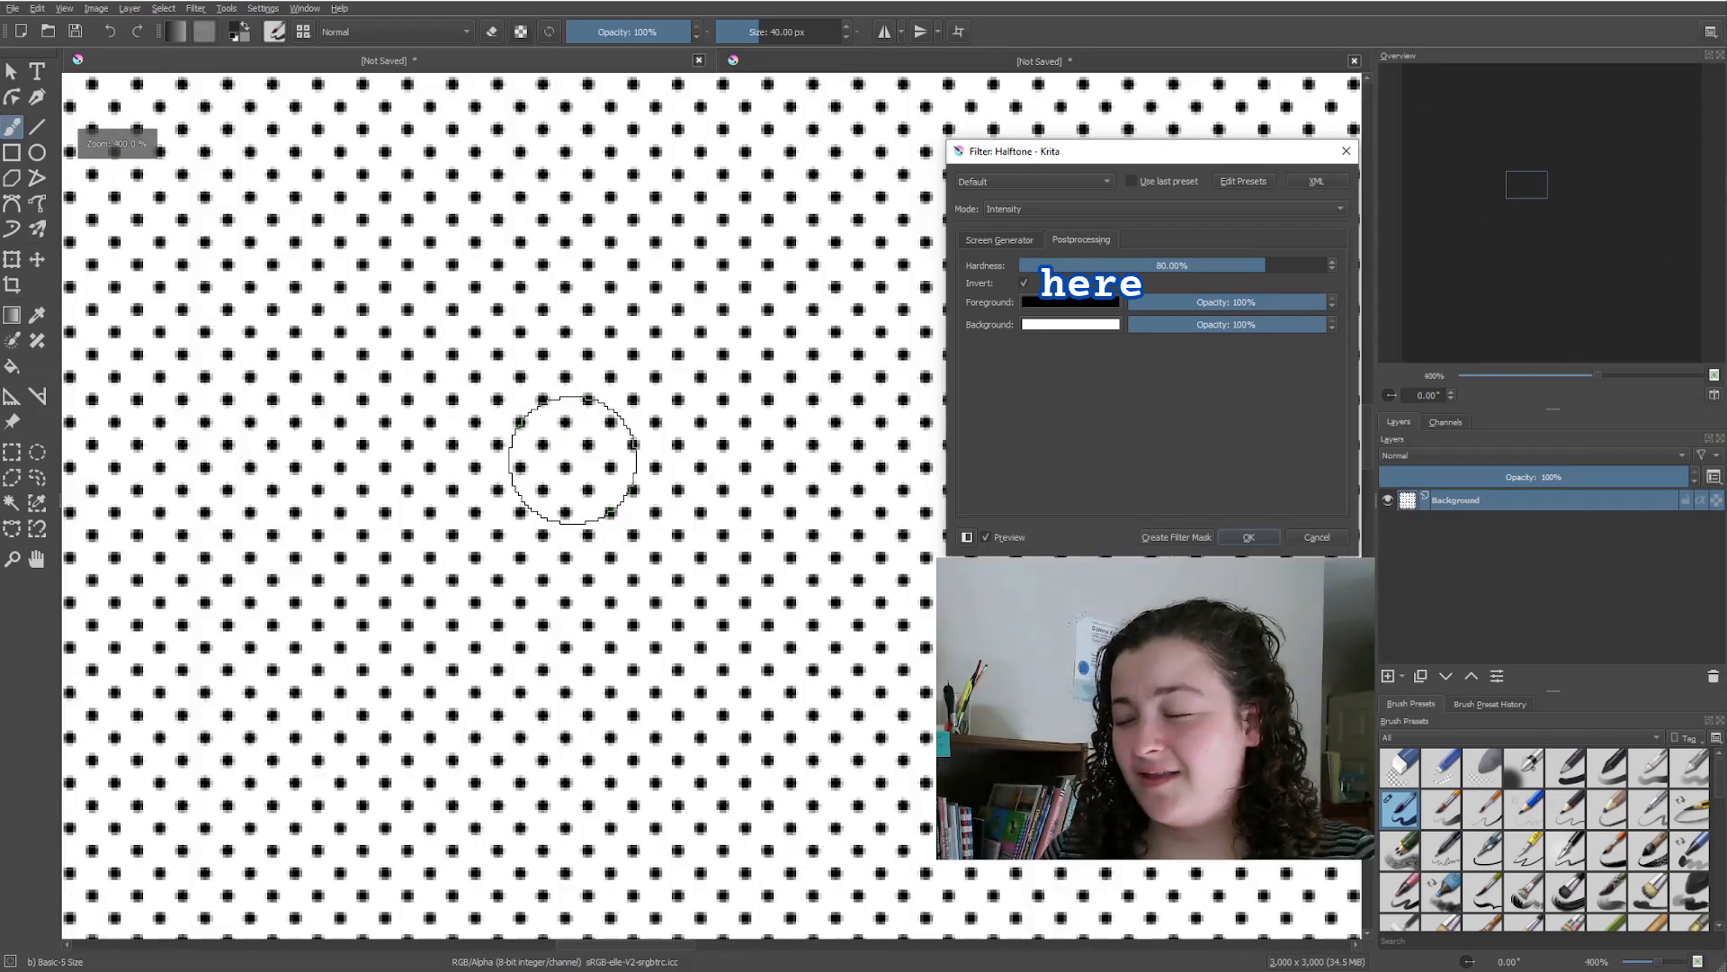
drag(1200, 264, 1074, 265)
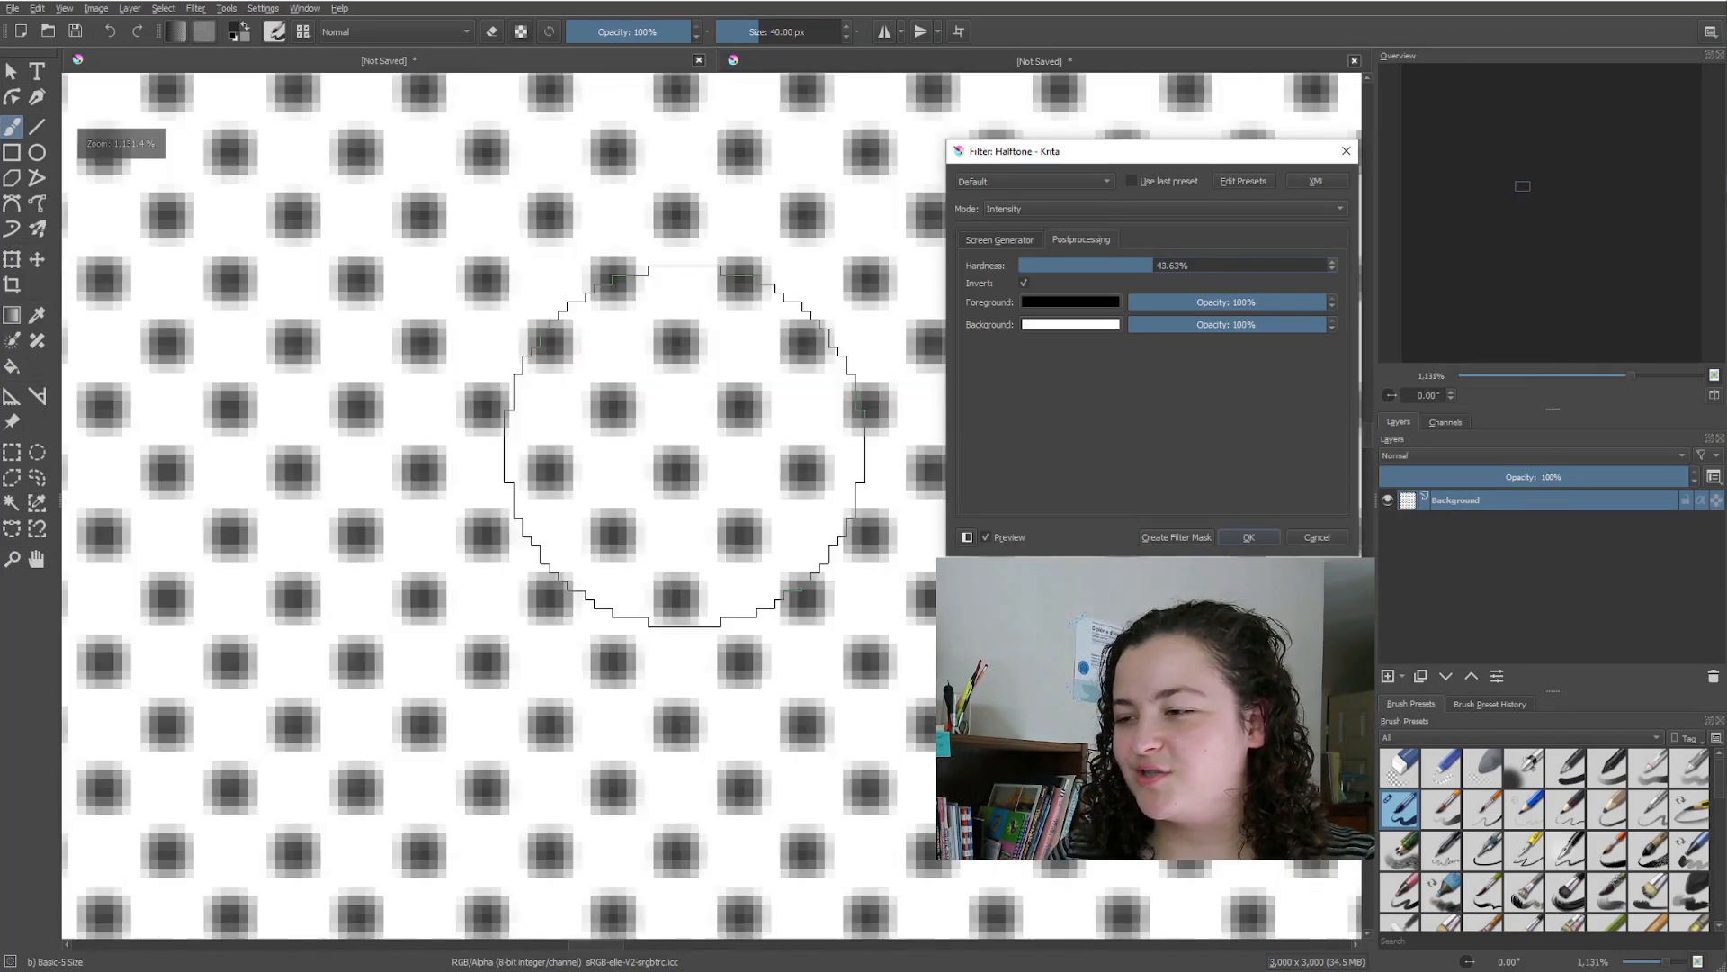
click(1317, 536)
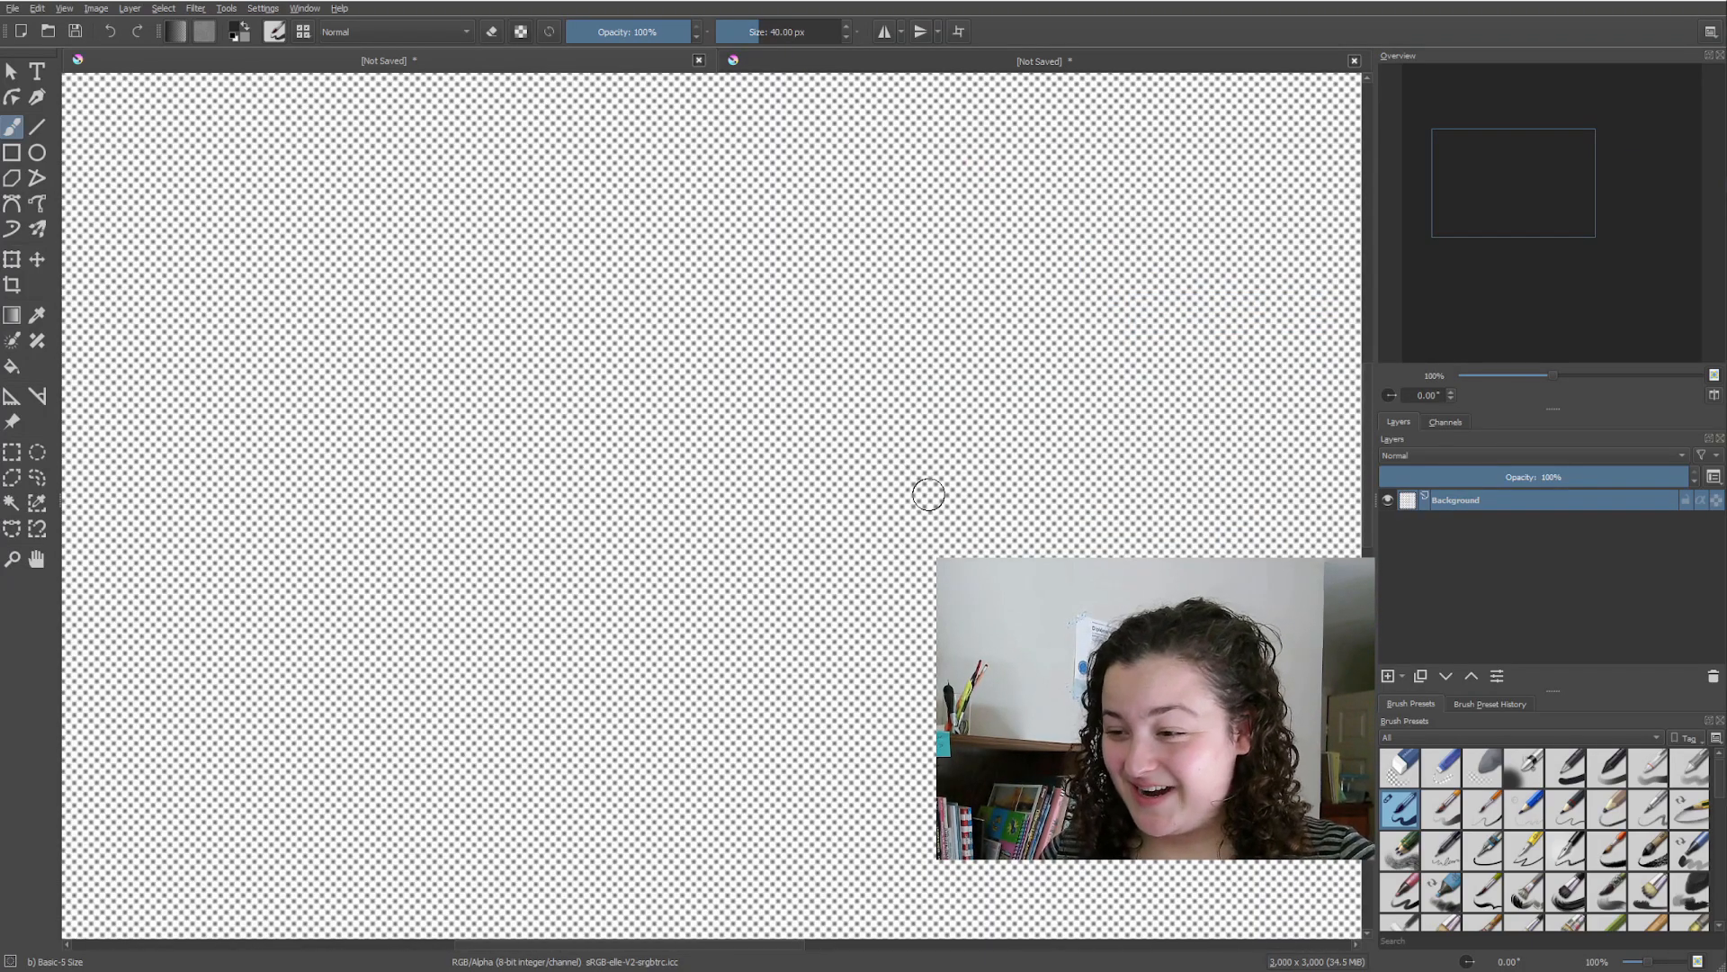
Add a transparency mask so only the halftone dots stay opaque.
right_click(1454, 498)
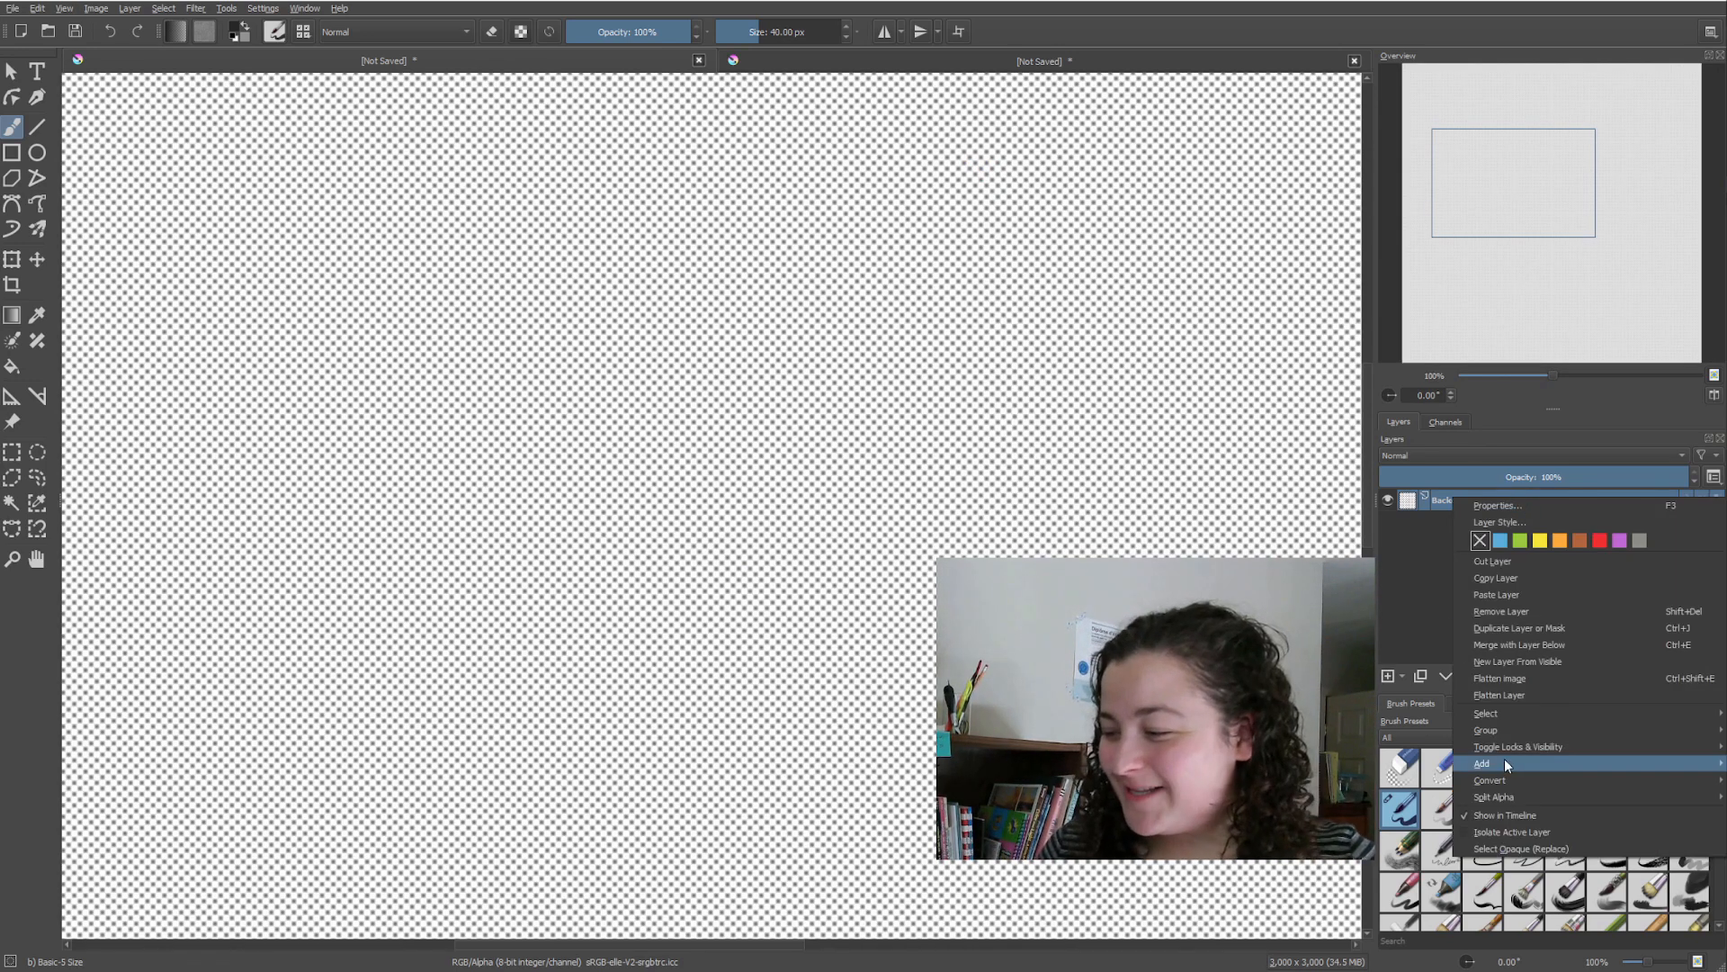
mouse_move(1531, 694)
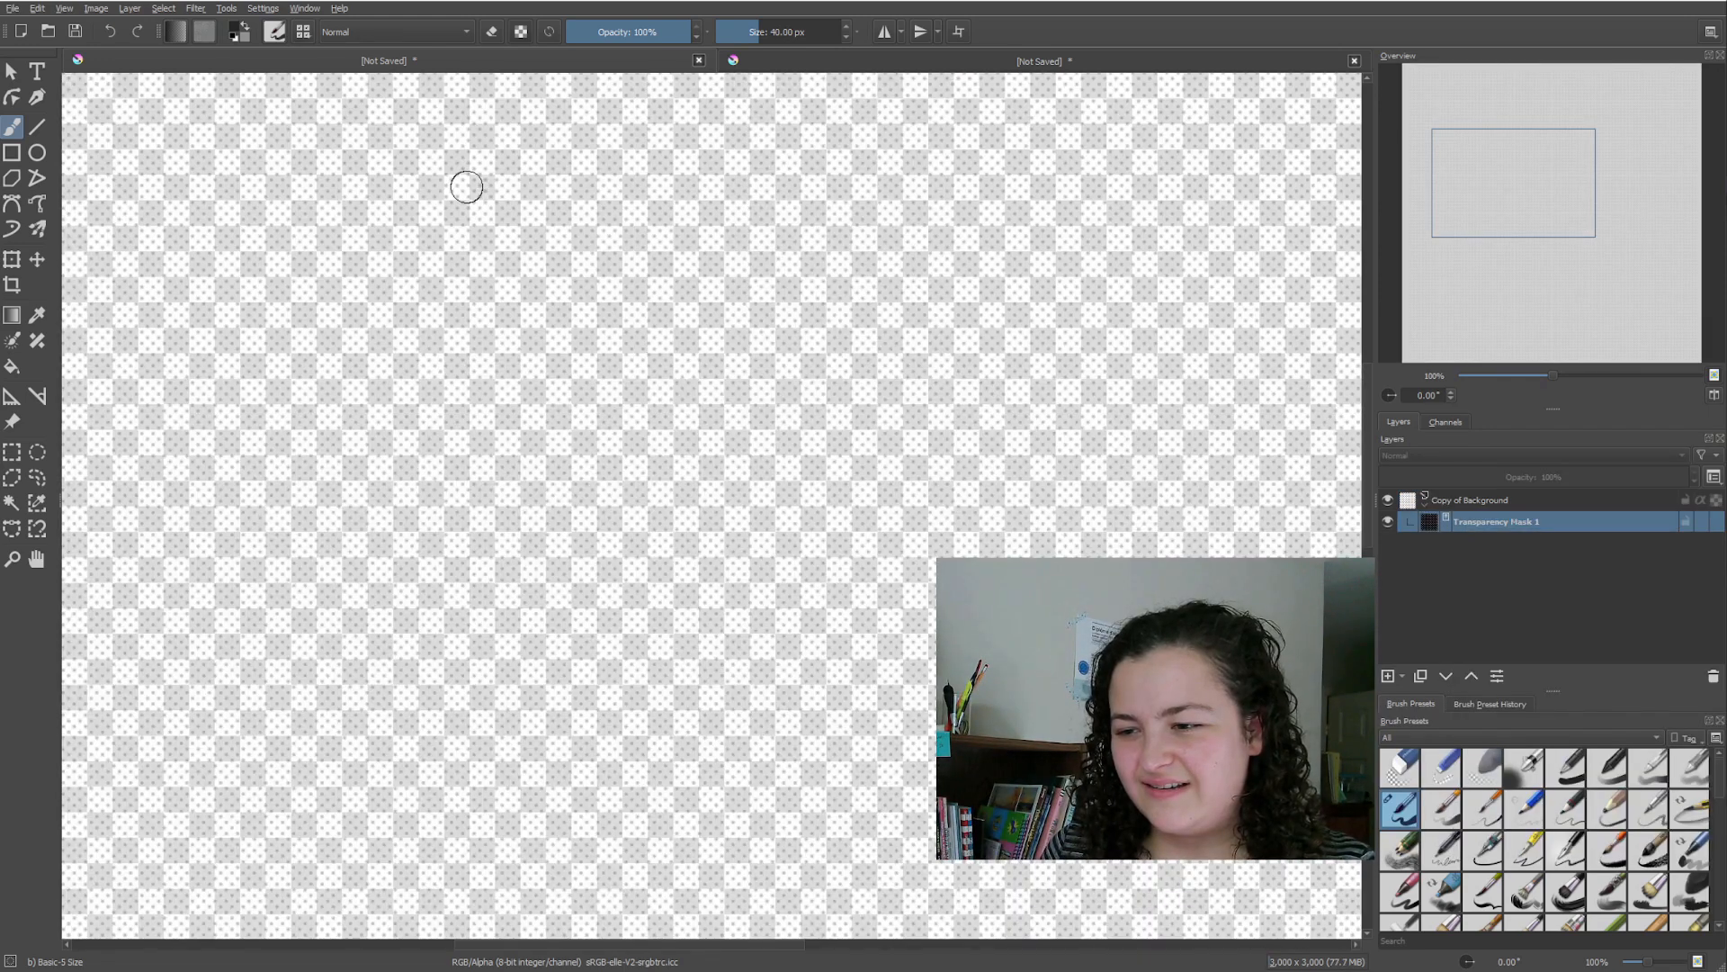
click(13, 9)
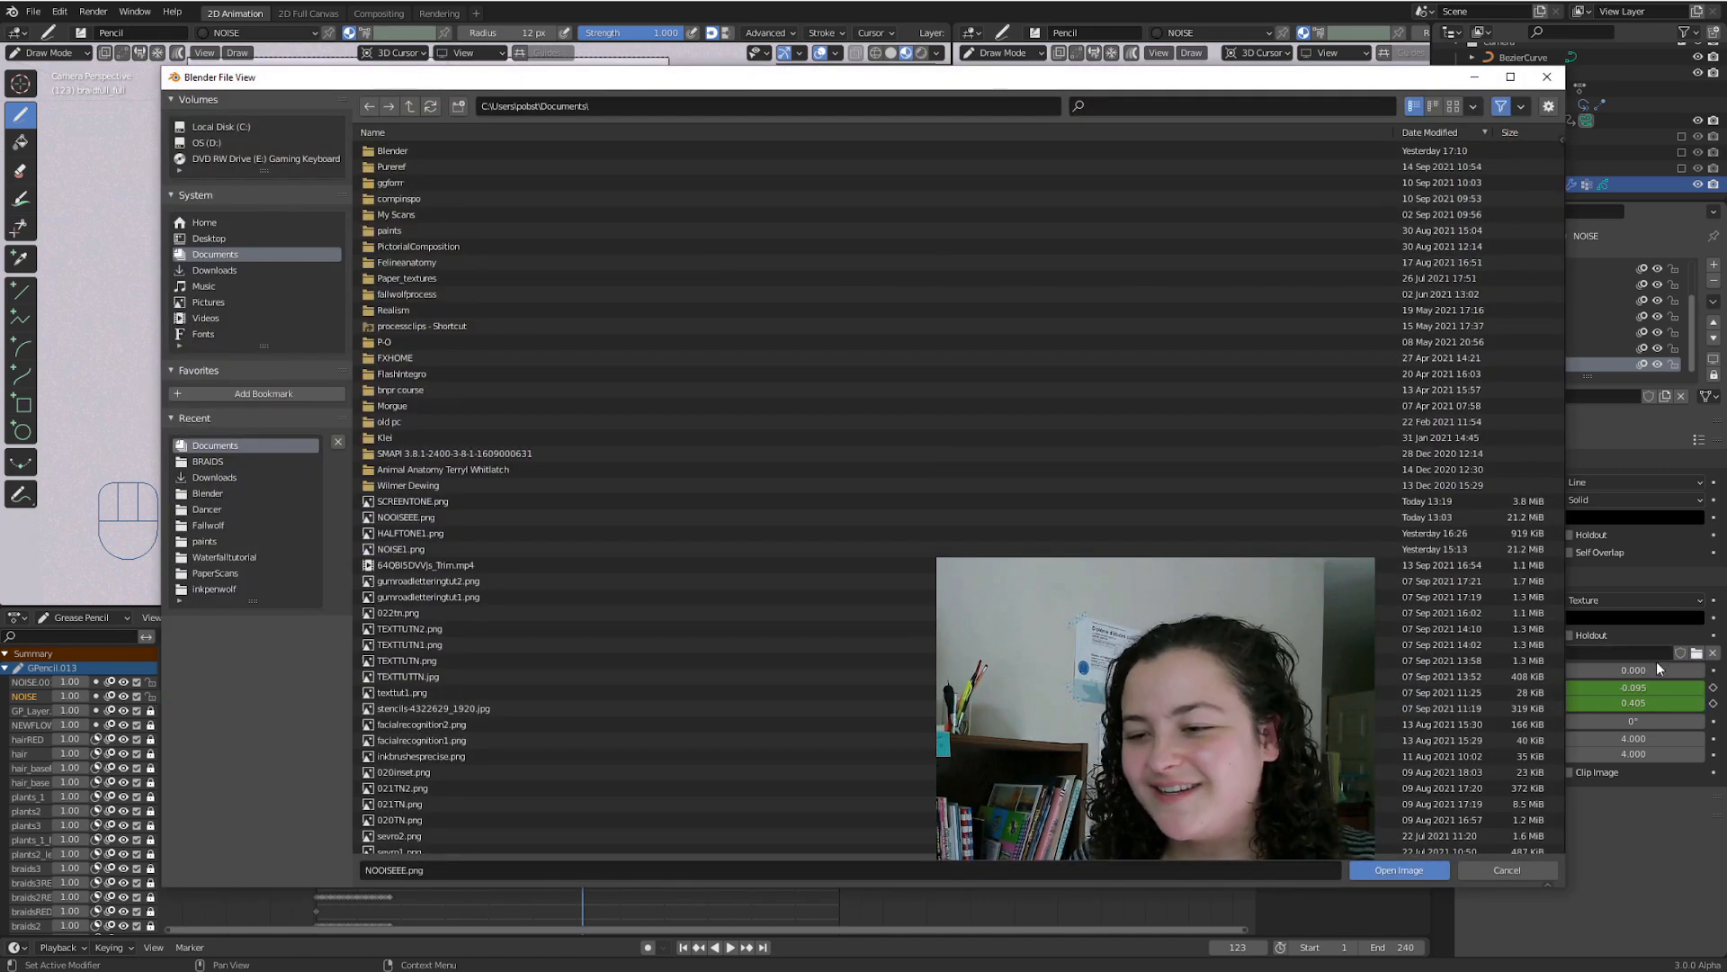
Load the halftone PNG as the NOISE material's fill texture.
click(1398, 869)
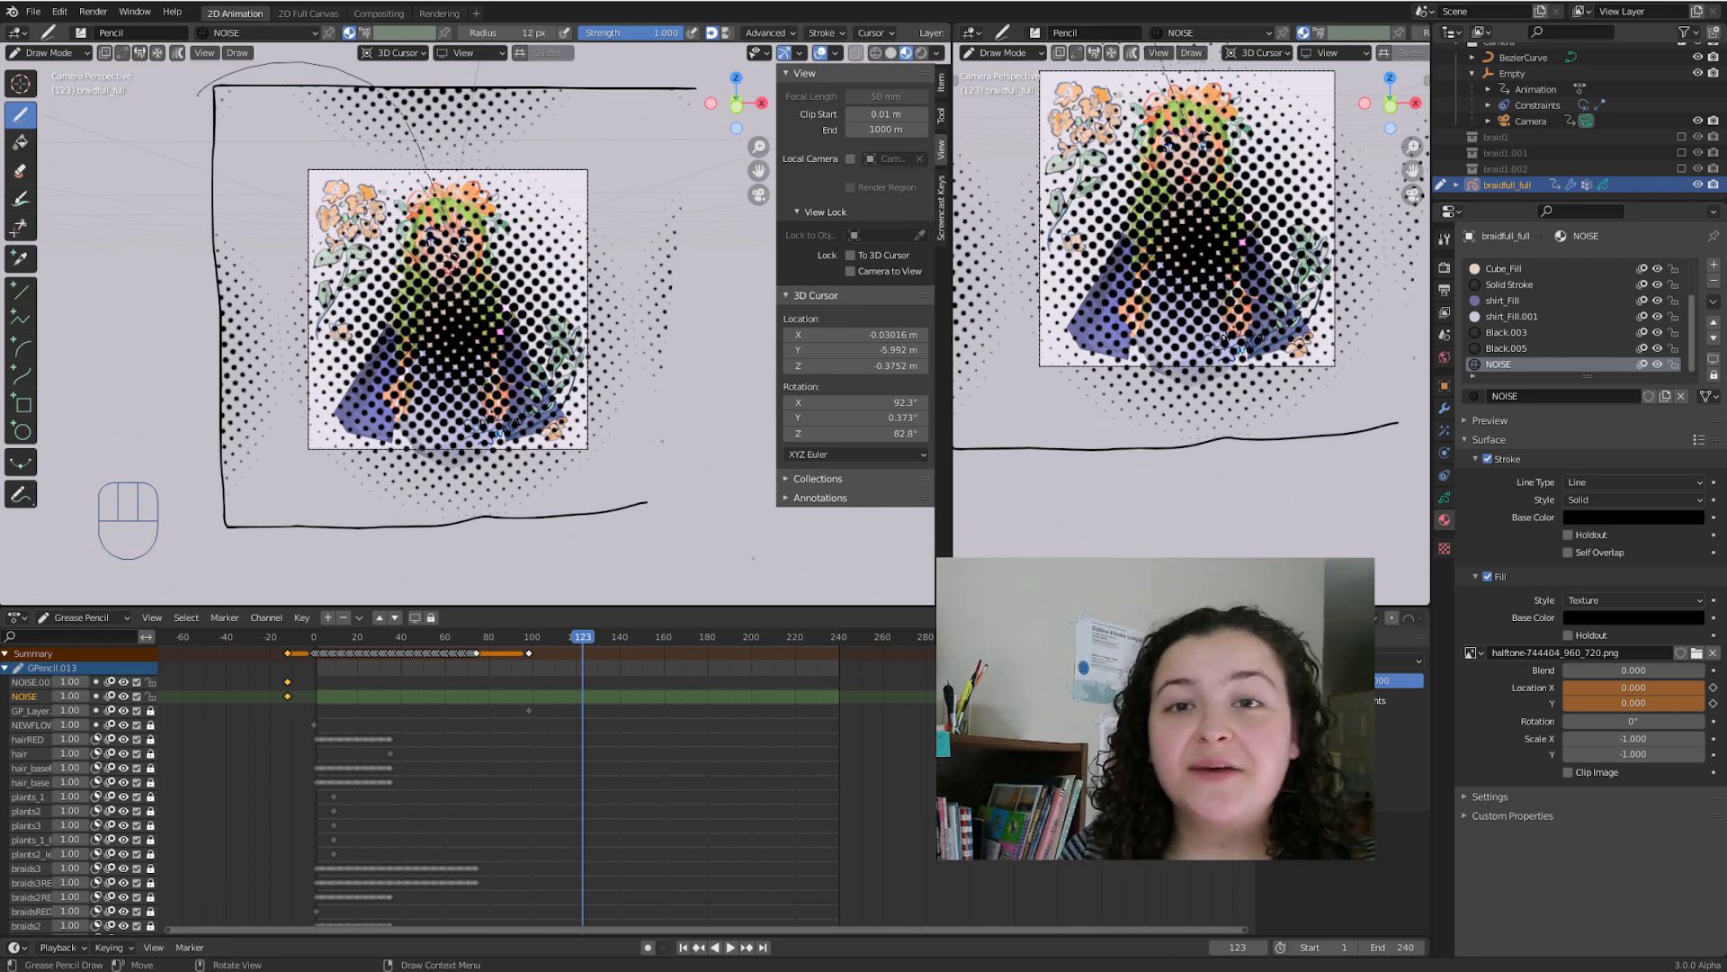
mouse_move(881, 493)
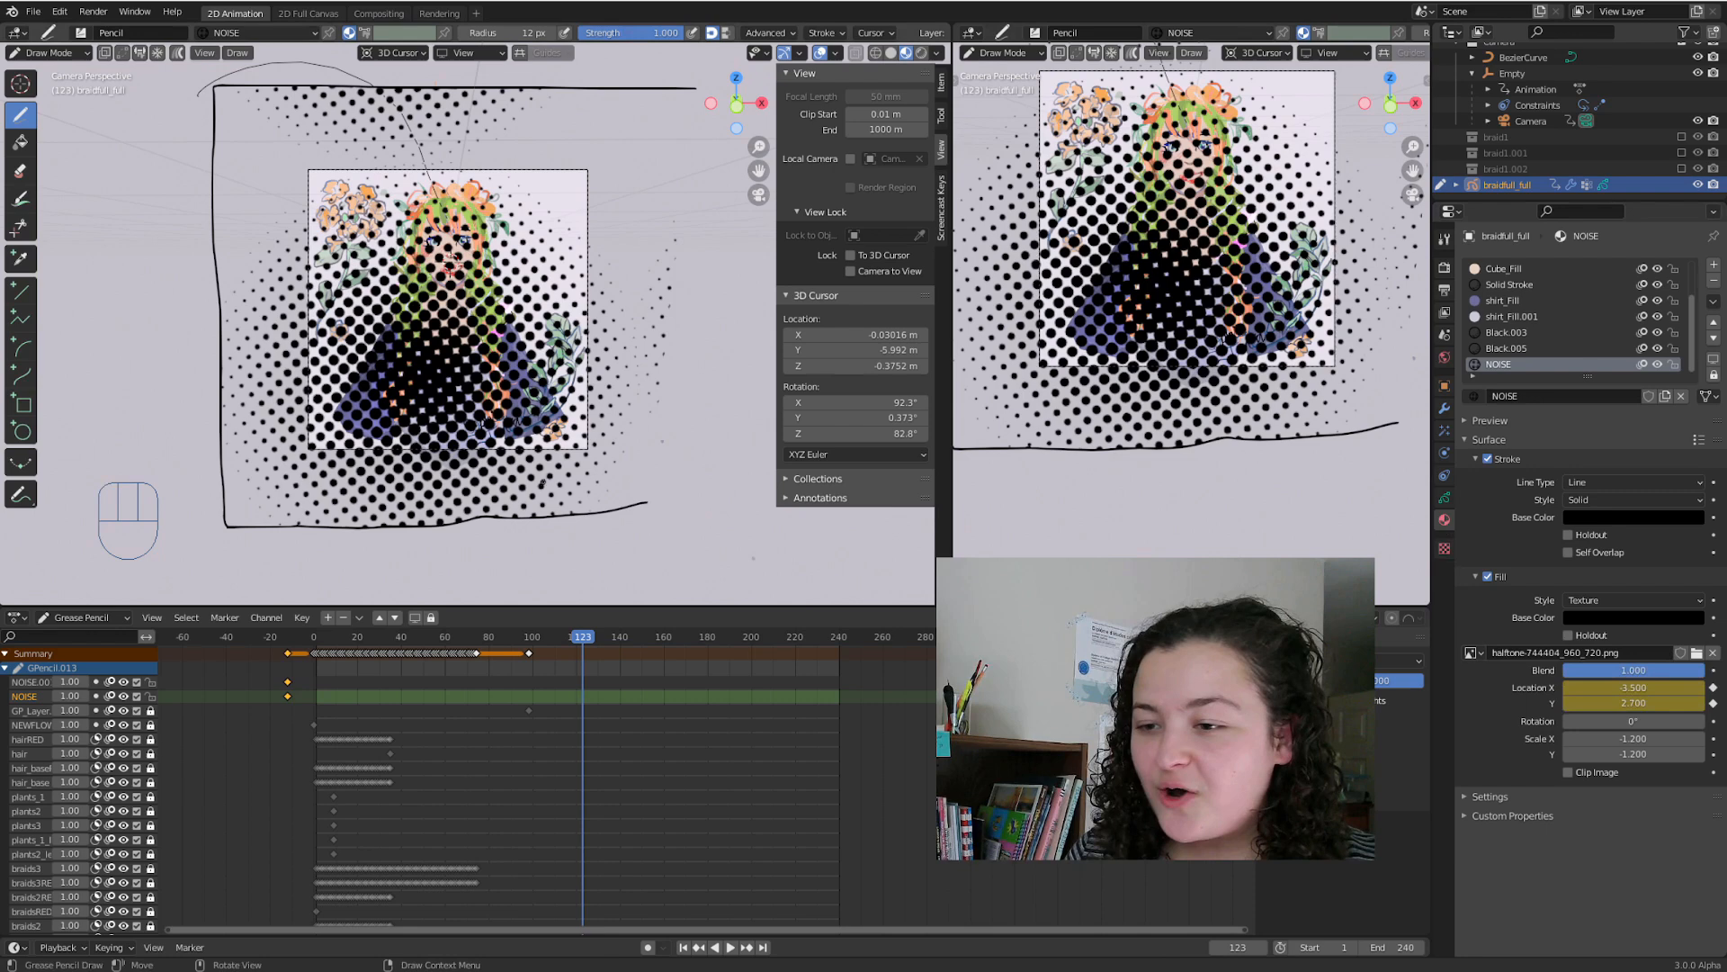
Offset the halftone texture to -3.5 / 2.7 at scale -1.2 and enter Vertex Paint mode.
key(Tab)
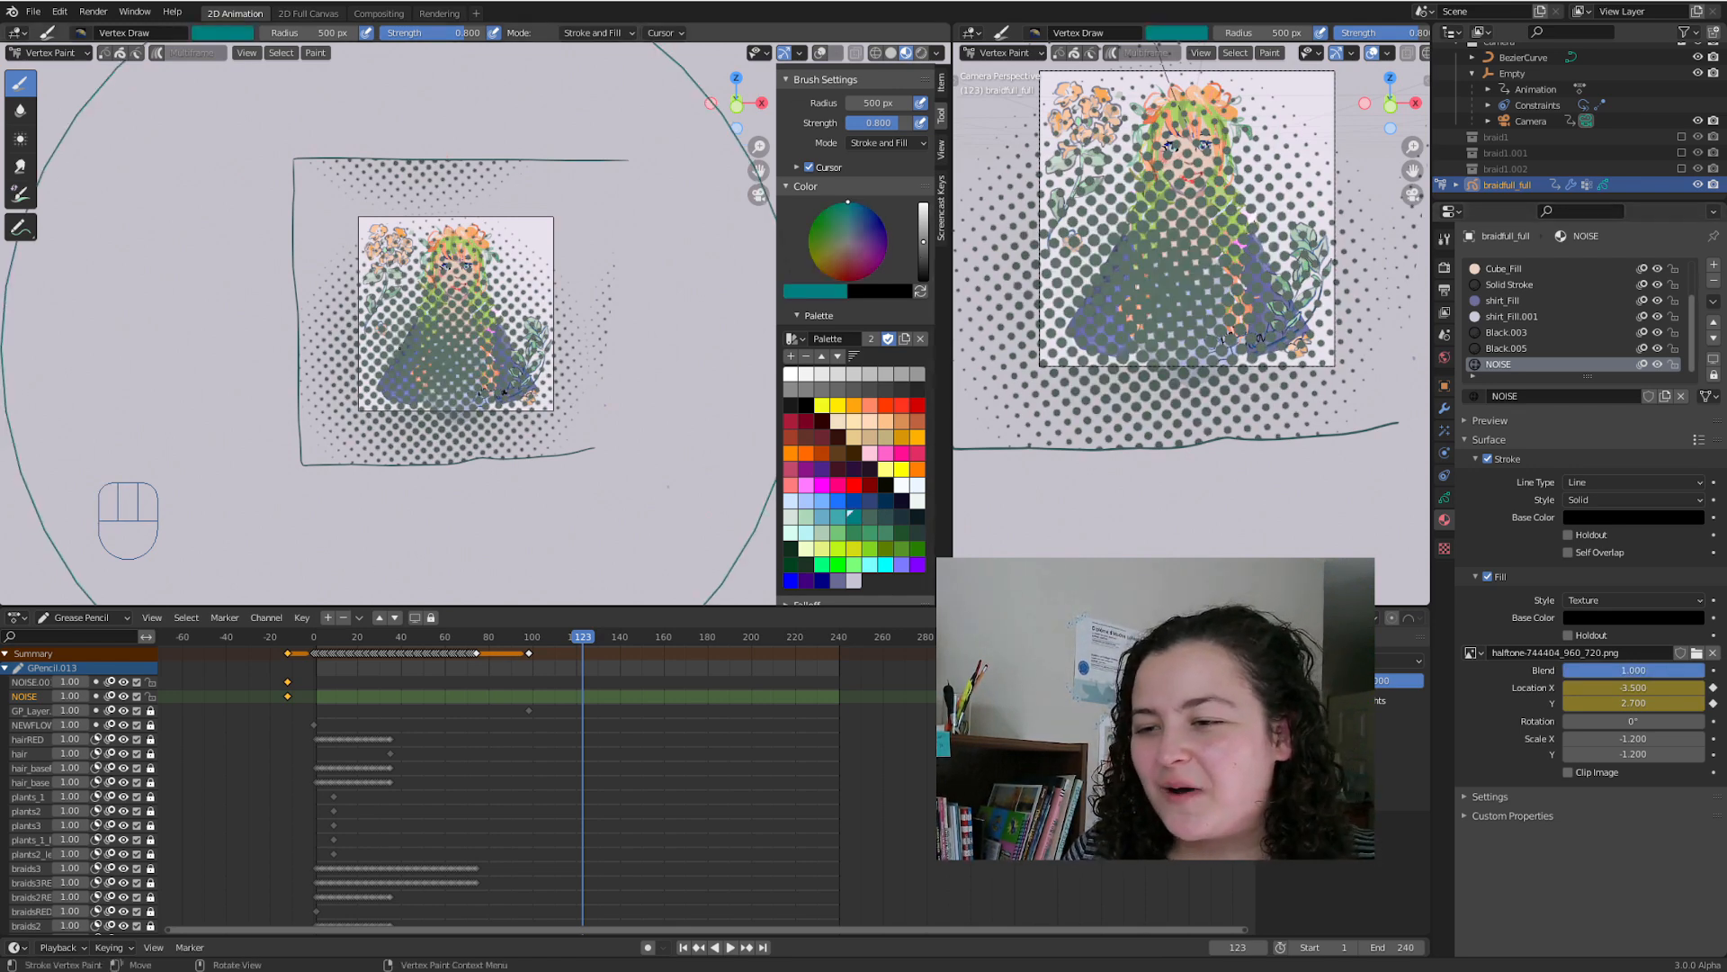
Set the NOISE layer's Blend mode to Add so the halftone dots sit pale over the portrait.
click(1630, 630)
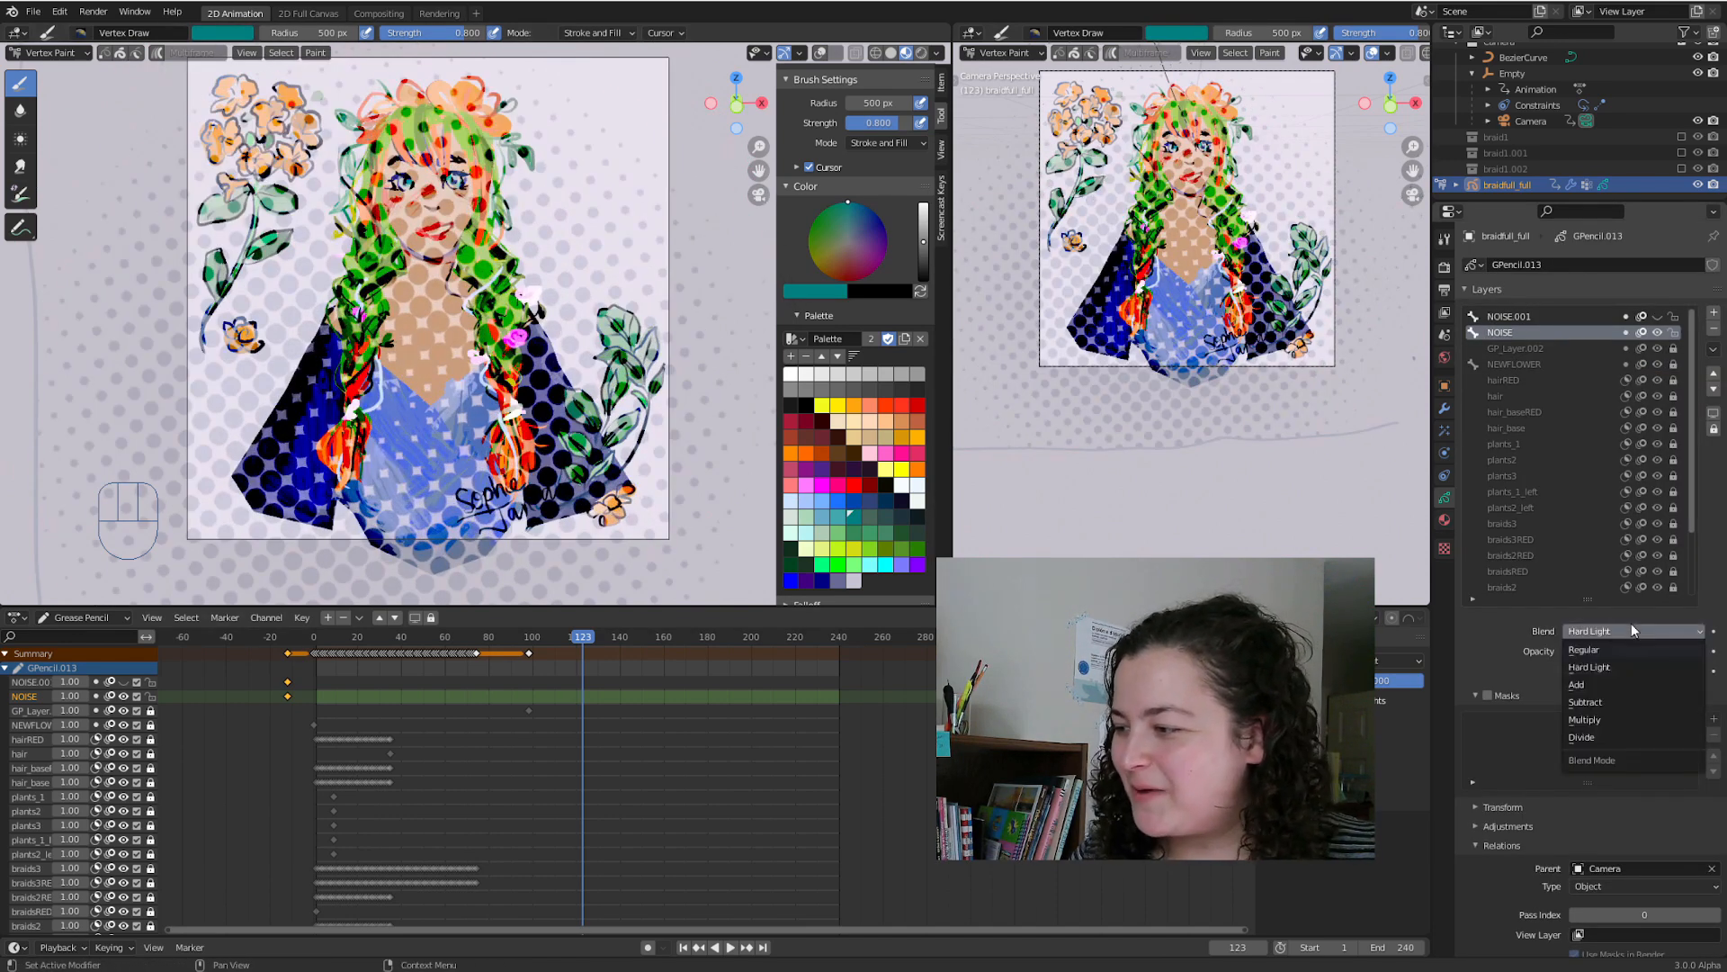
click(1576, 684)
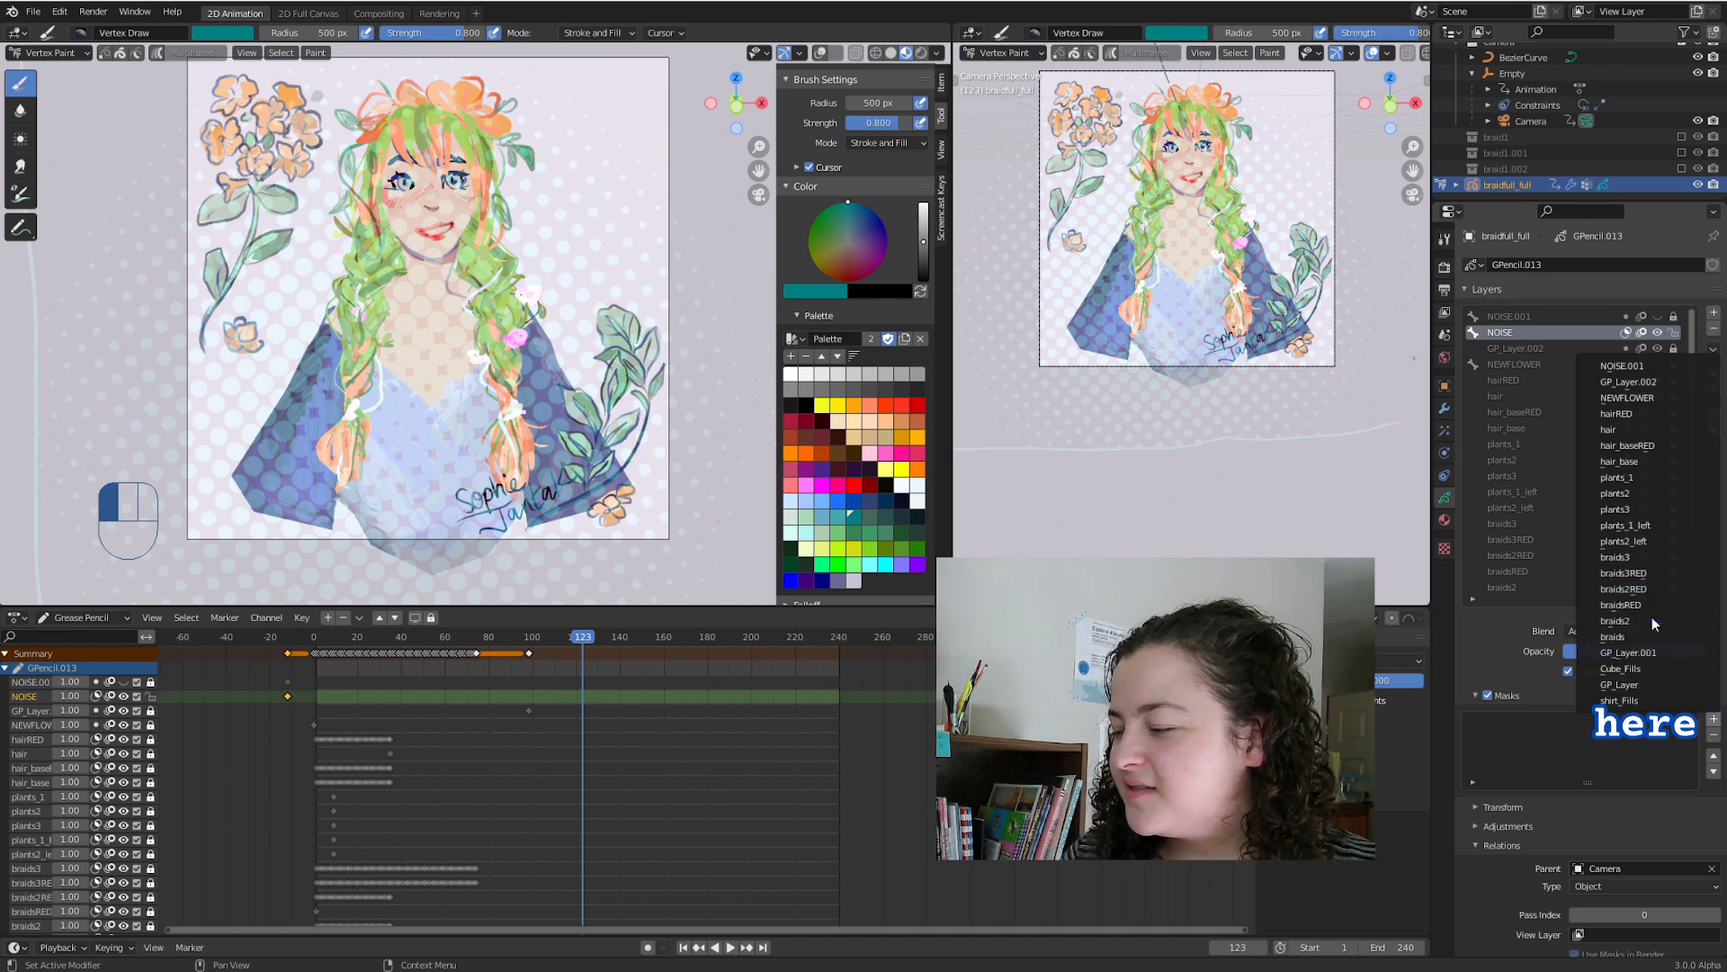
mouse_move(1637, 605)
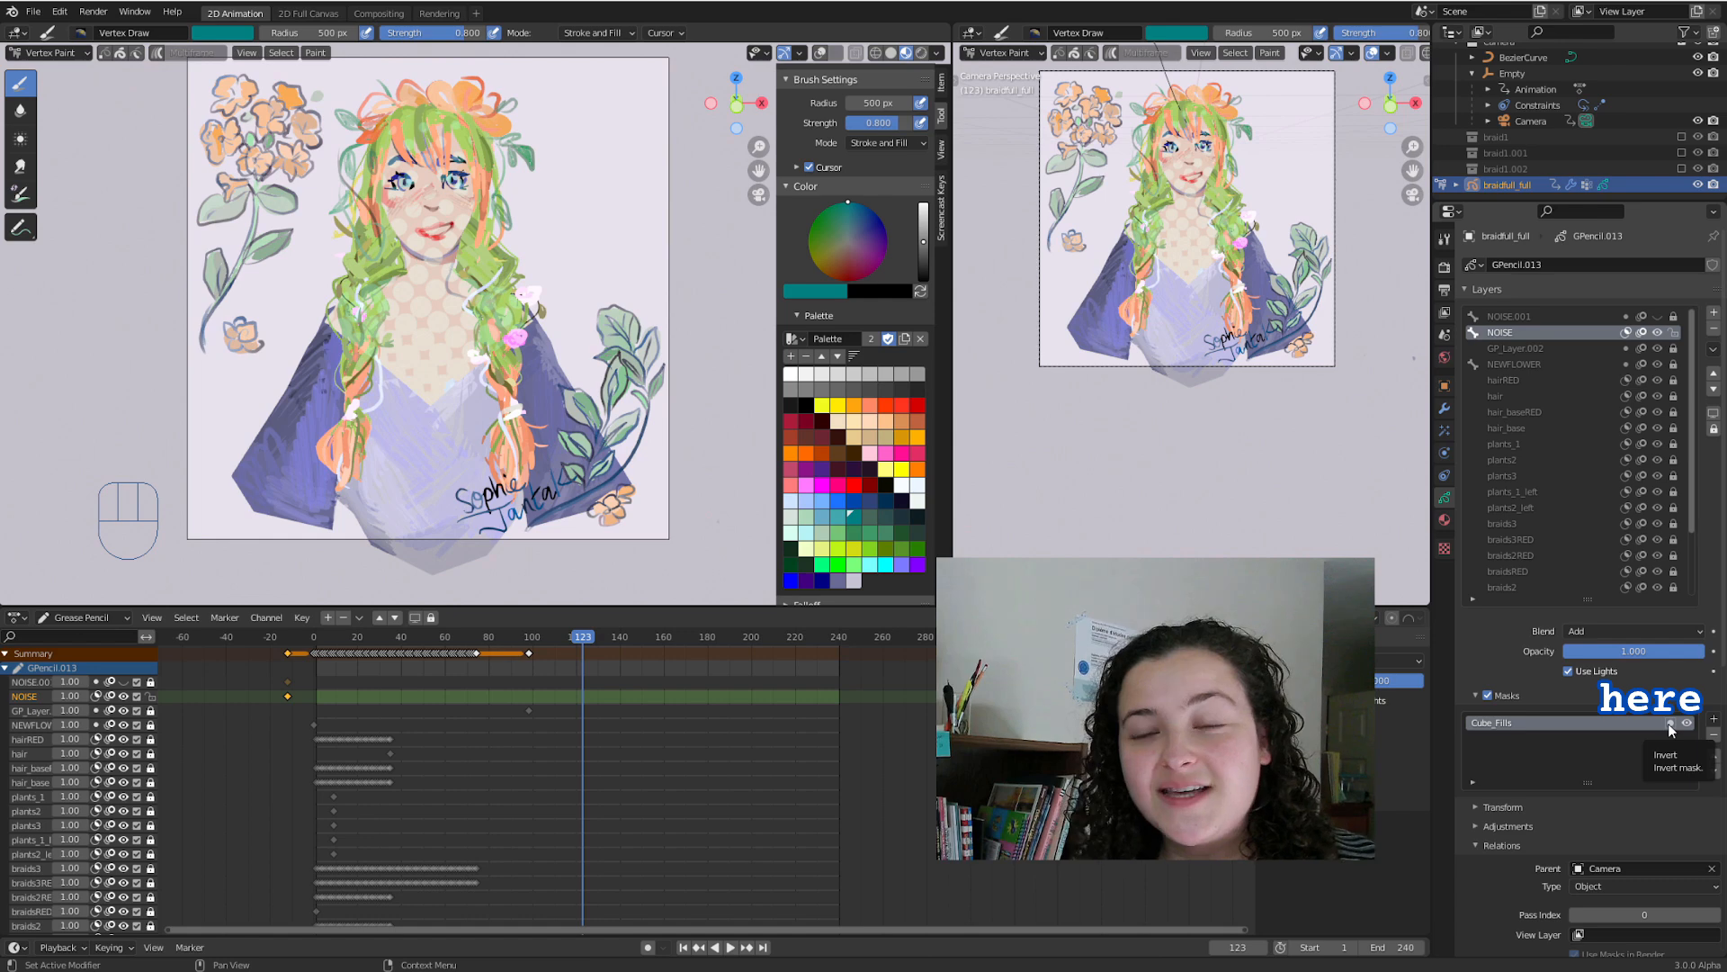
Invert the Cube_Fills mask on the NOISE layer so the dots skip the skin.
click(1669, 724)
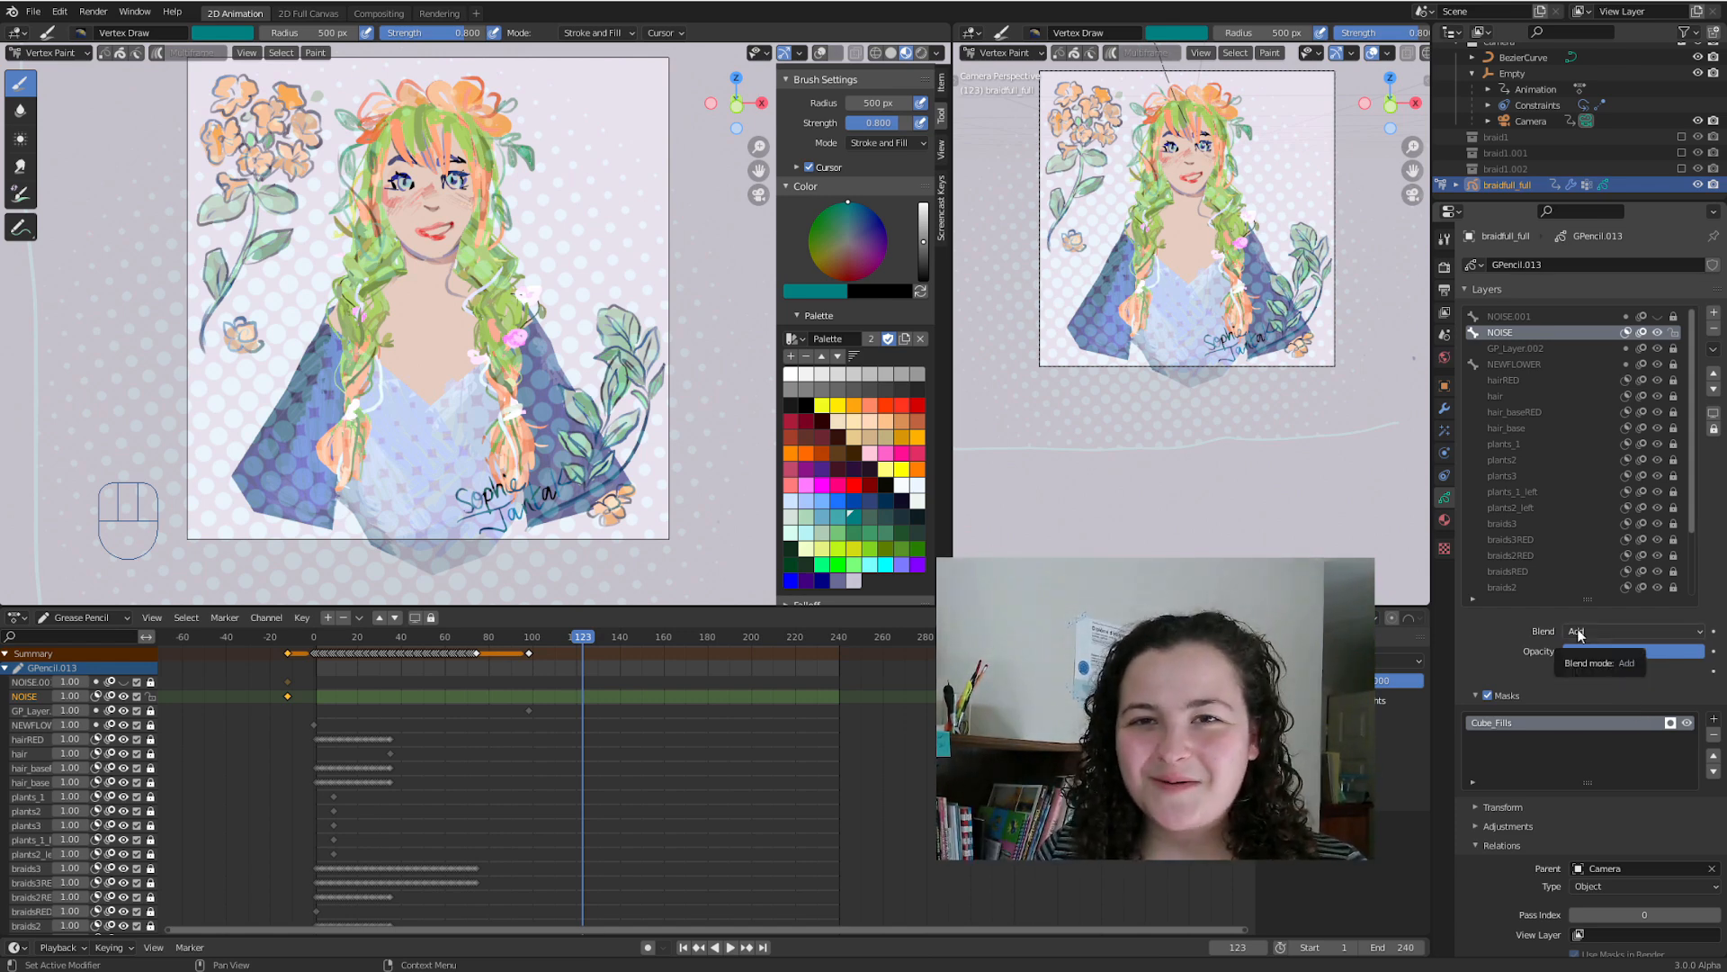
click(1634, 632)
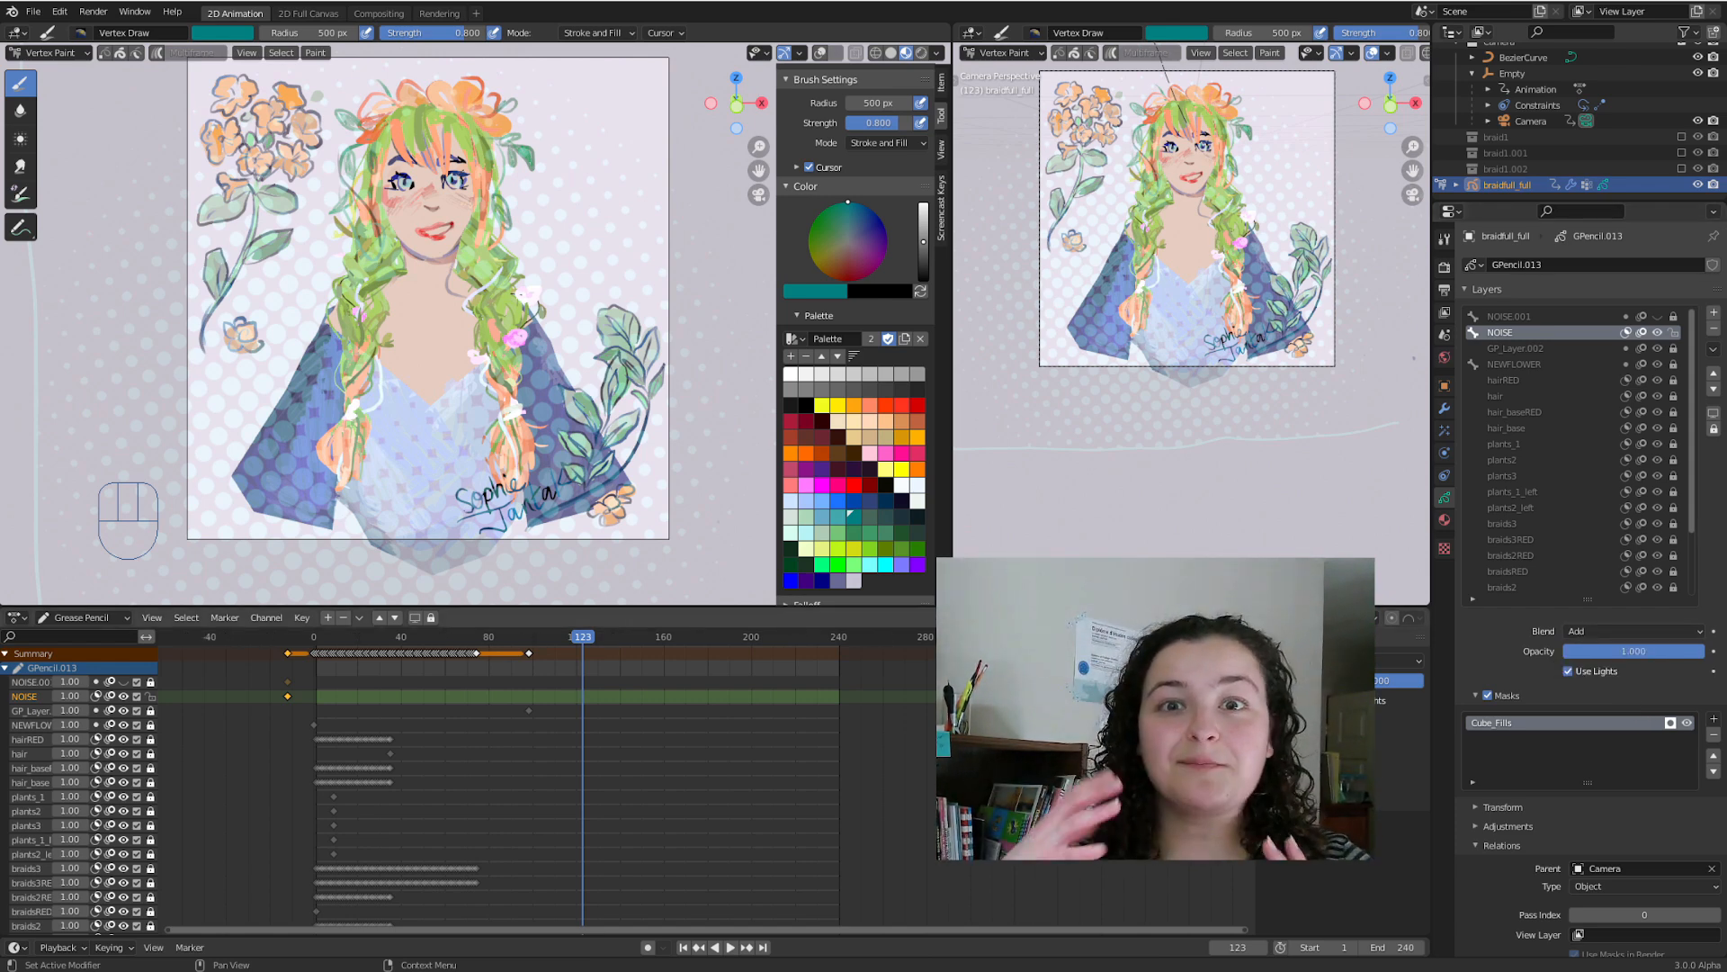